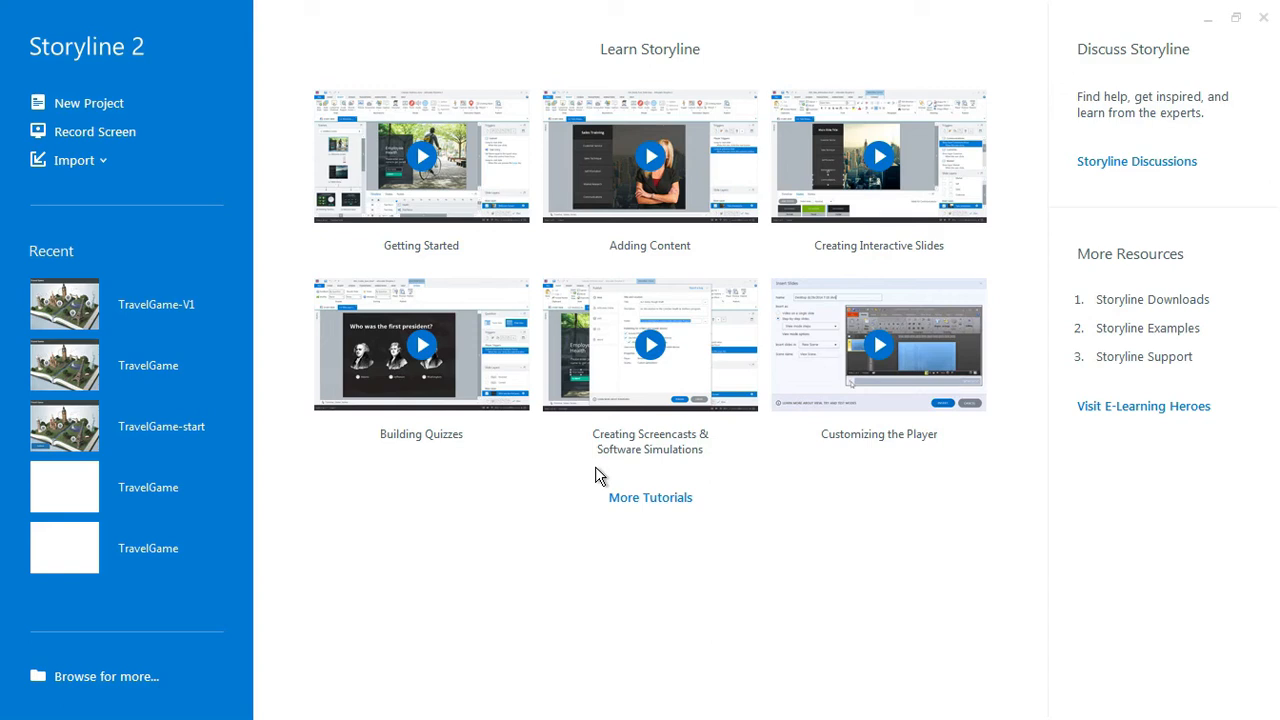
pyautogui.moveTo(200, 150)
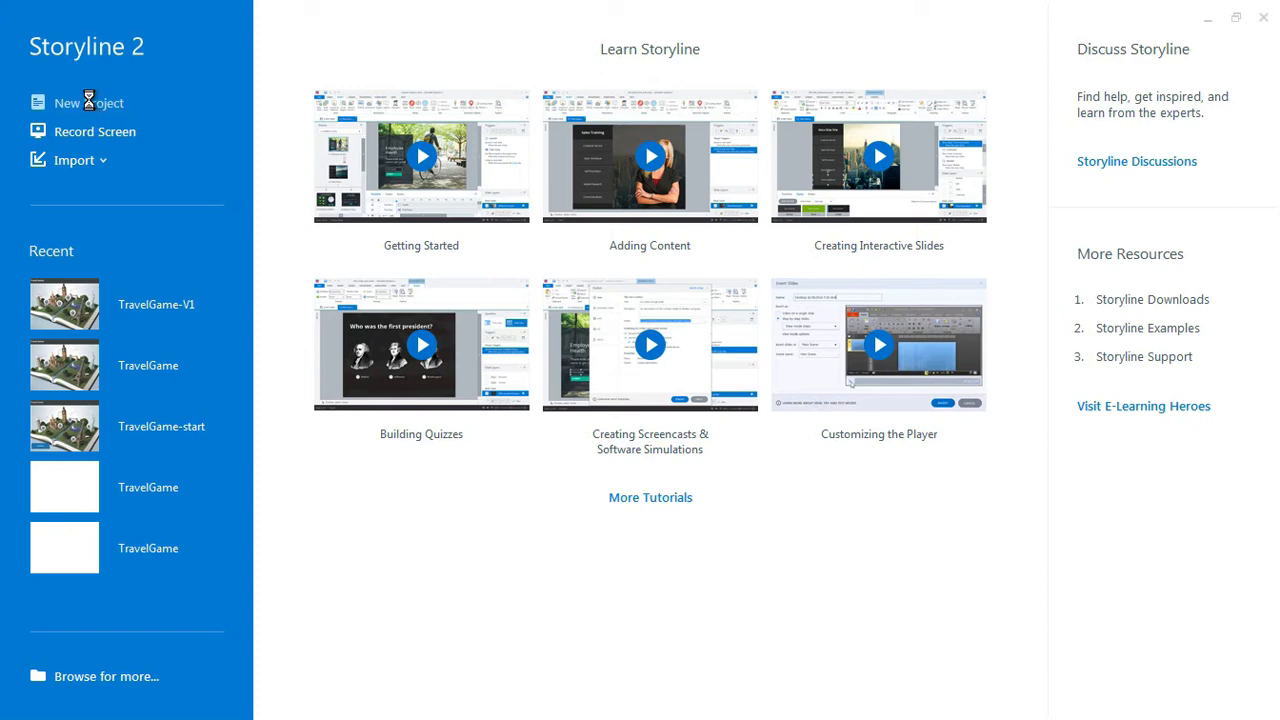
# Start a new blank Storyline 2 project with a single untitled slide.
pyautogui.click(88, 102)
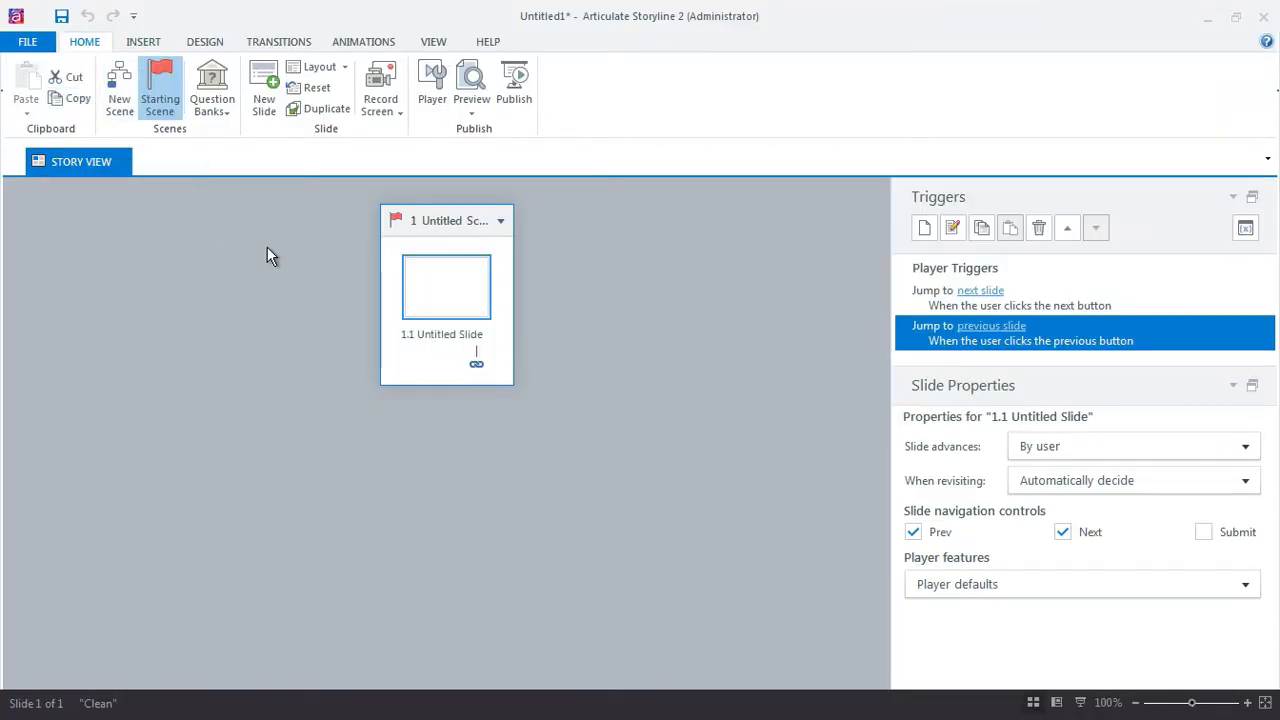
pyautogui.moveTo(416, 304)
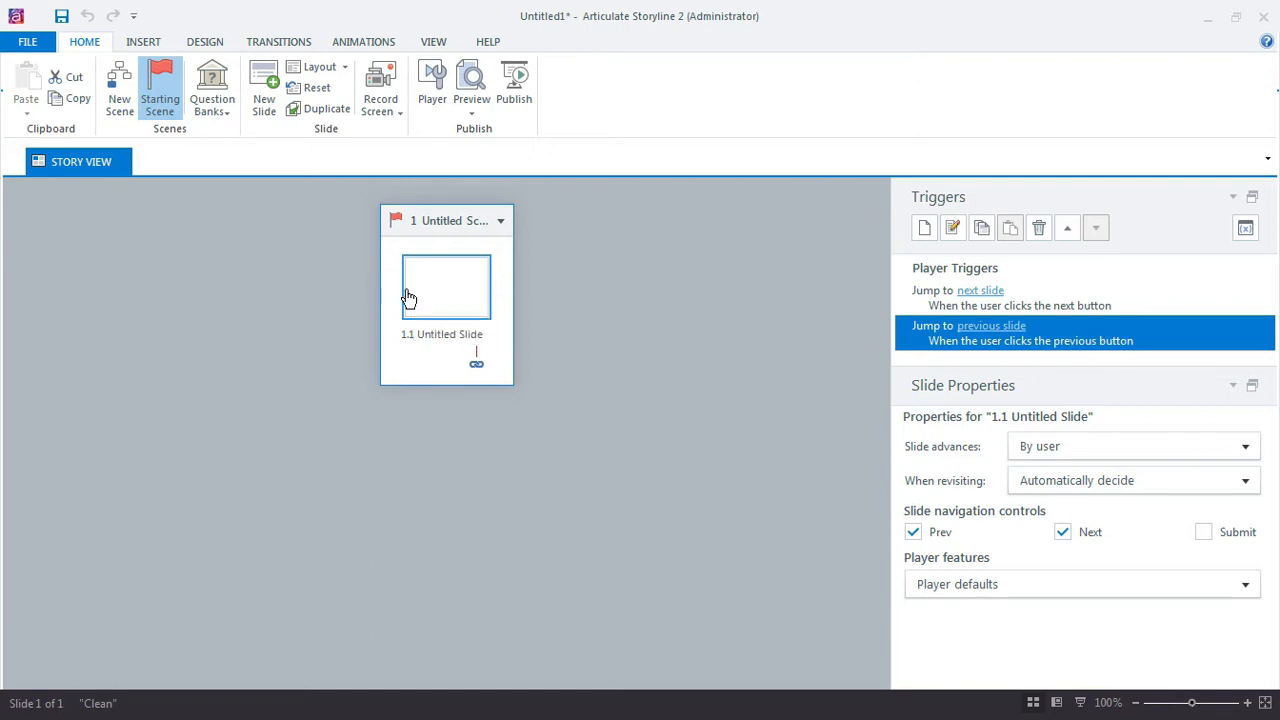
pyautogui.click(204, 40)
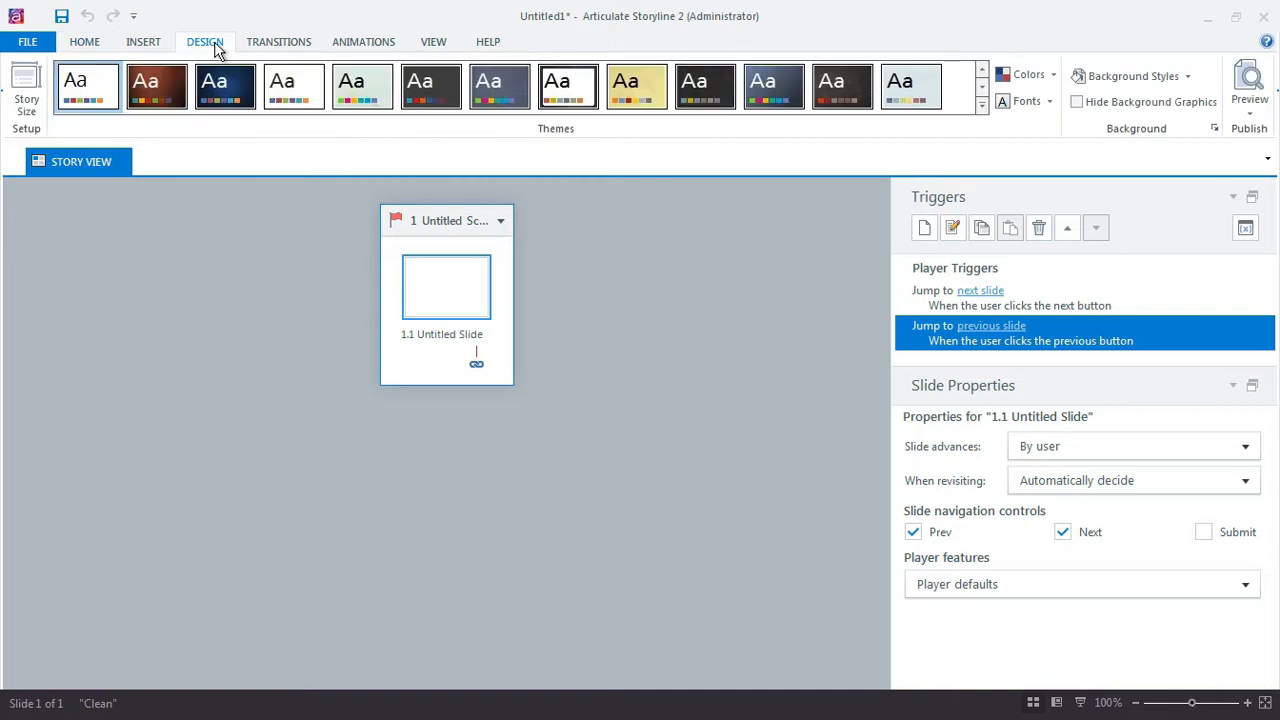
pyautogui.click(26, 90)
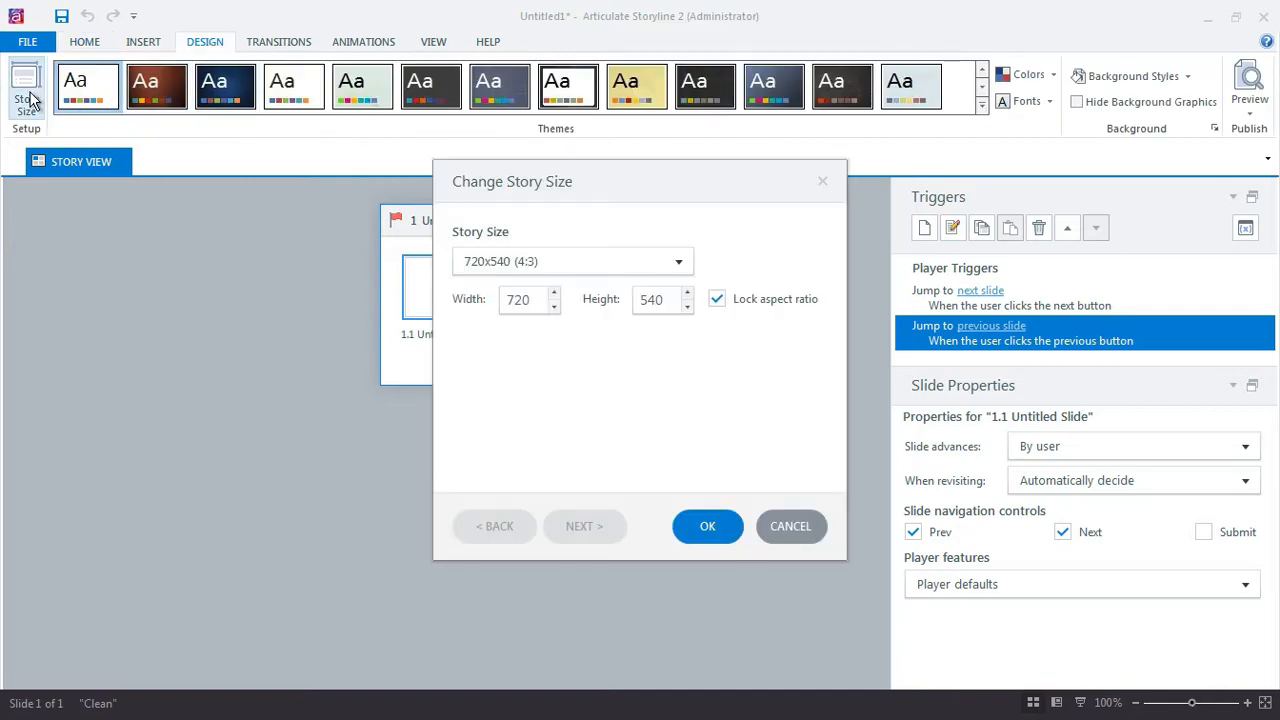
pyautogui.moveTo(444, 308)
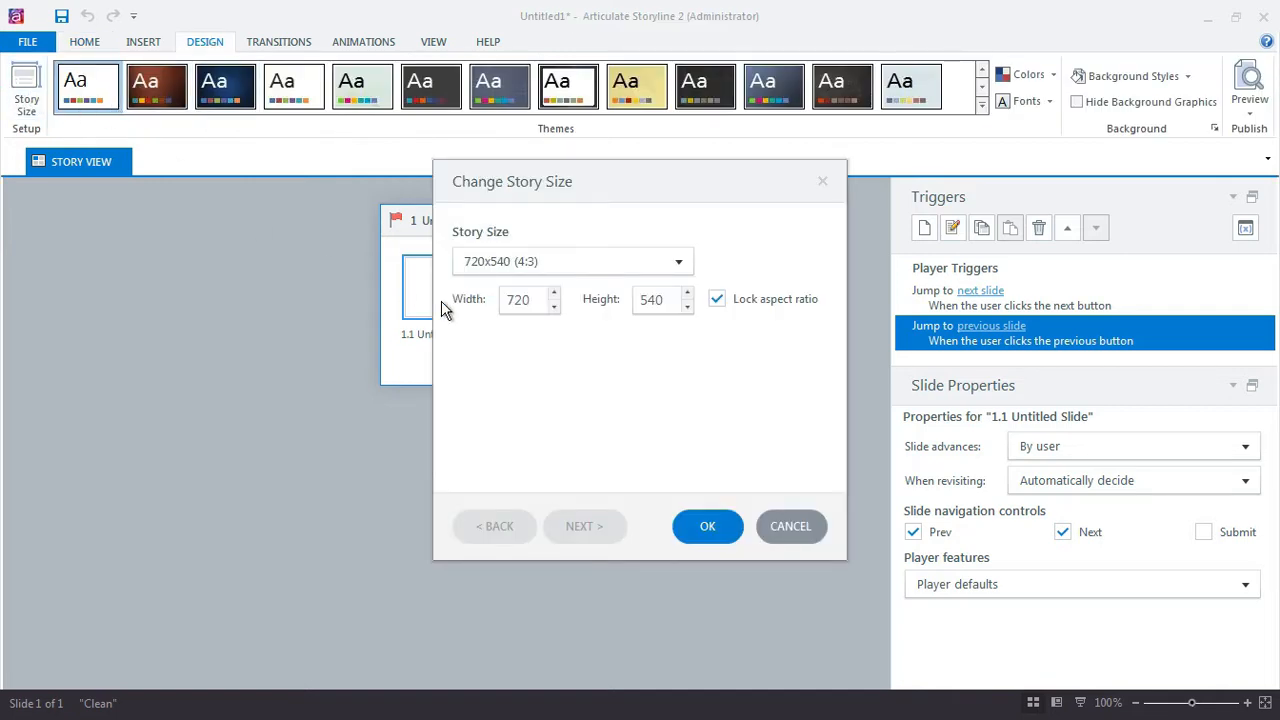
pyautogui.click(678, 260)
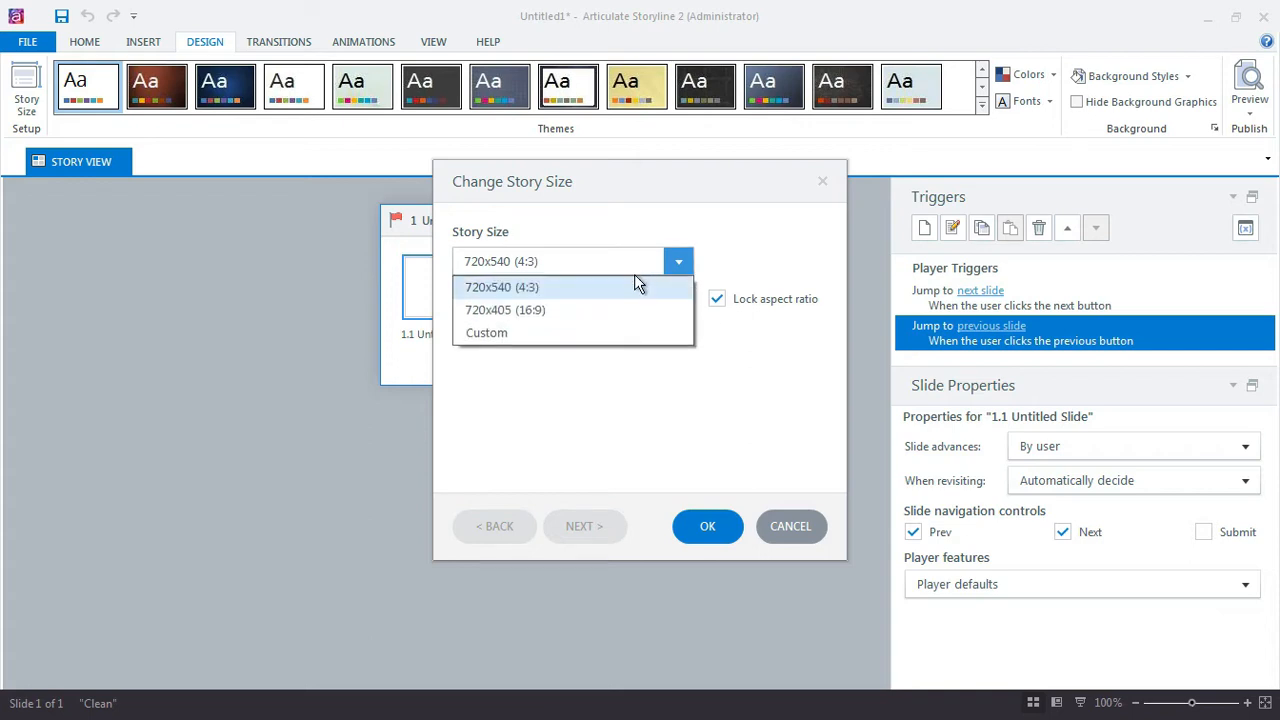
pyautogui.click(502, 288)
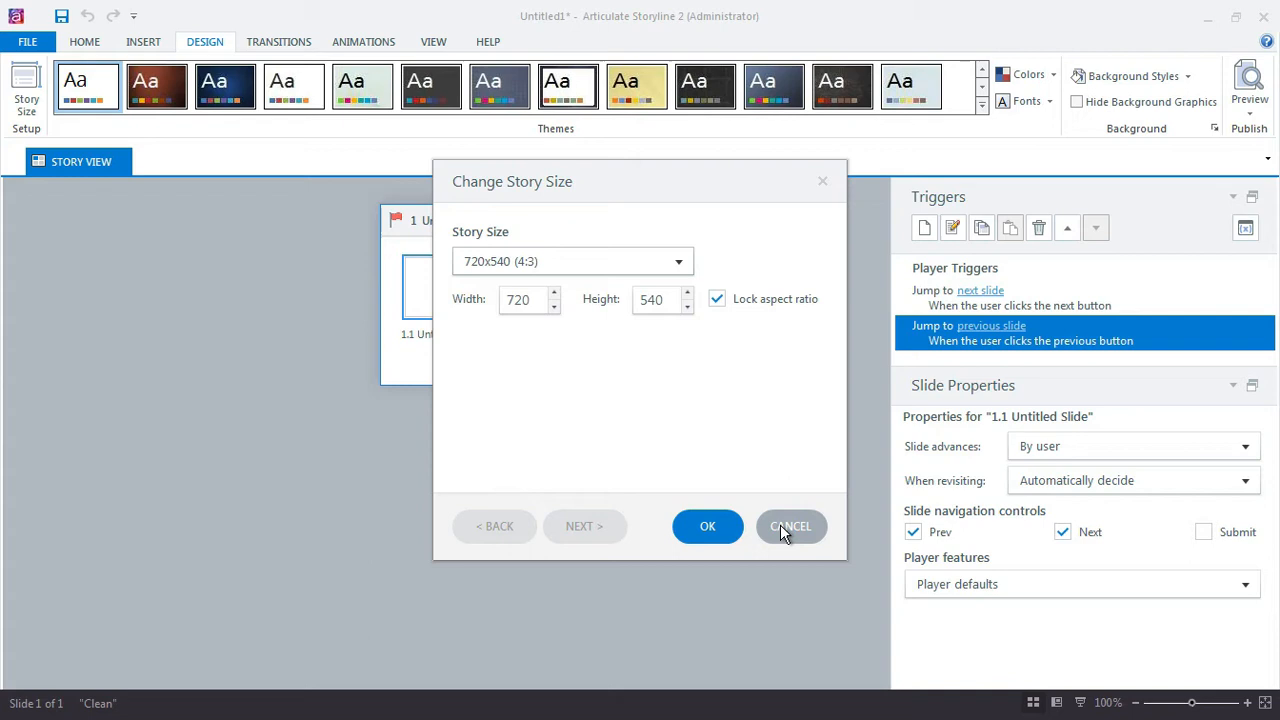
pyautogui.click(790, 526)
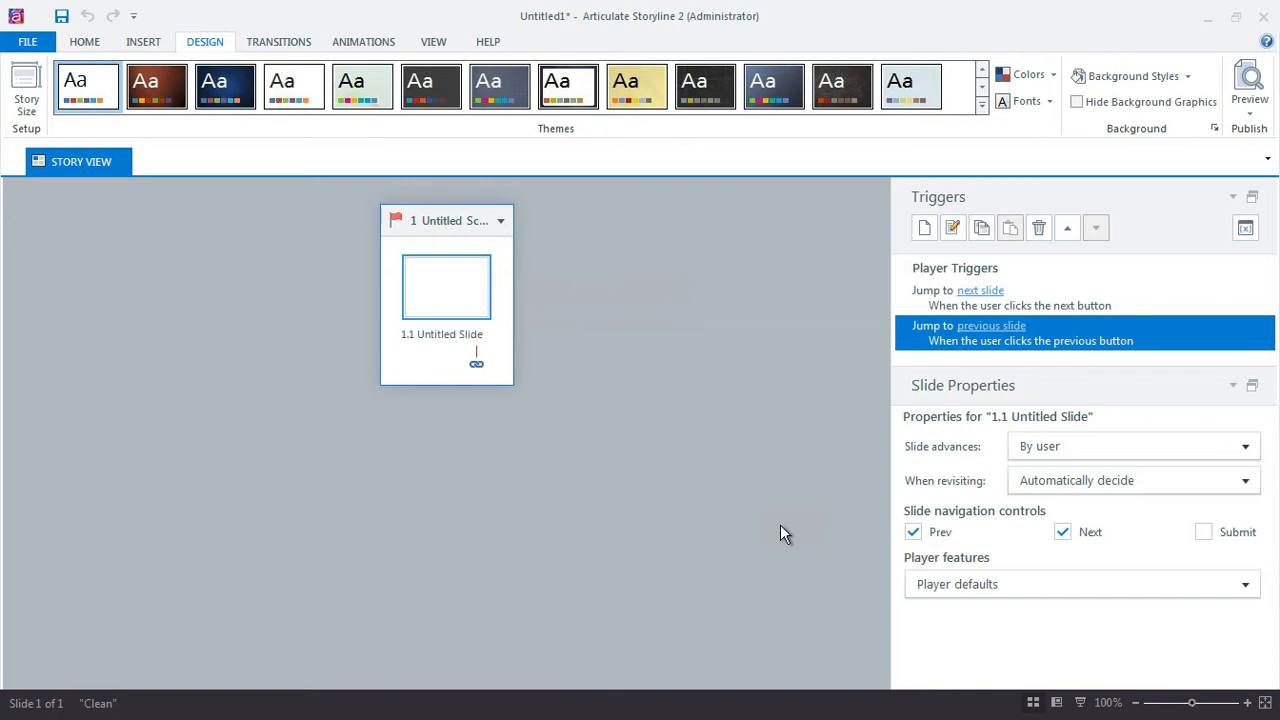
pyautogui.moveTo(456, 292)
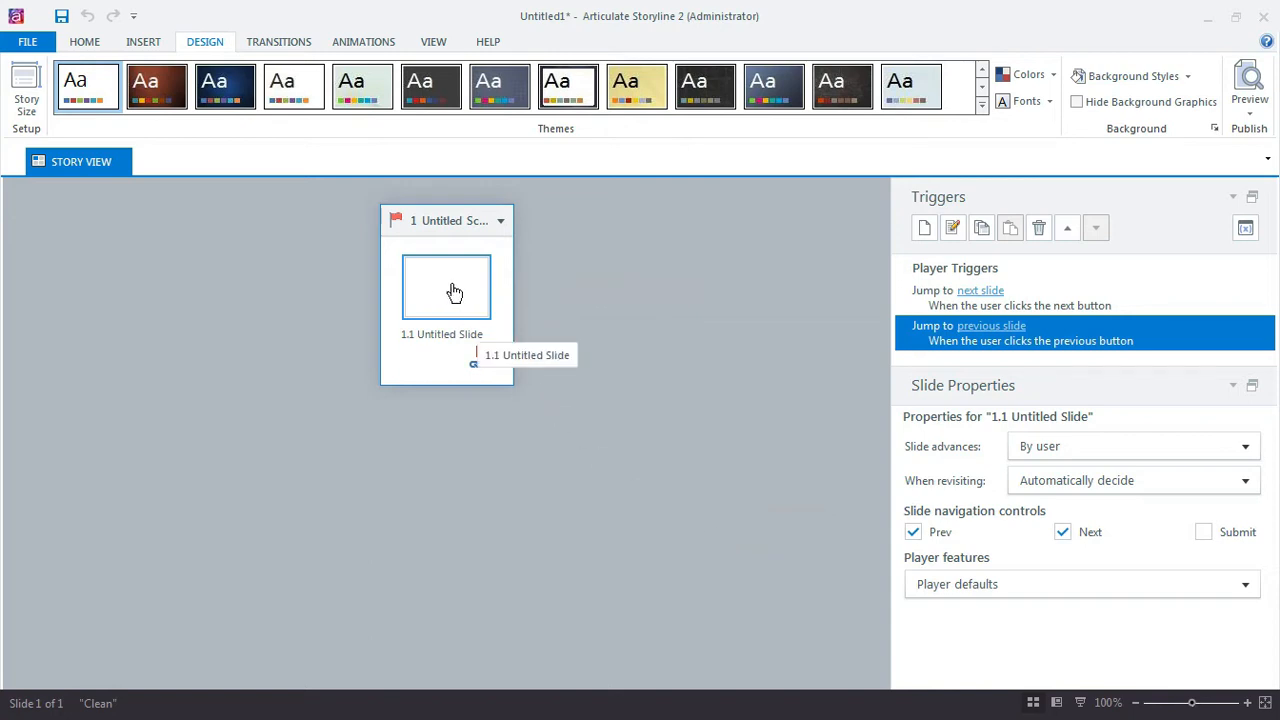
# Open the 1.1 Untitled Slide for editing and show the view switching options.
pyautogui.doubleClick(446, 288)
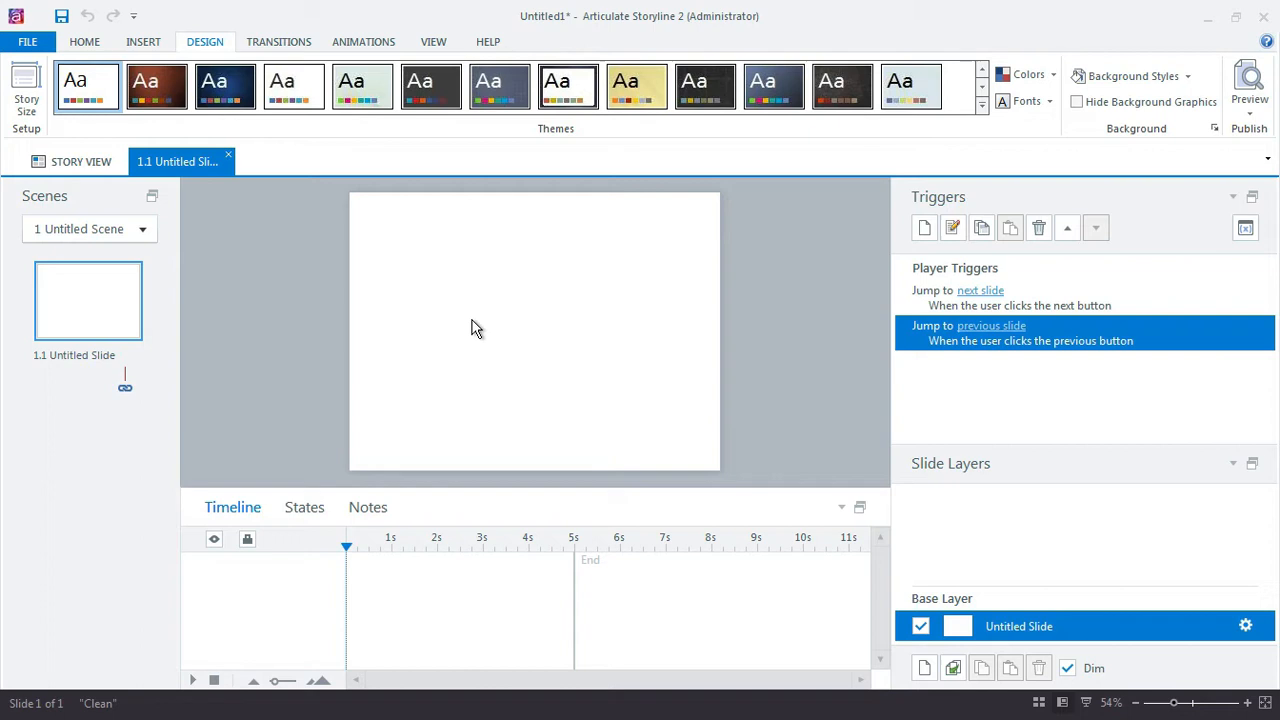
pyautogui.moveTo(452, 376)
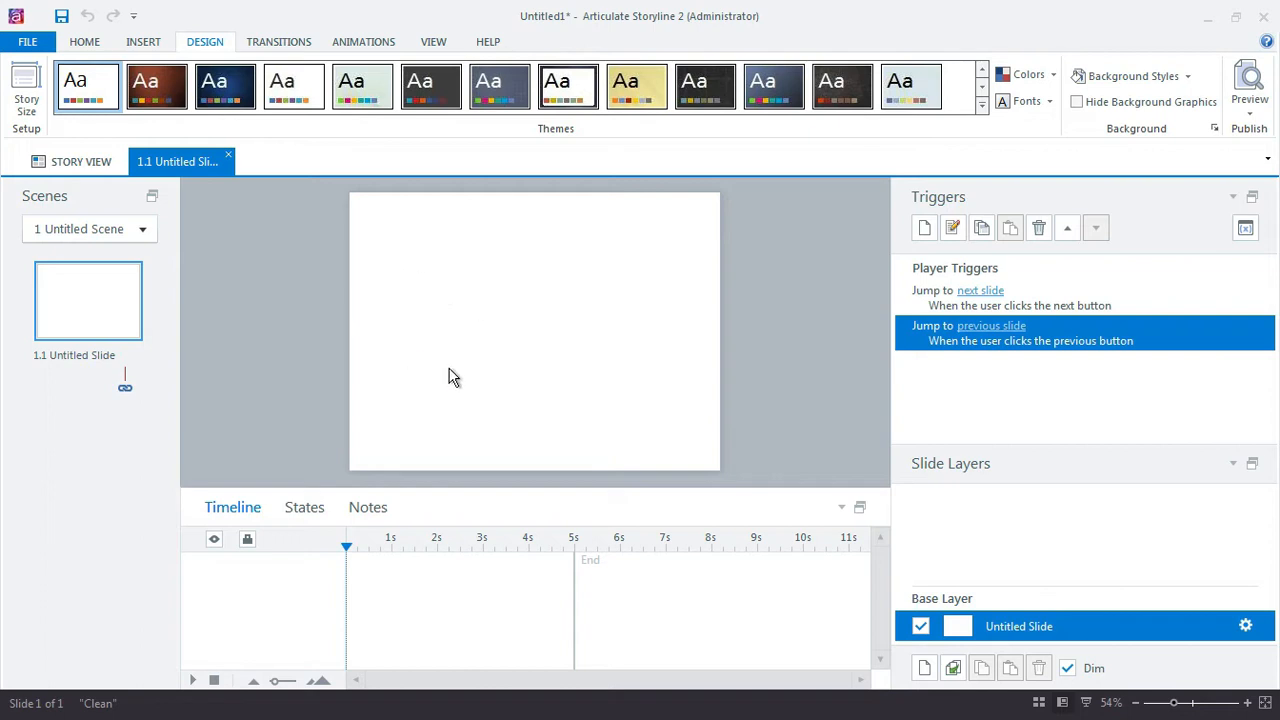
pyautogui.moveTo(496, 344)
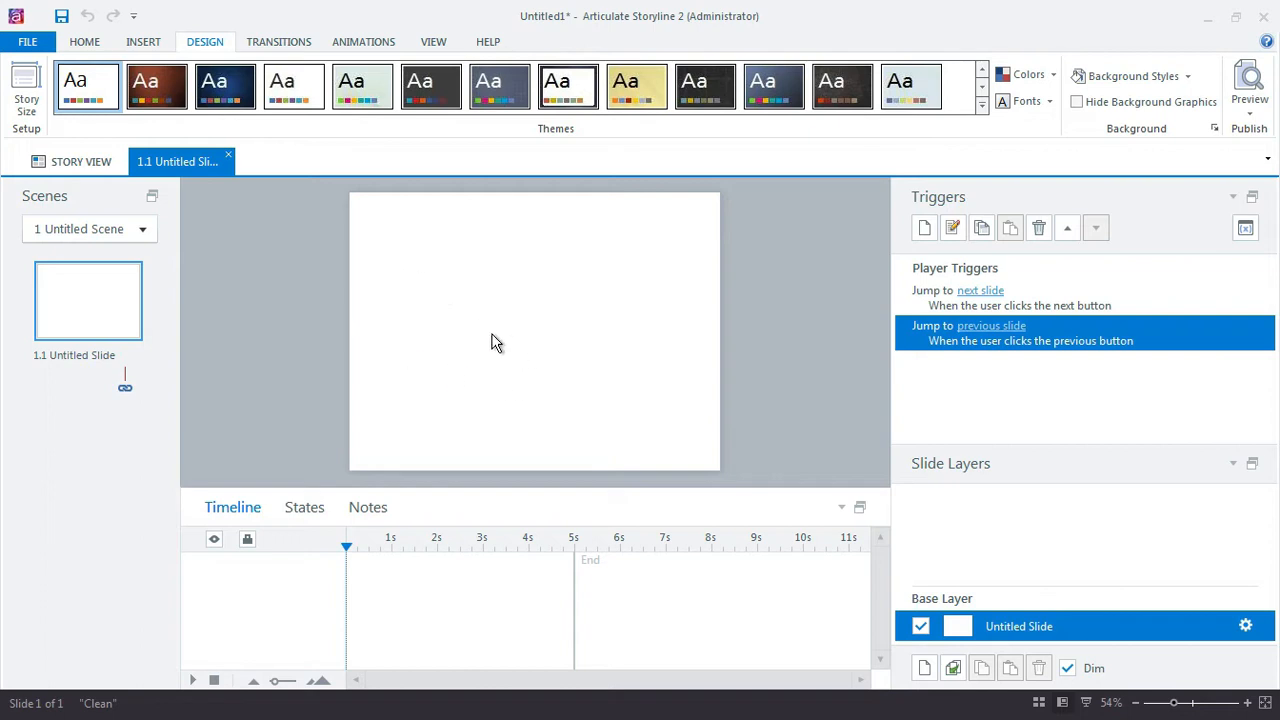
pyautogui.moveTo(544, 376)
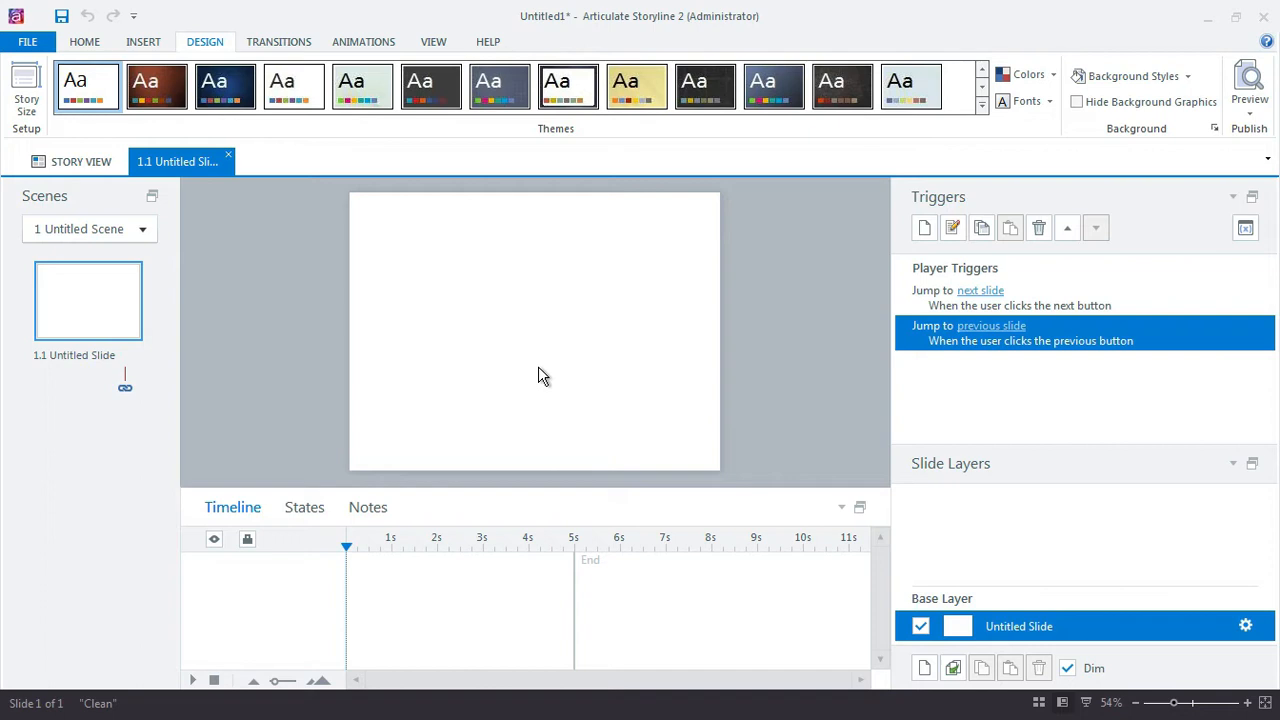
pyautogui.moveTo(552, 376)
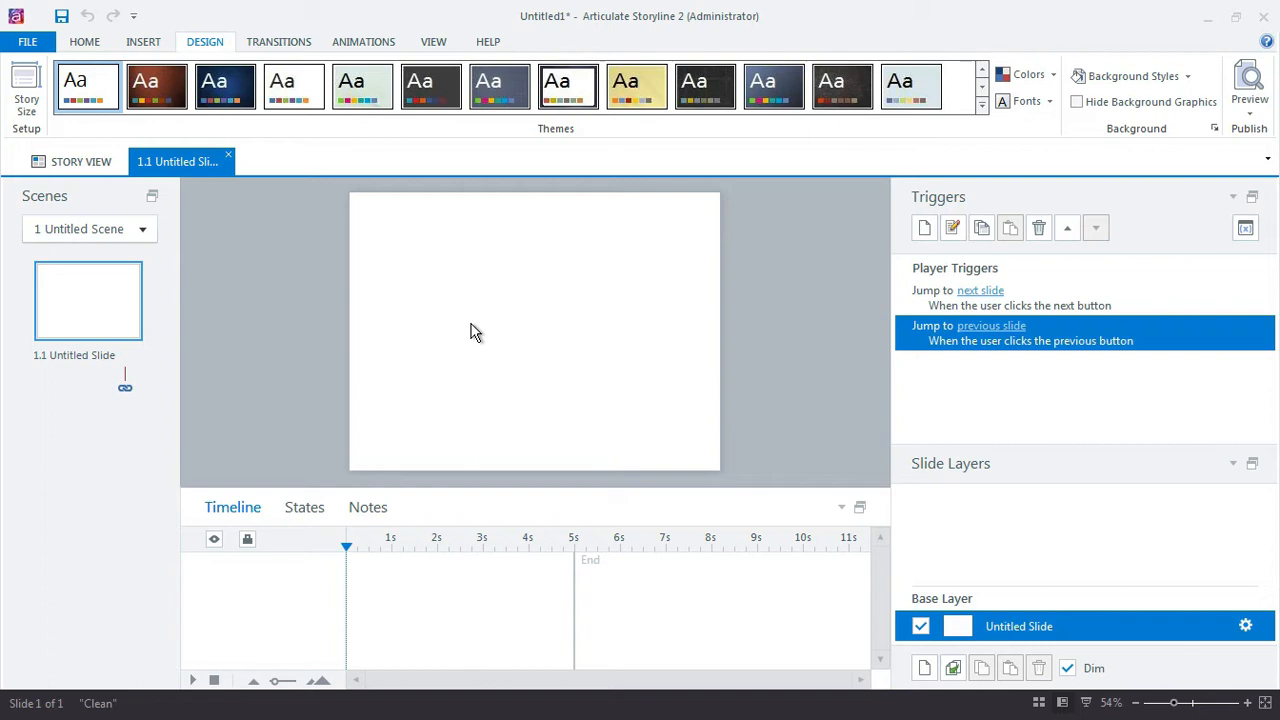
pyautogui.moveTo(460, 330)
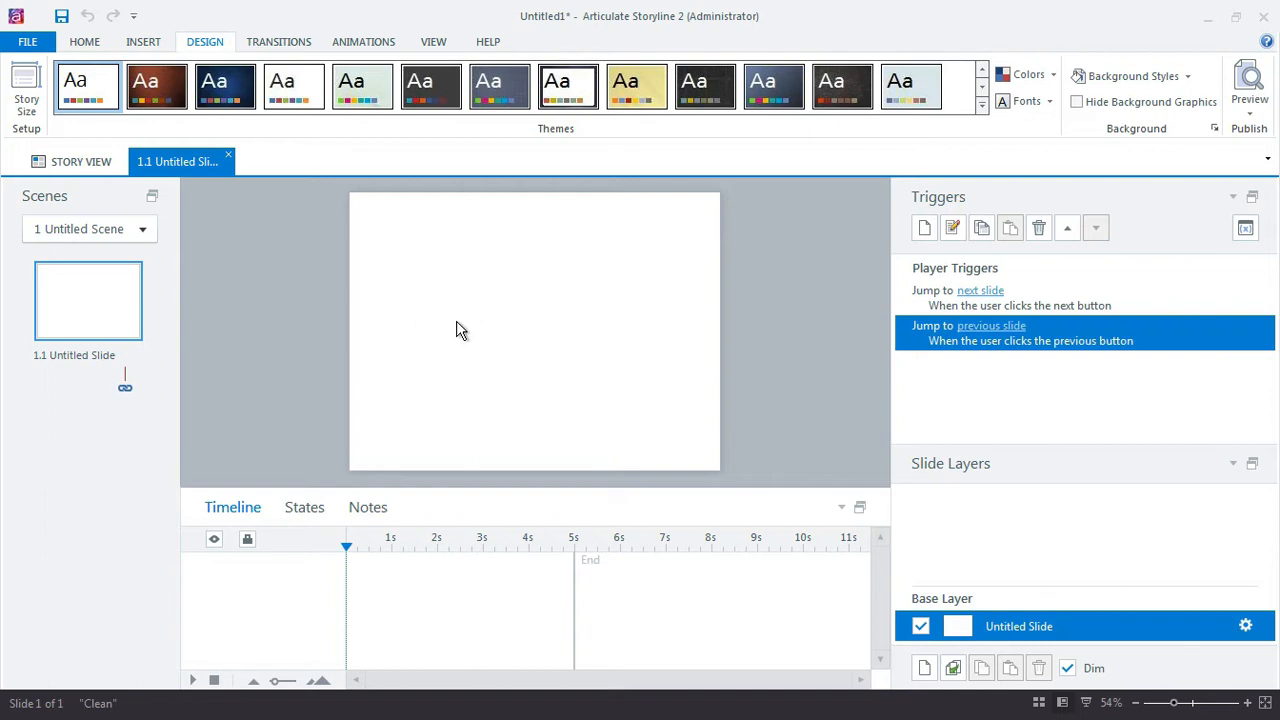
pyautogui.moveTo(444, 78)
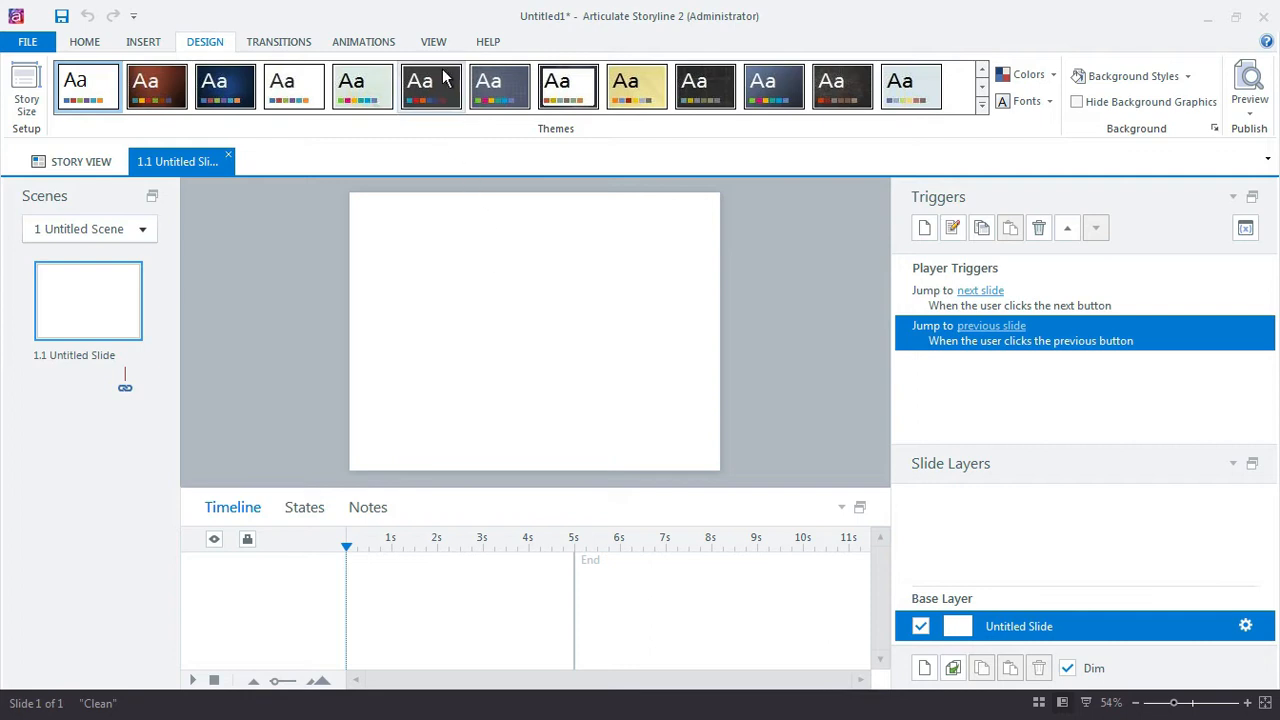
pyautogui.click(432, 40)
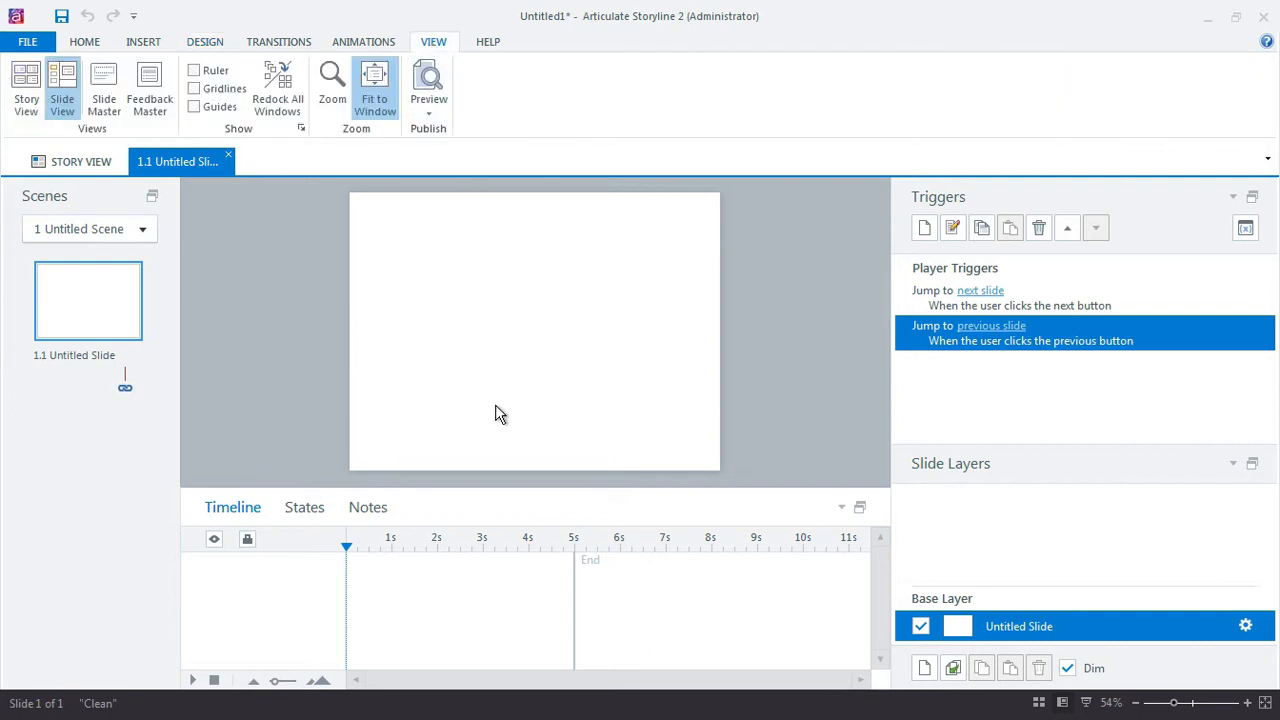
pyautogui.moveTo(476, 392)
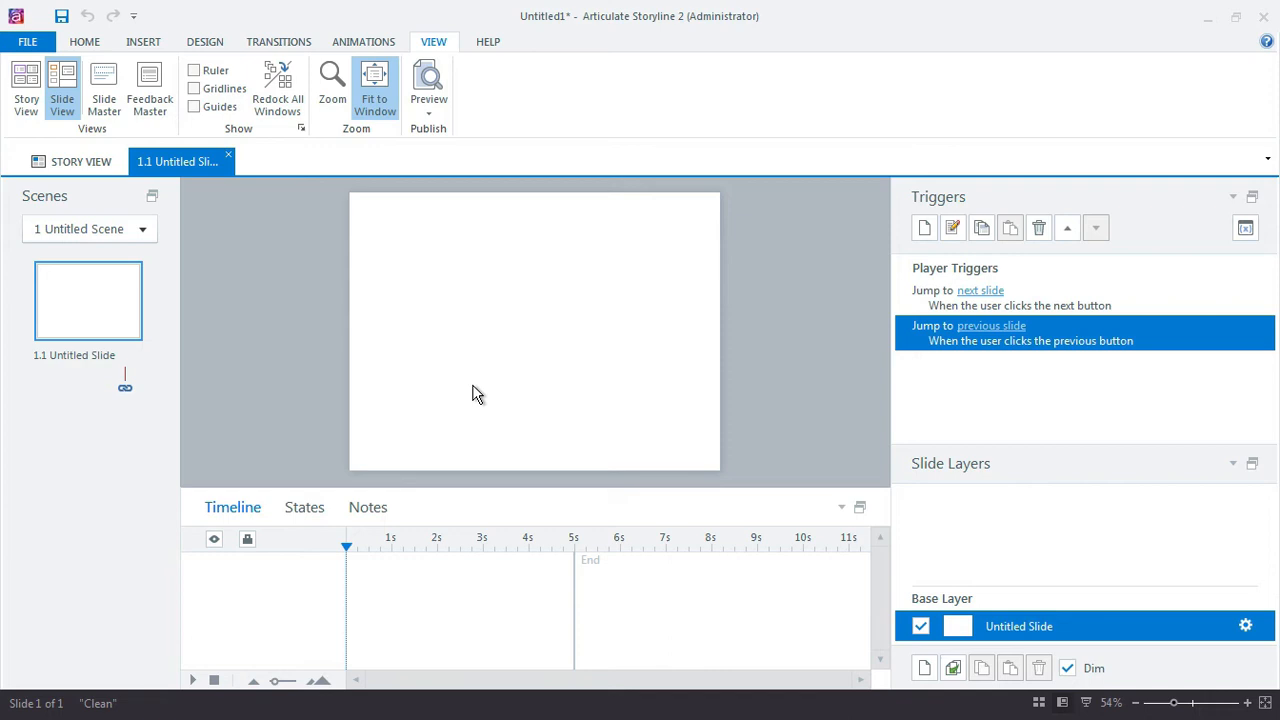
pyautogui.moveTo(432, 182)
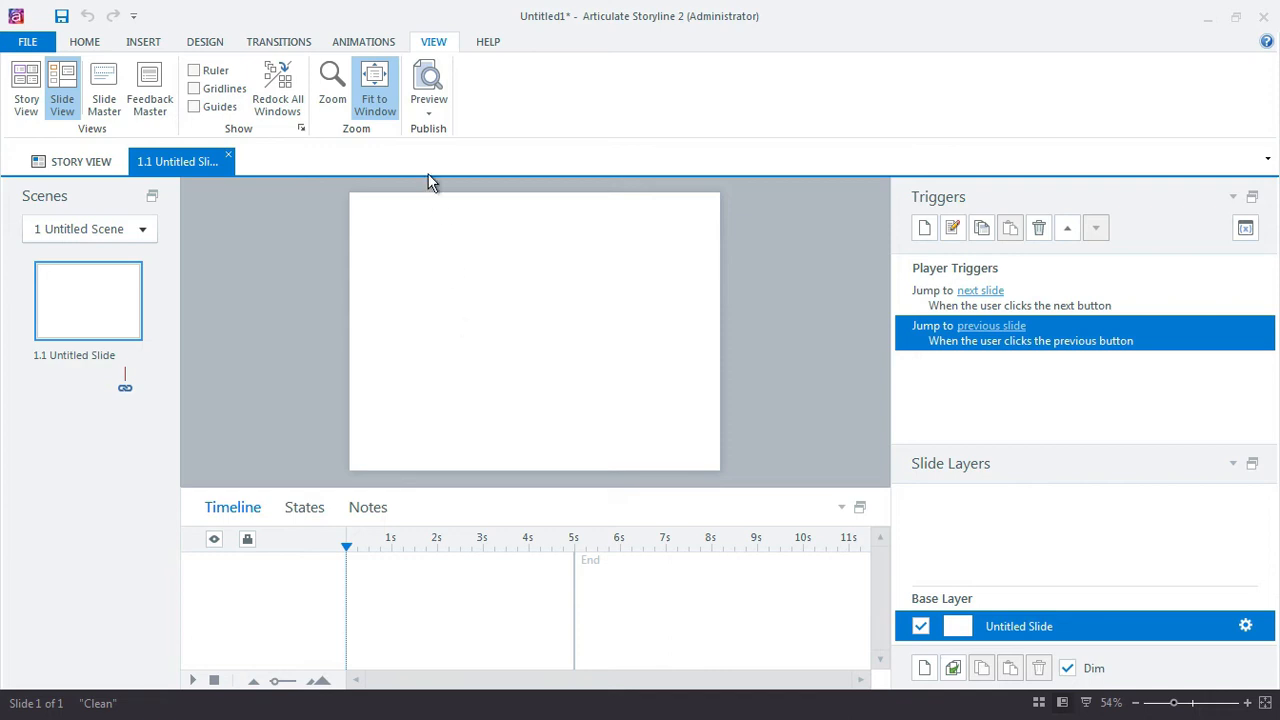
pyautogui.moveTo(104, 90)
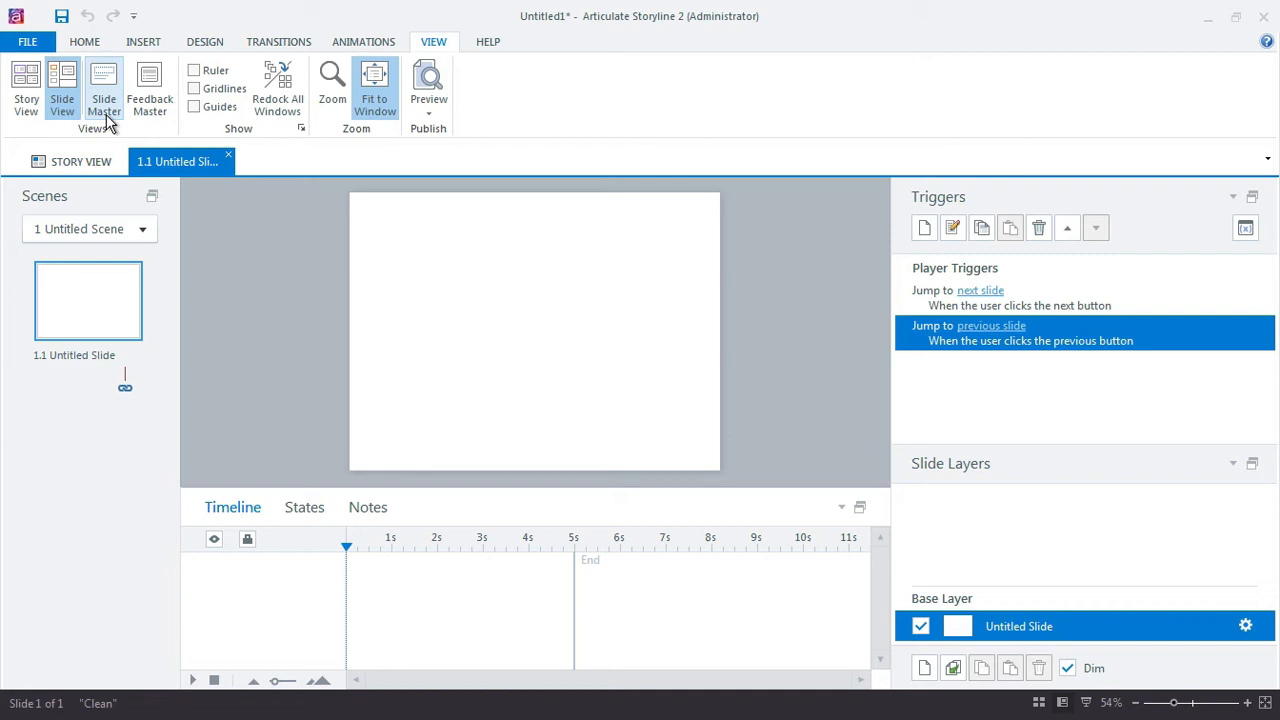
pyautogui.moveTo(148, 90)
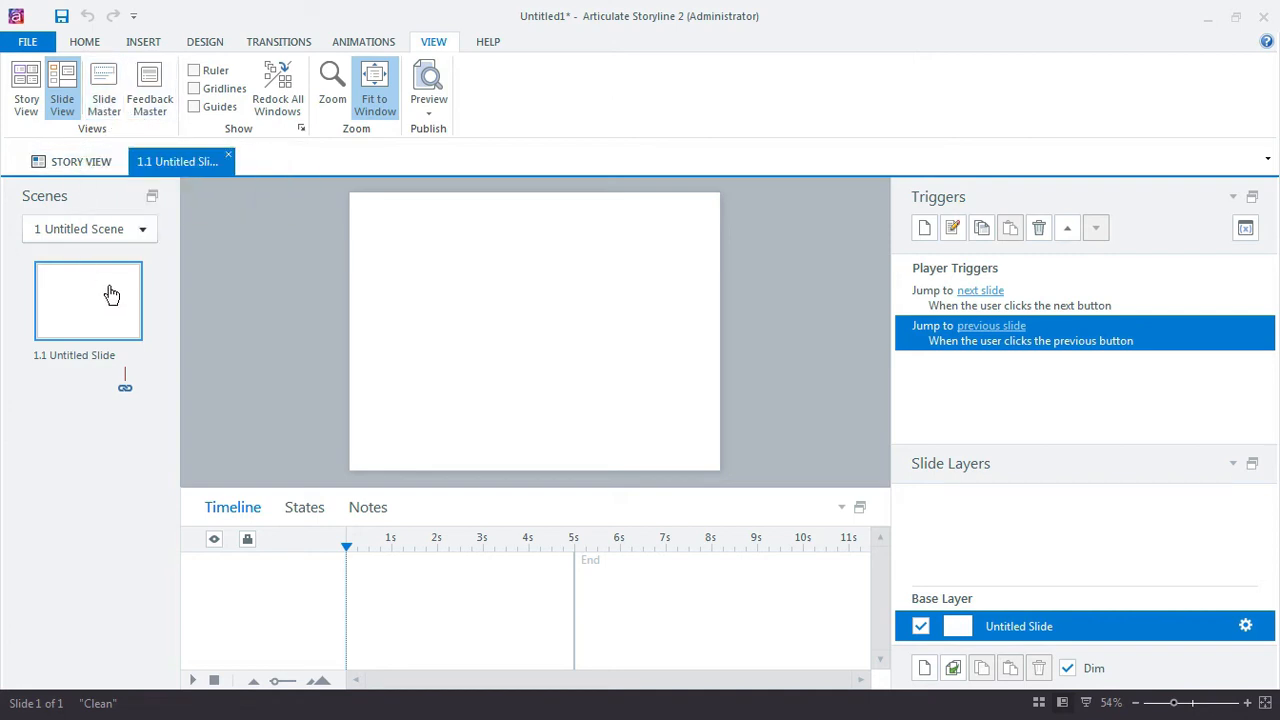
# Insert background-GameBoard.jpg as the backdrop of the last slide master layout.
pyautogui.click(104, 90)
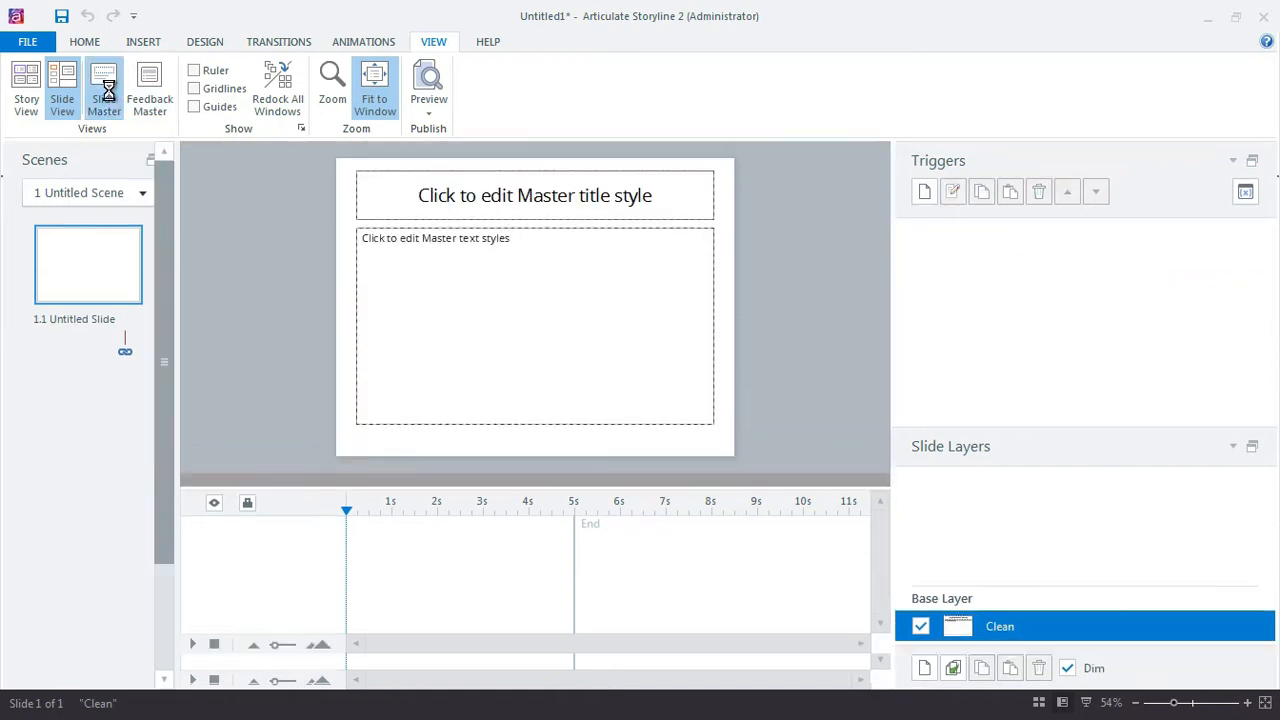
pyautogui.click(104, 88)
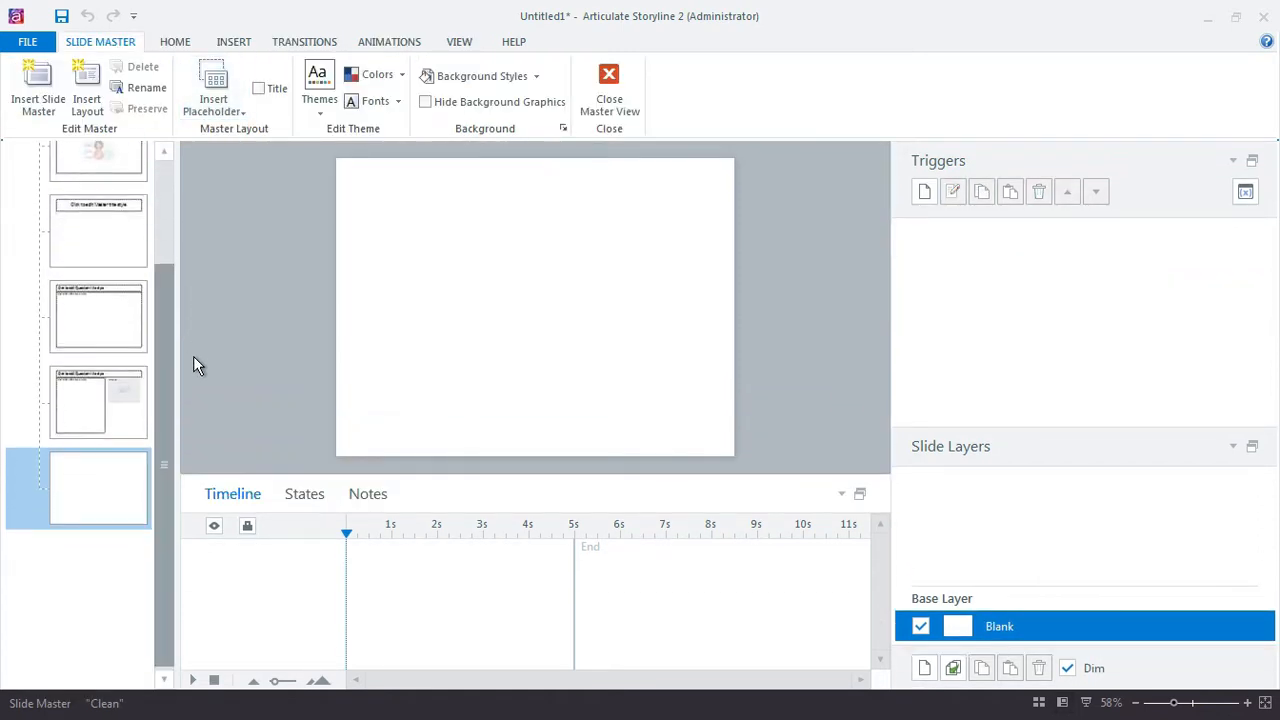
pyautogui.moveTo(248, 408)
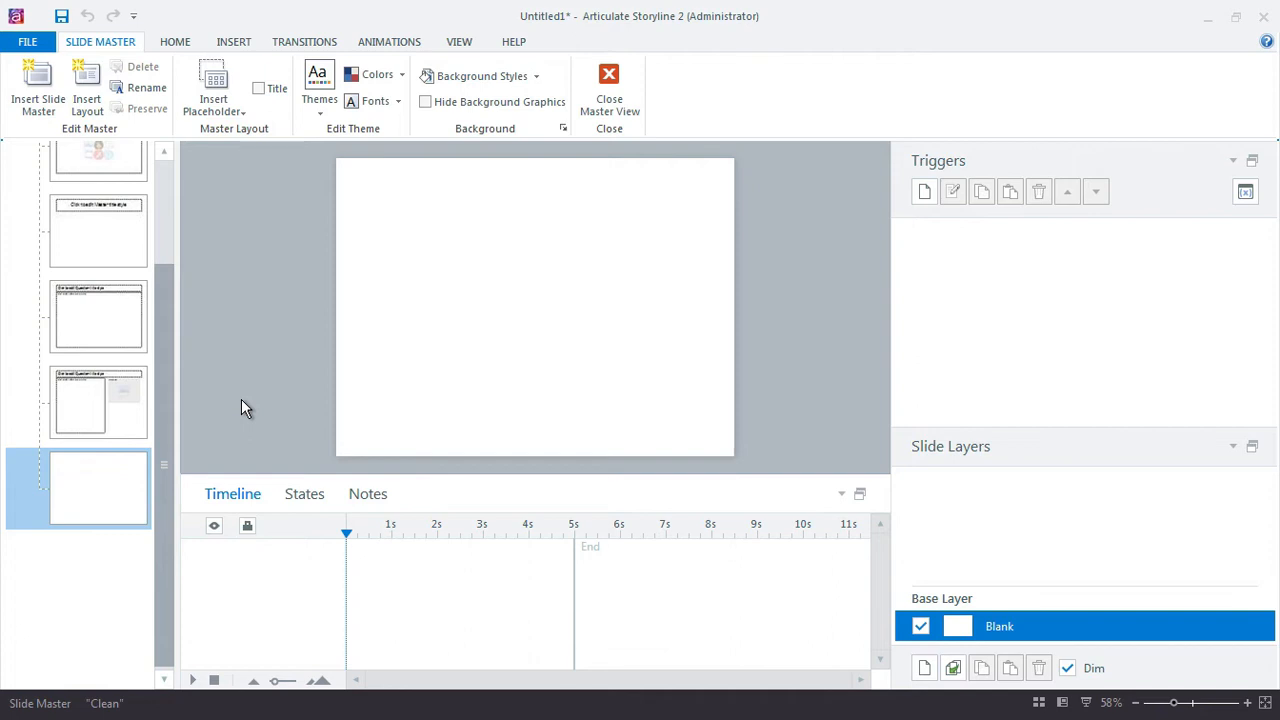
pyautogui.click(232, 40)
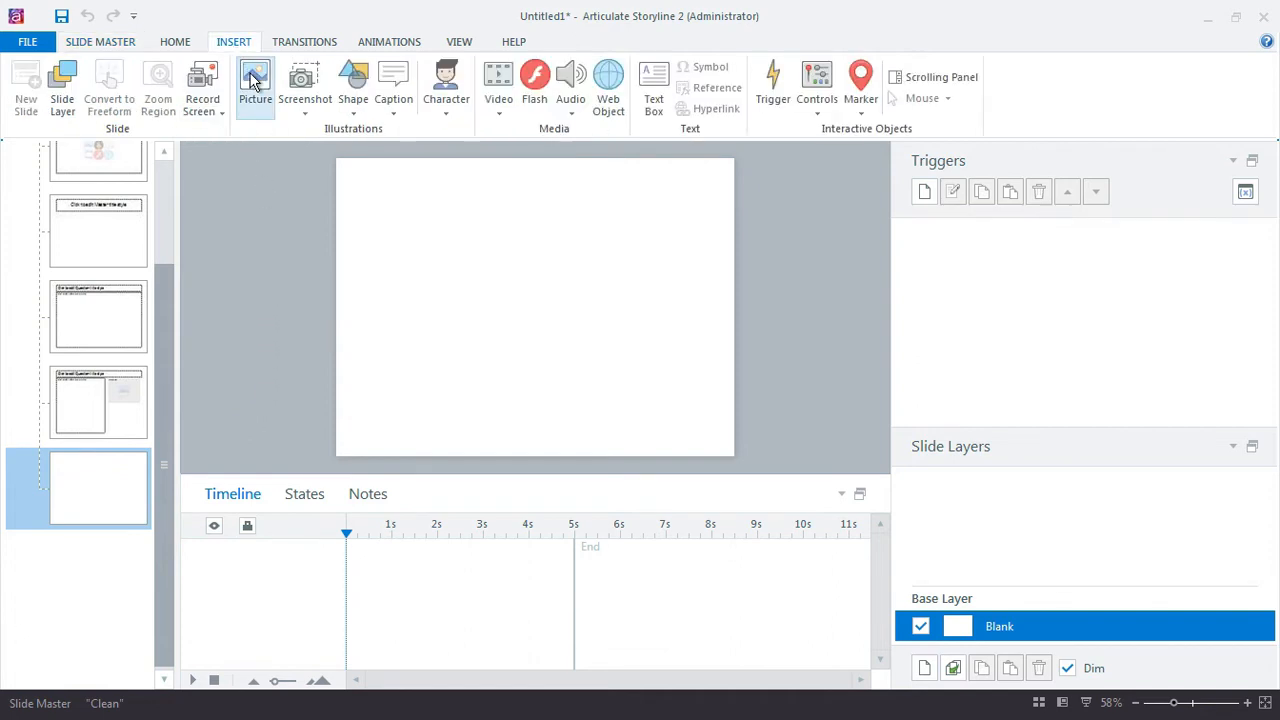
pyautogui.click(256, 84)
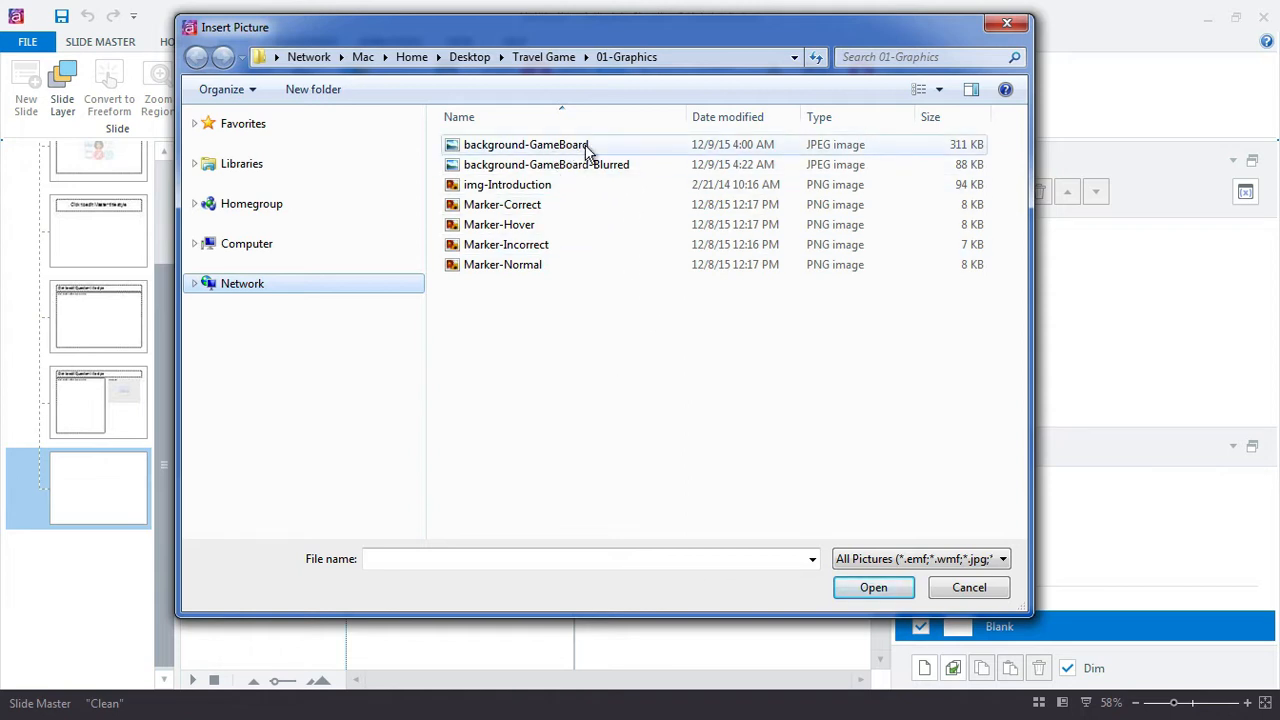
pyautogui.moveTo(576, 150)
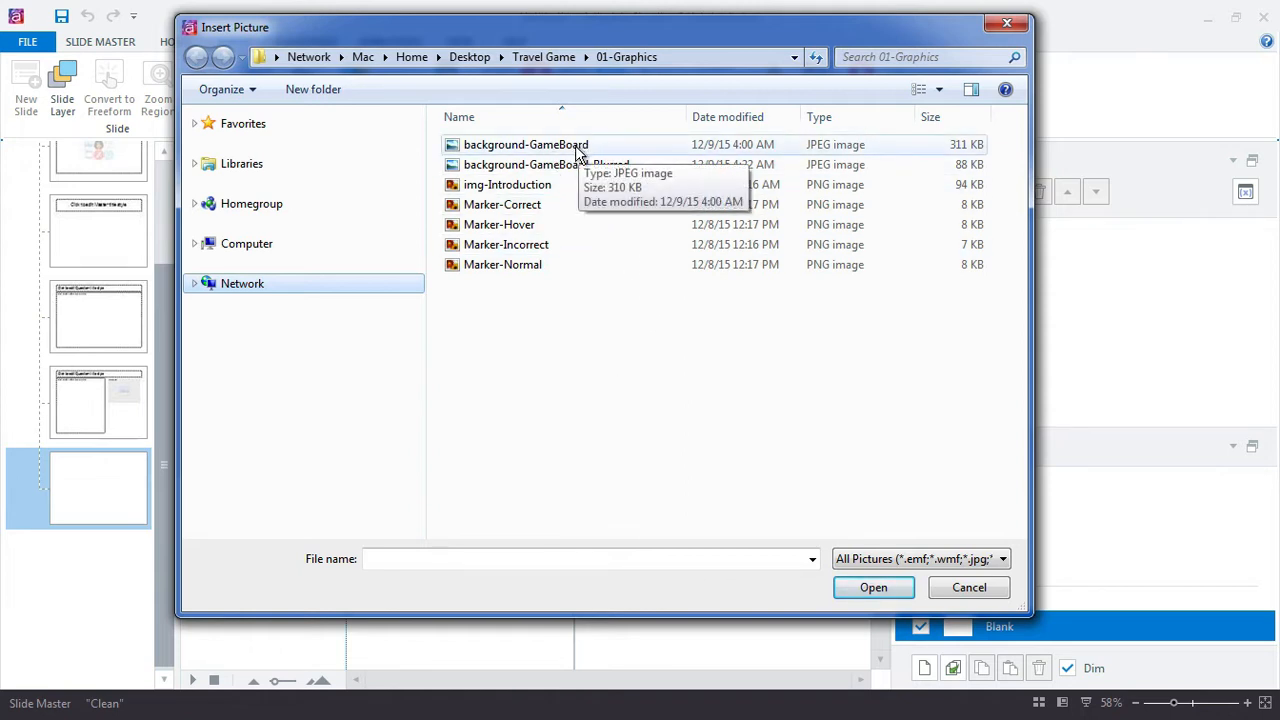
pyautogui.click(526, 144)
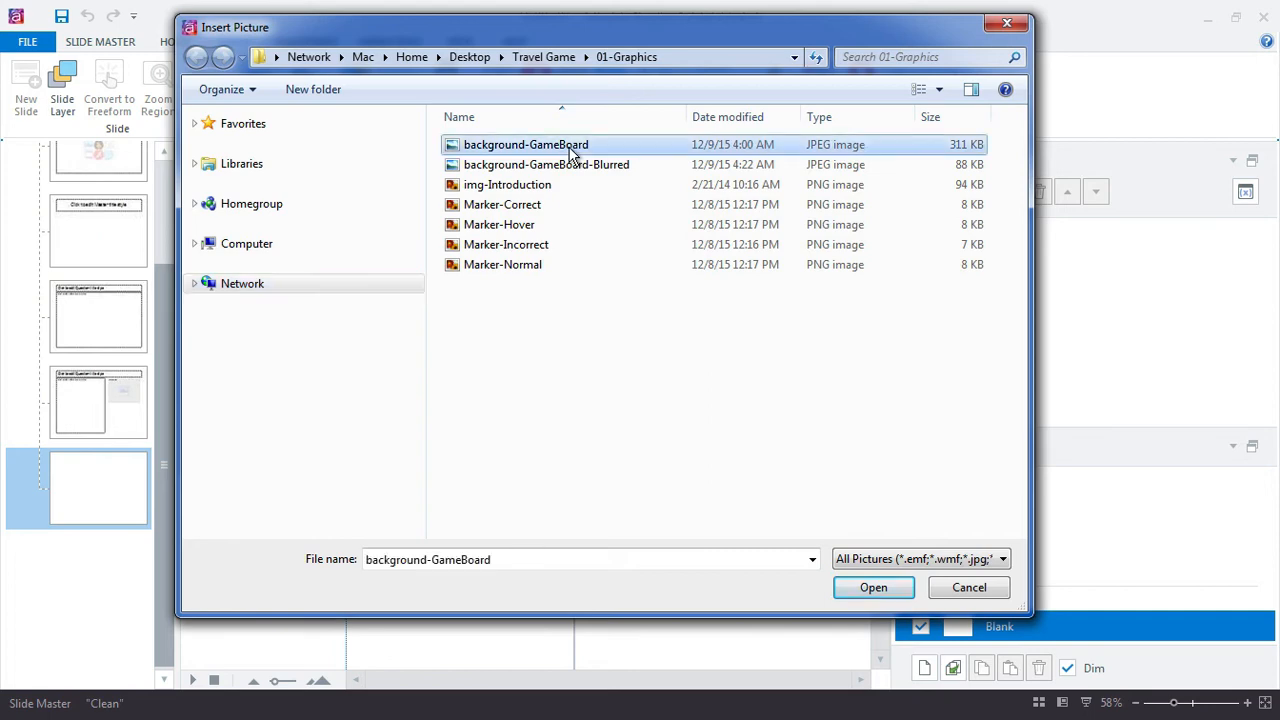
pyautogui.click(872, 588)
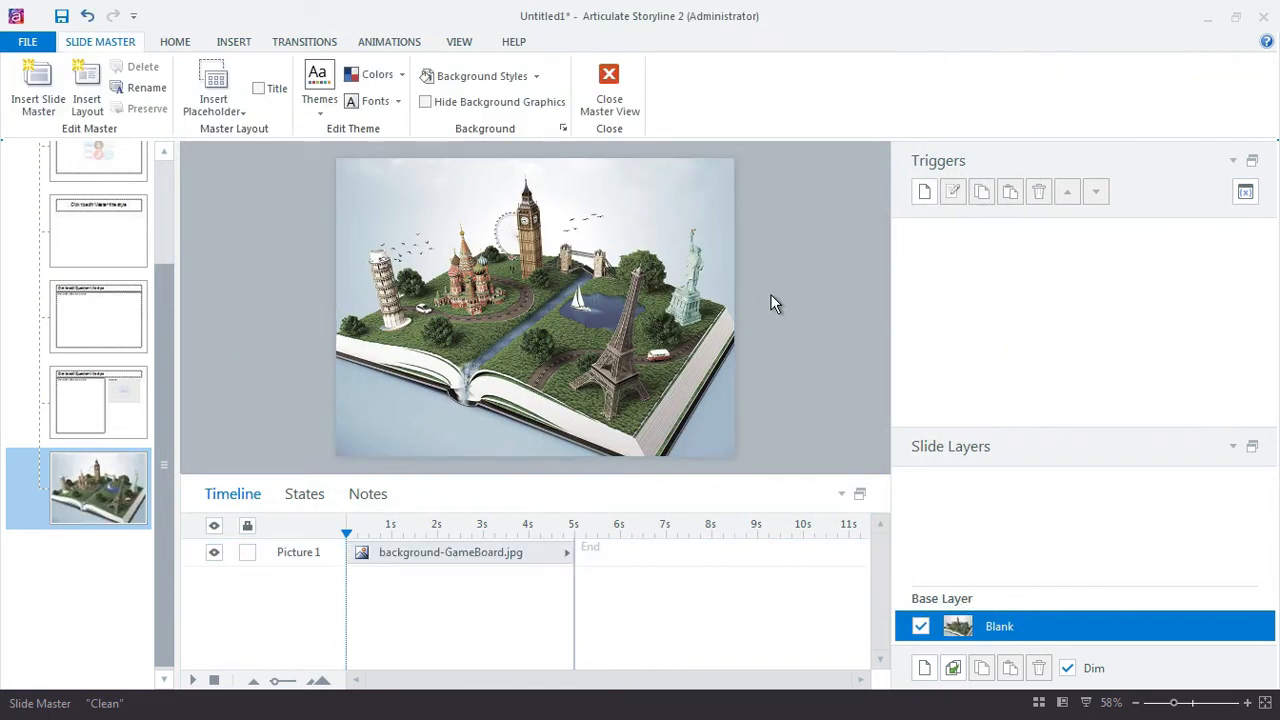
pyautogui.moveTo(764, 312)
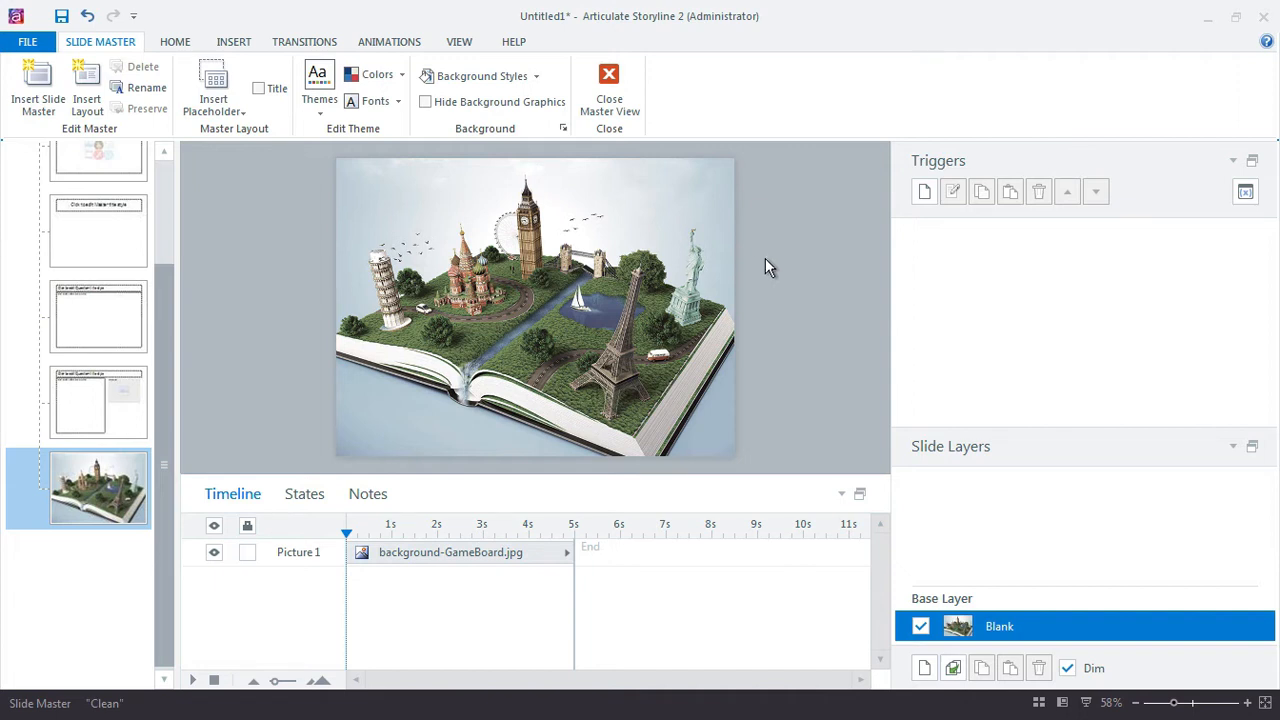
# Draw a dark grey filled and outlined rectangle across the top reading Travel Game.
pyautogui.click(232, 40)
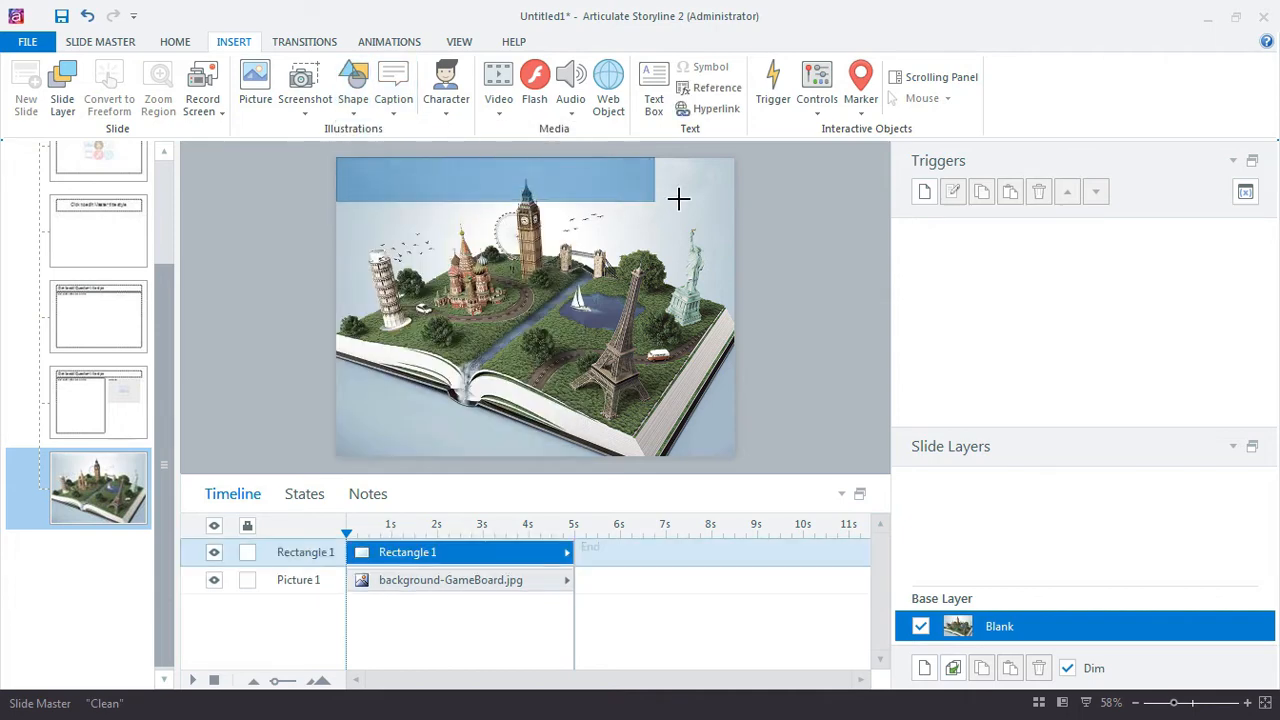
pyautogui.click(536, 176)
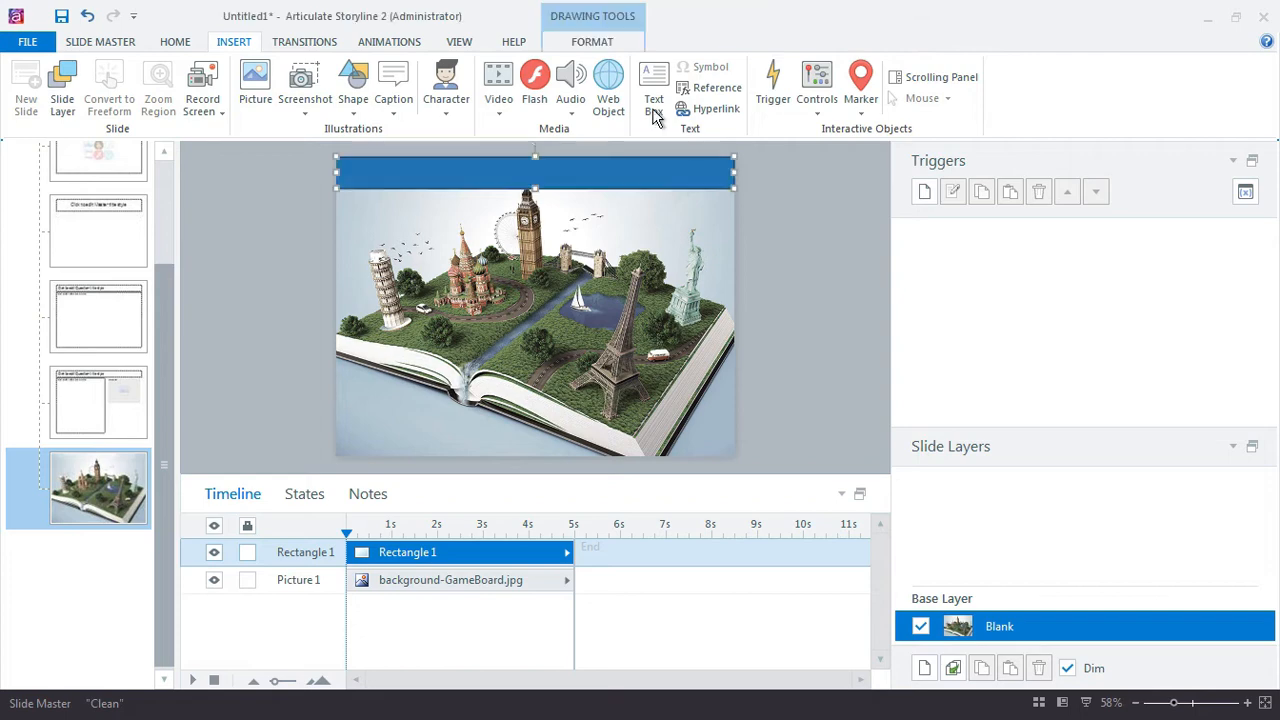
pyautogui.click(800, 68)
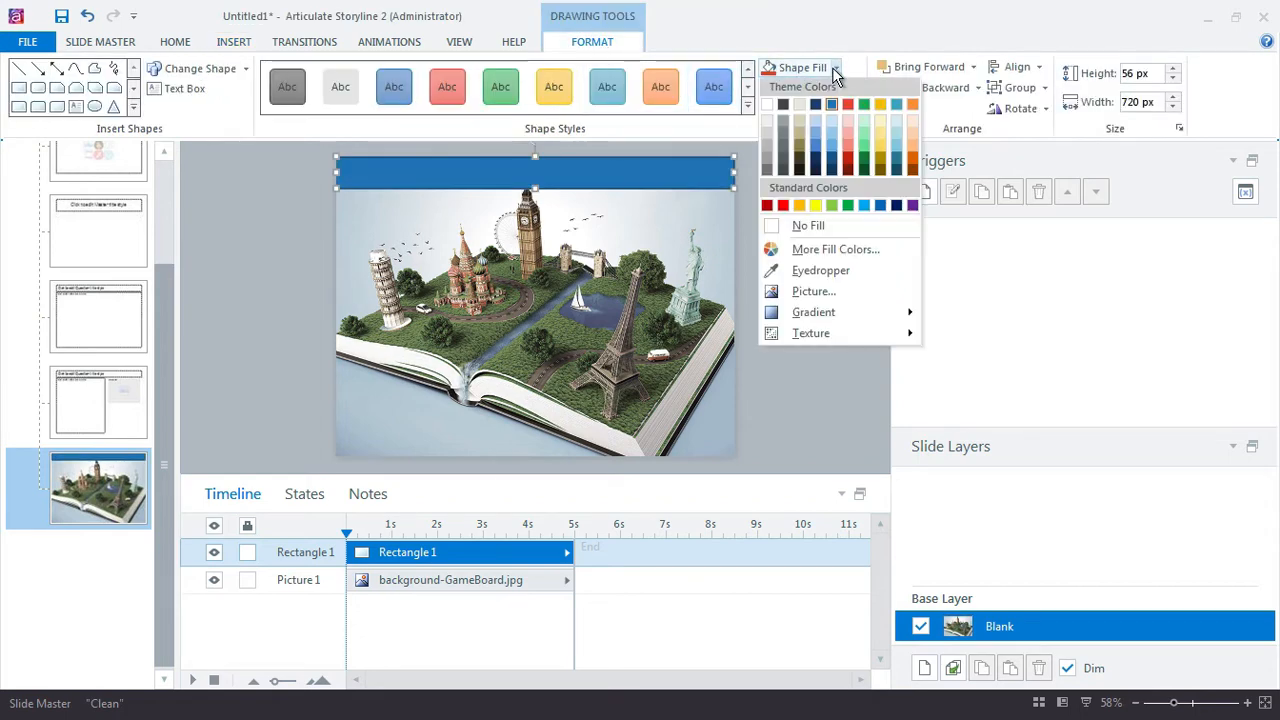
pyautogui.click(812, 88)
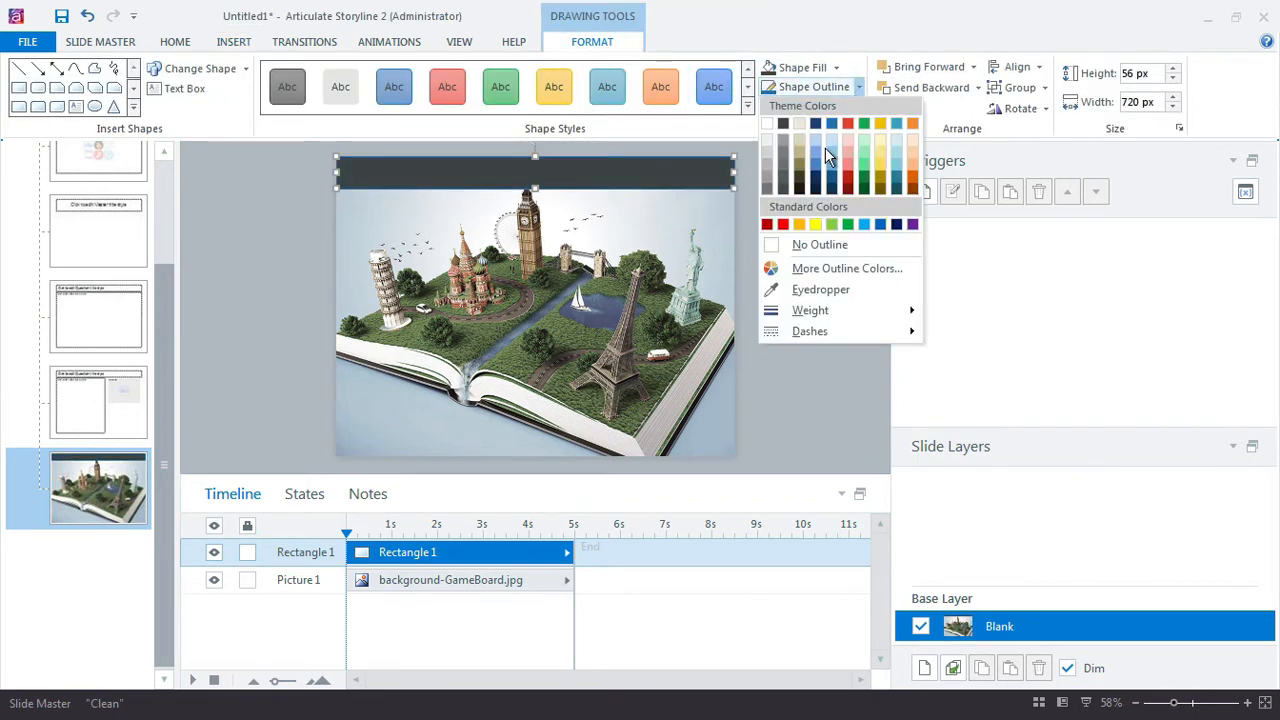
pyautogui.click(832, 142)
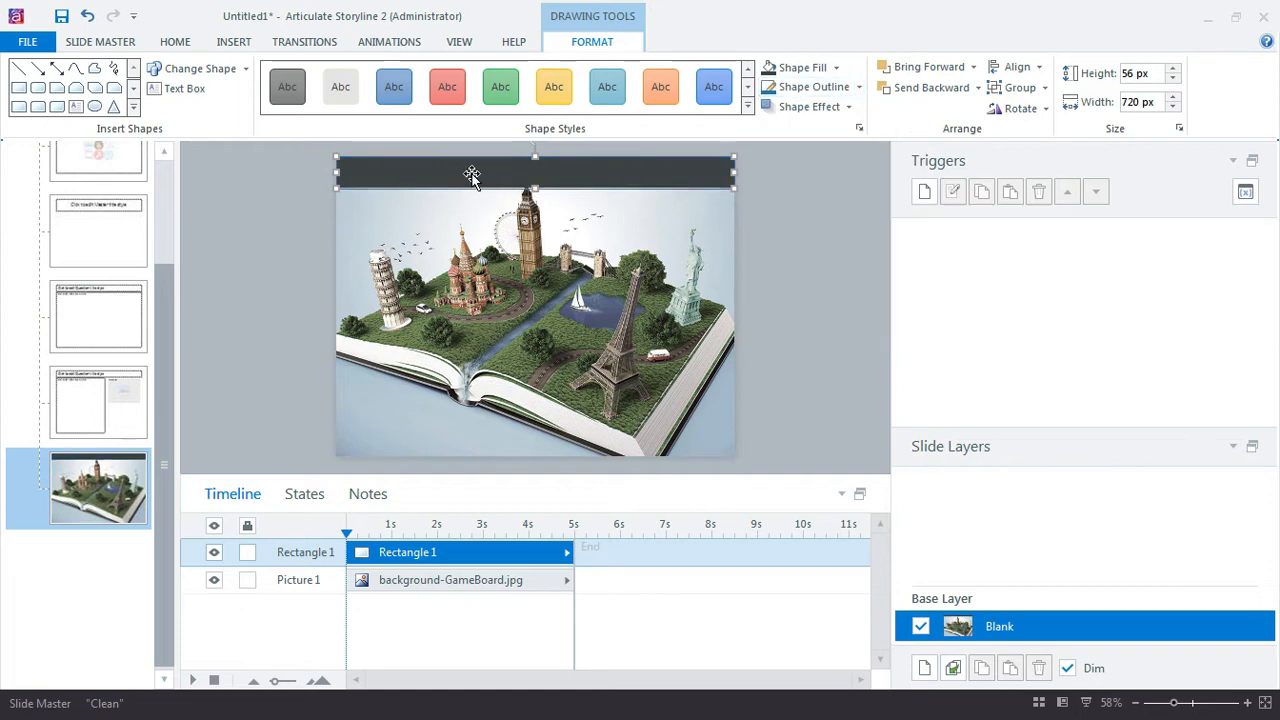
pyautogui.write('Travel g')
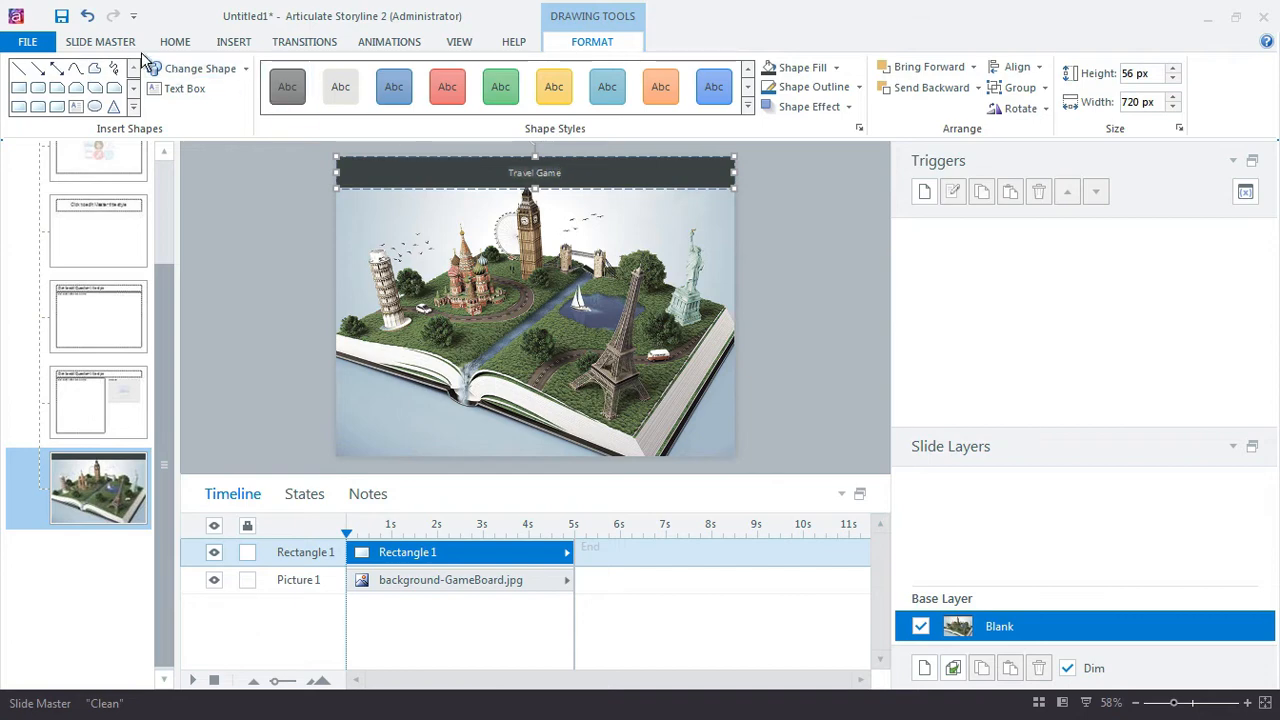
pyautogui.click(176, 40)
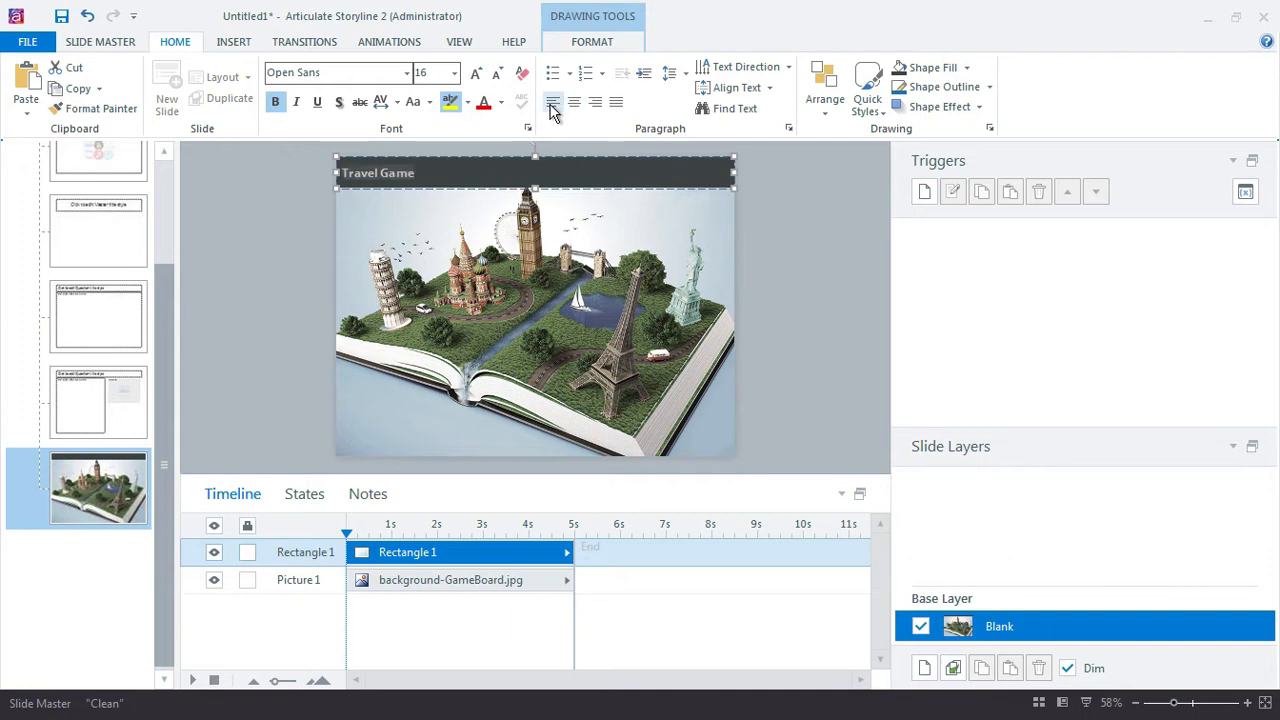
# Left-align and bold the title text, then add a second dark rectangle along the bottom.
pyautogui.click(282, 194)
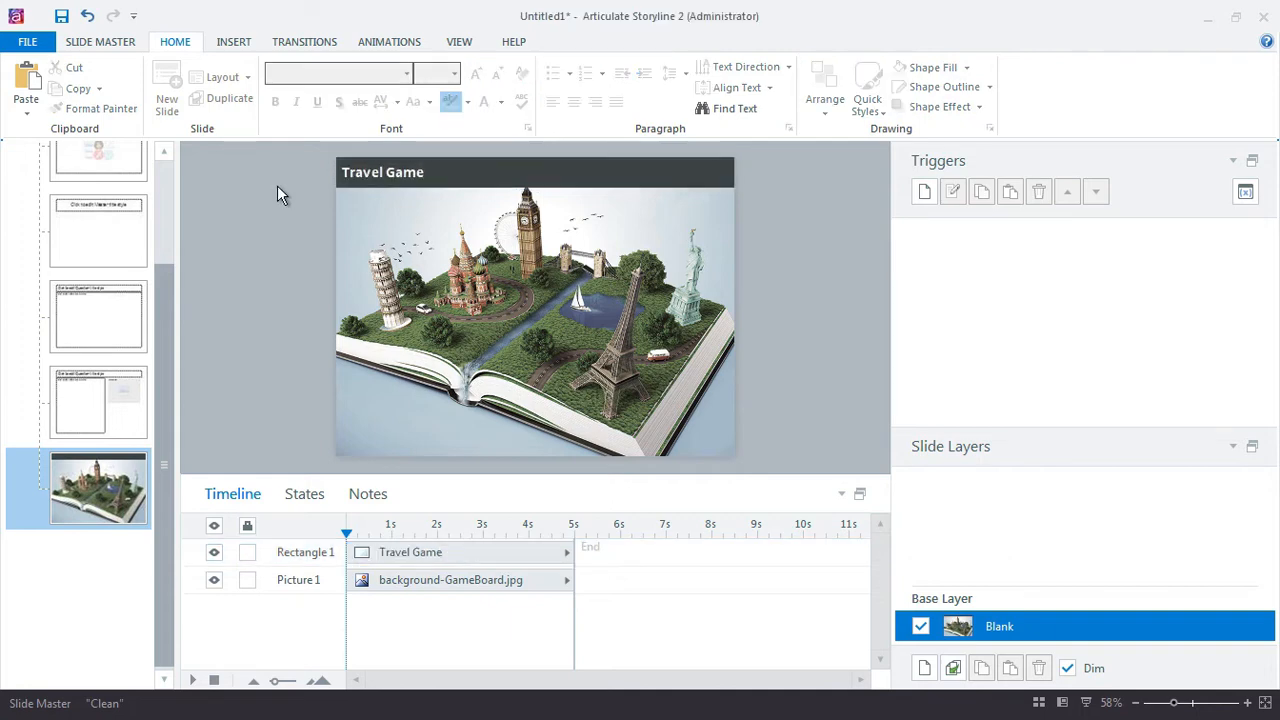
pyautogui.click(382, 172)
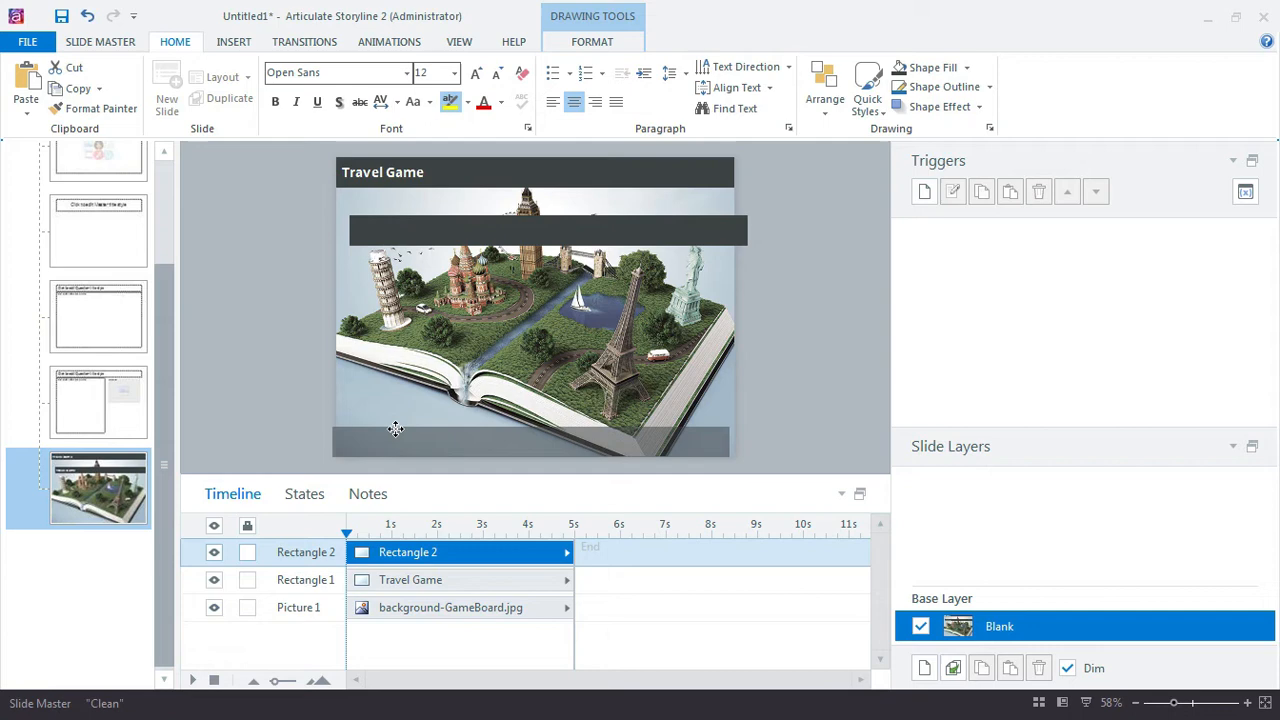
pyautogui.moveTo(400, 426)
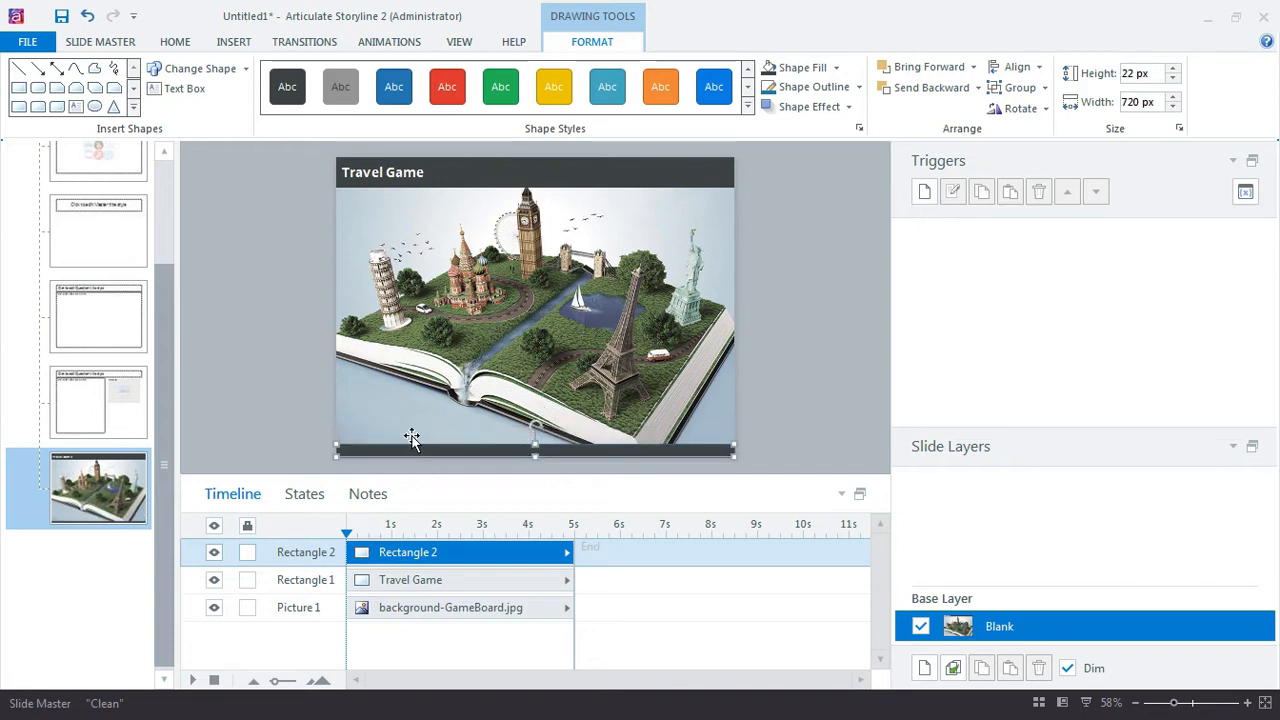
pyautogui.moveTo(396, 460)
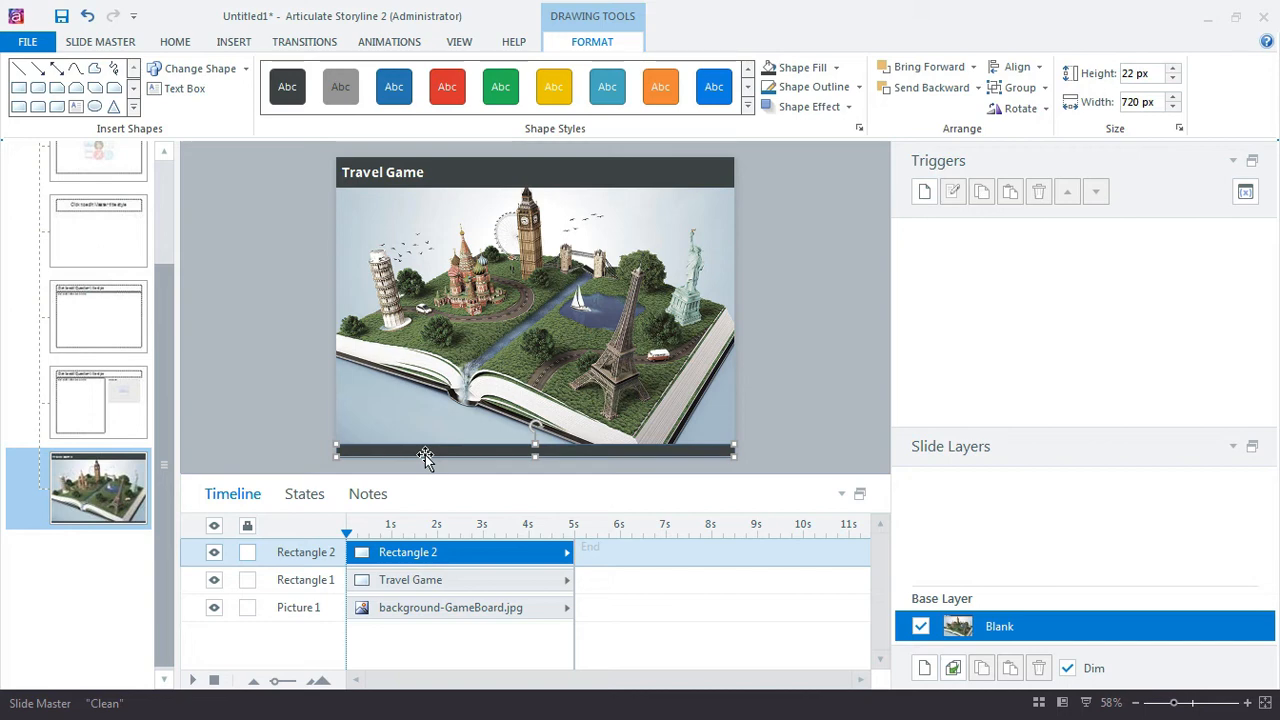
# Set the bottom bar to 12 px high and 720 px wide via Size and Position.
pyautogui.rightClick(424, 458)
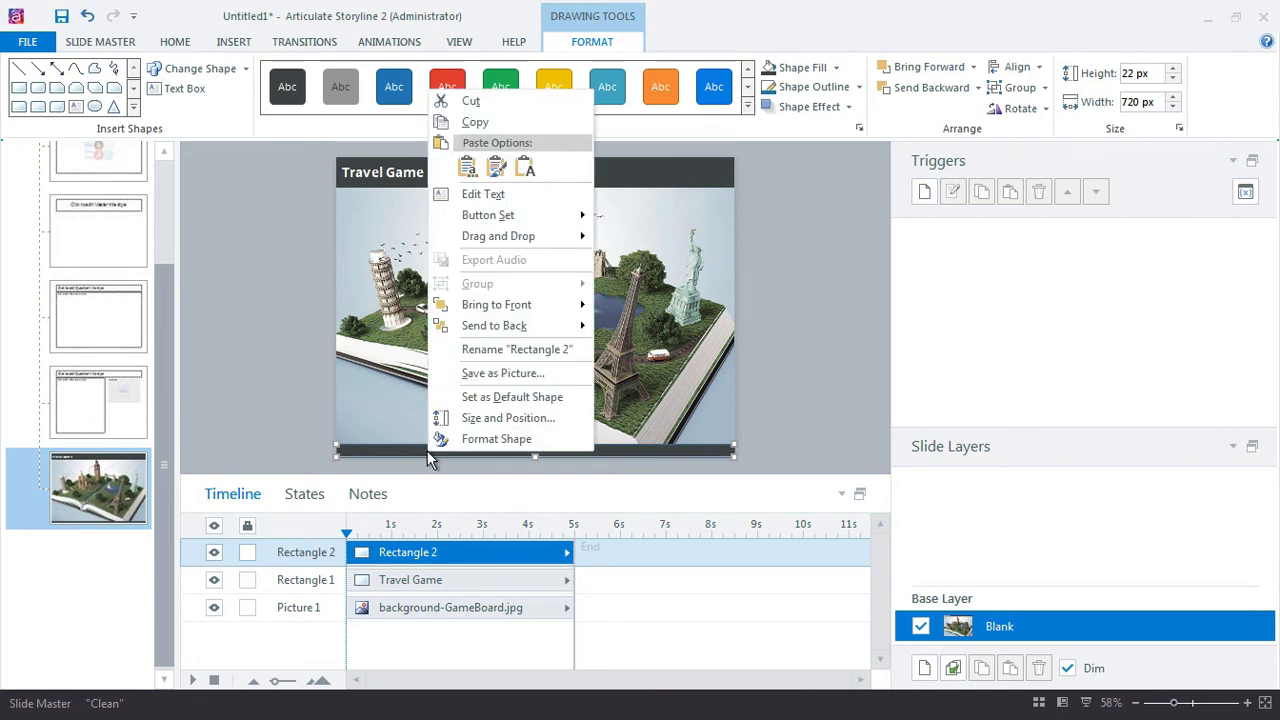
pyautogui.click(812, 428)
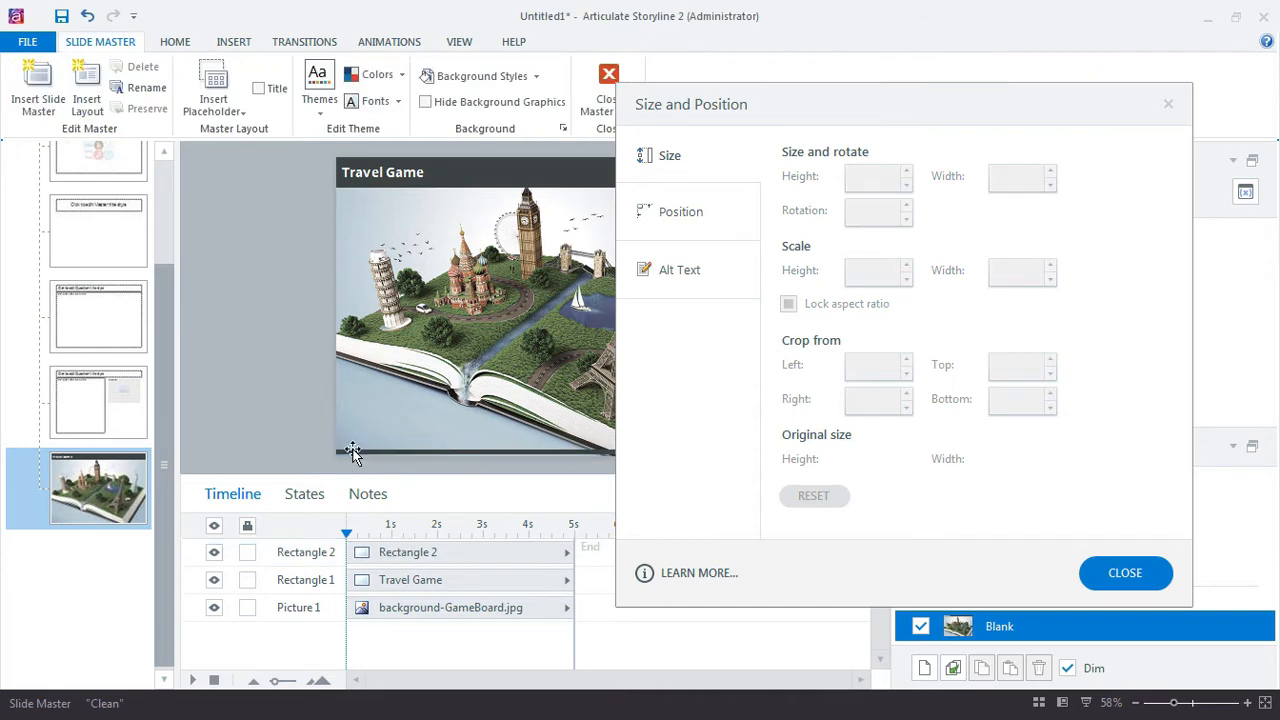
pyautogui.click(408, 552)
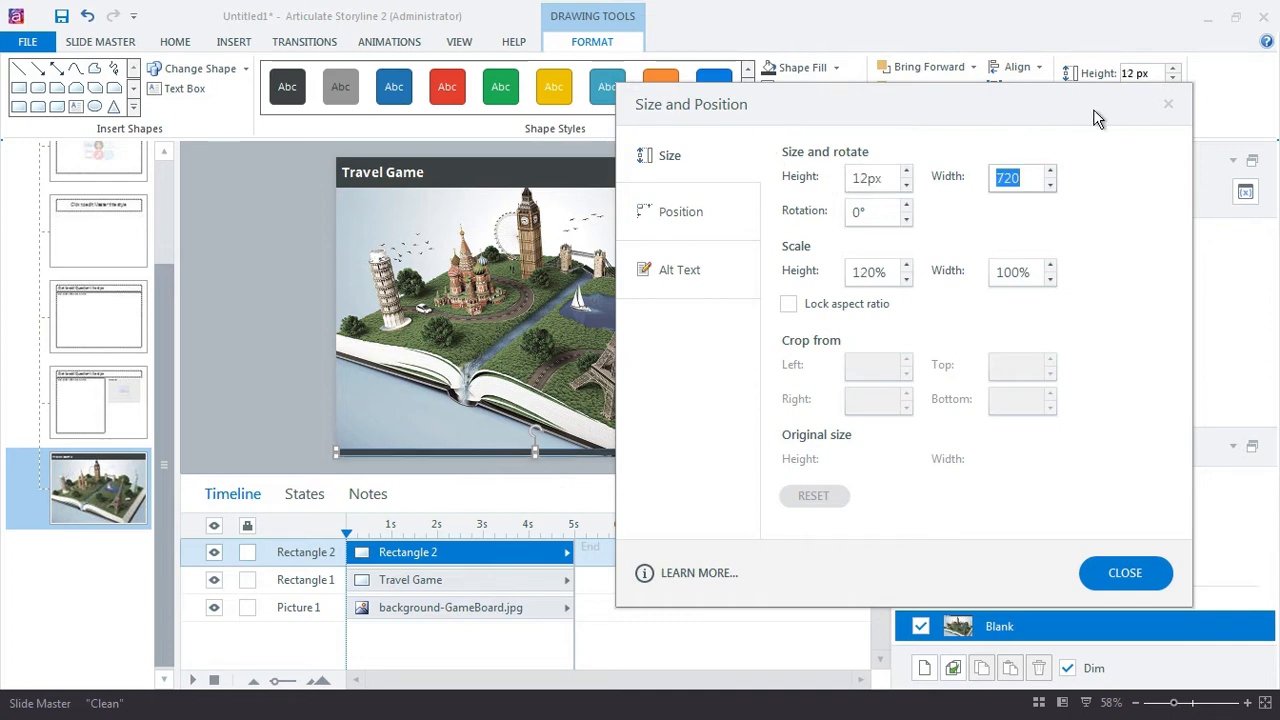
pyautogui.click(1016, 68)
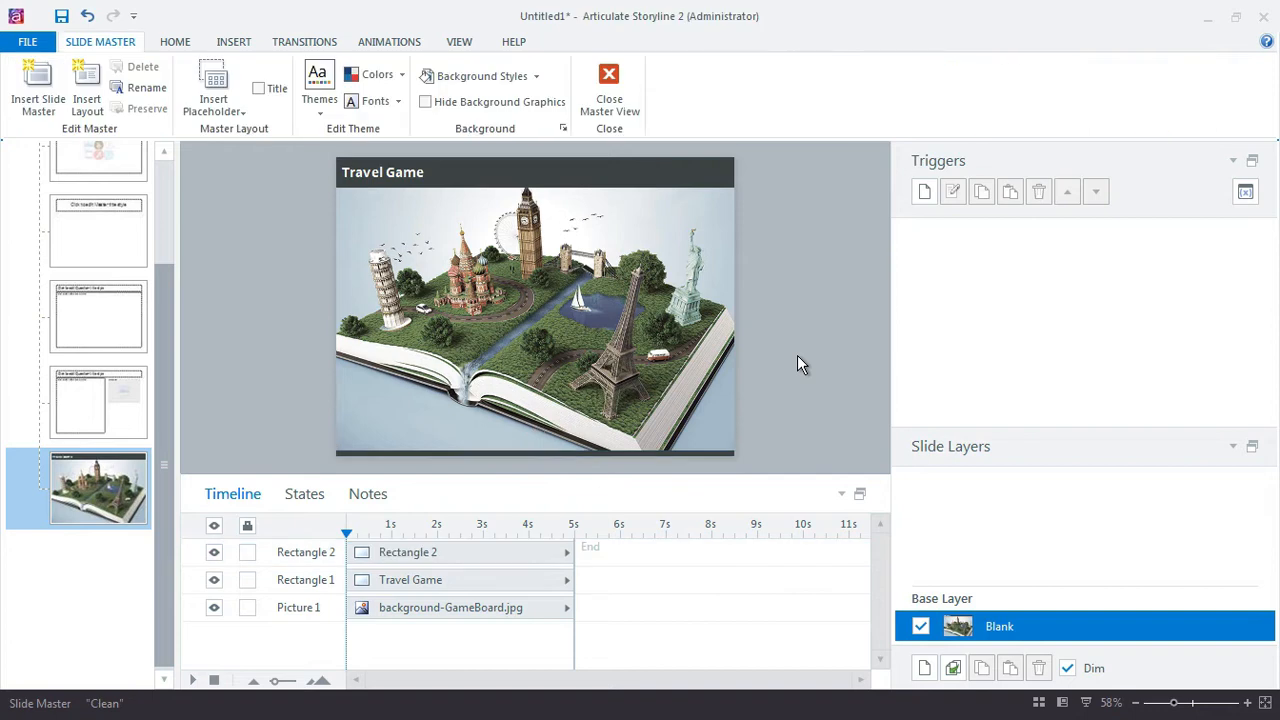
pyautogui.moveTo(678, 316)
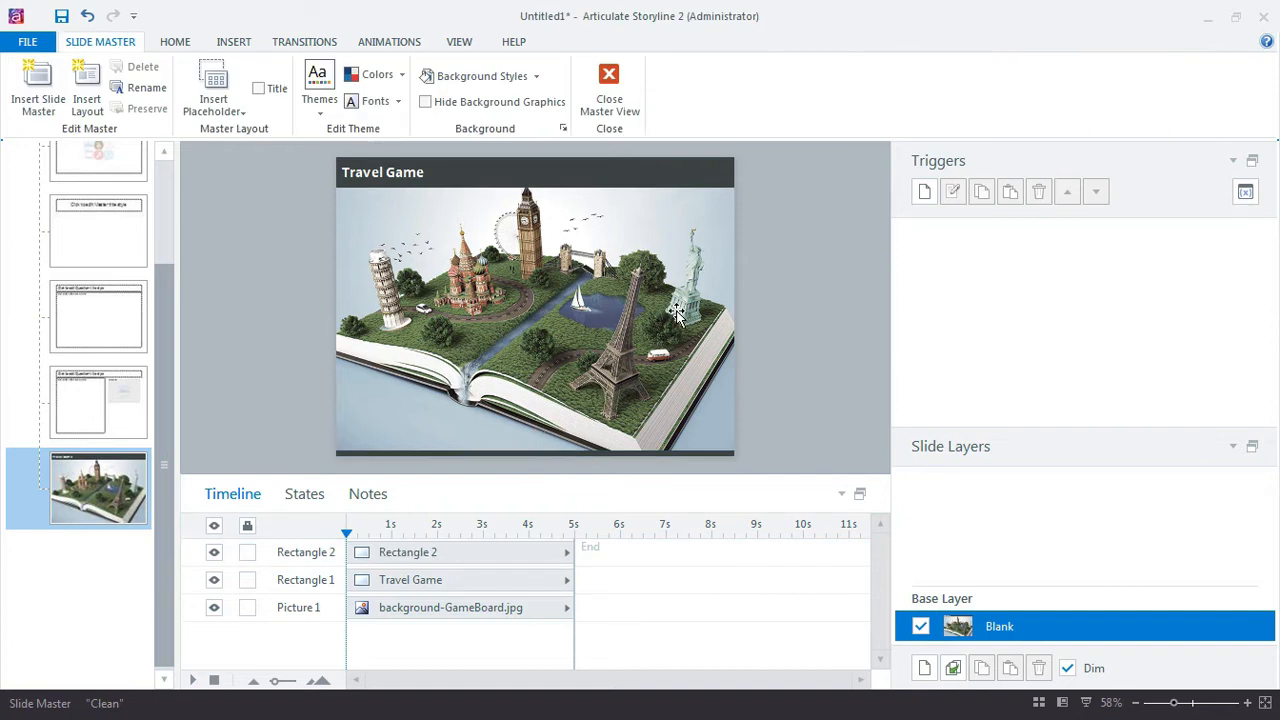
pyautogui.moveTo(650, 388)
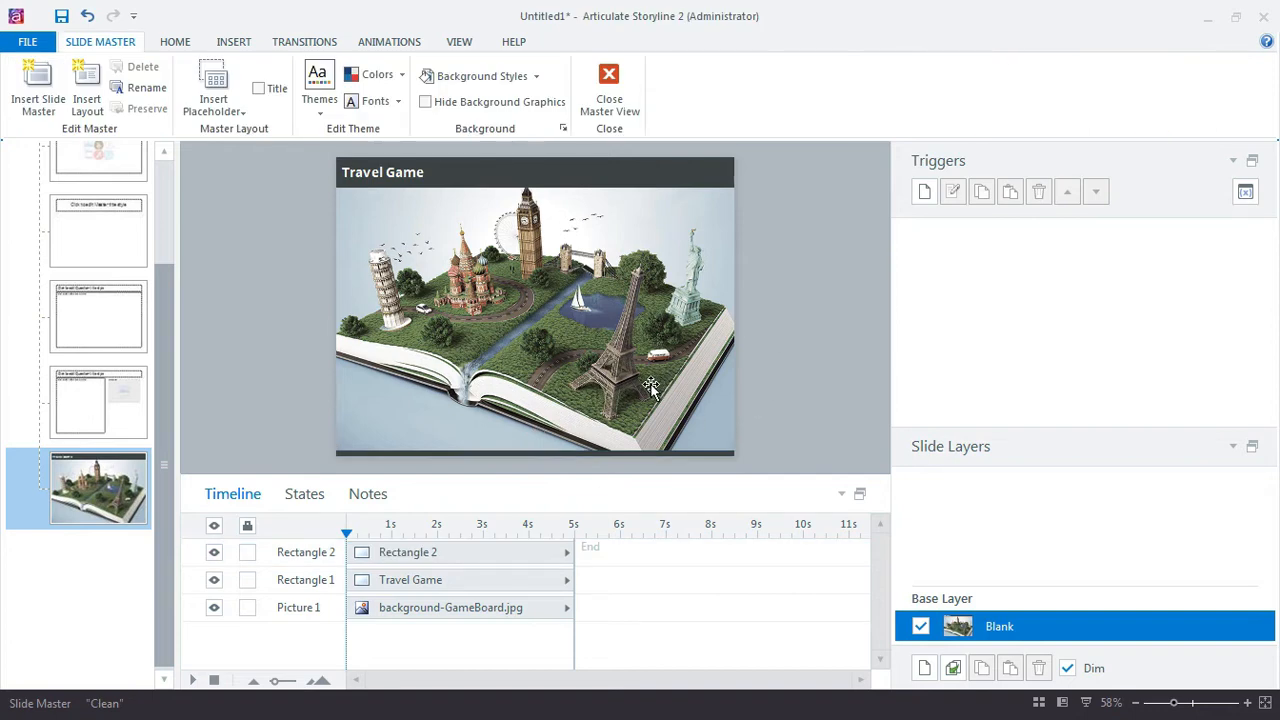
pyautogui.moveTo(438, 348)
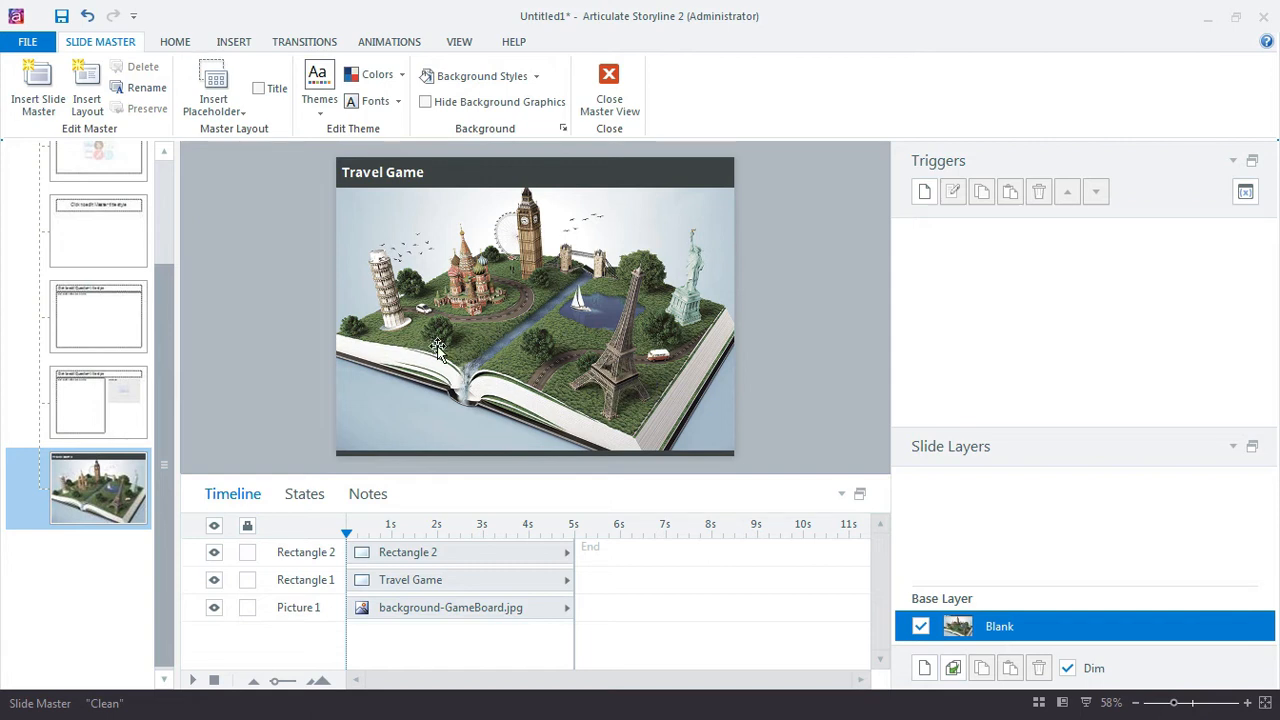
pyautogui.moveTo(304, 292)
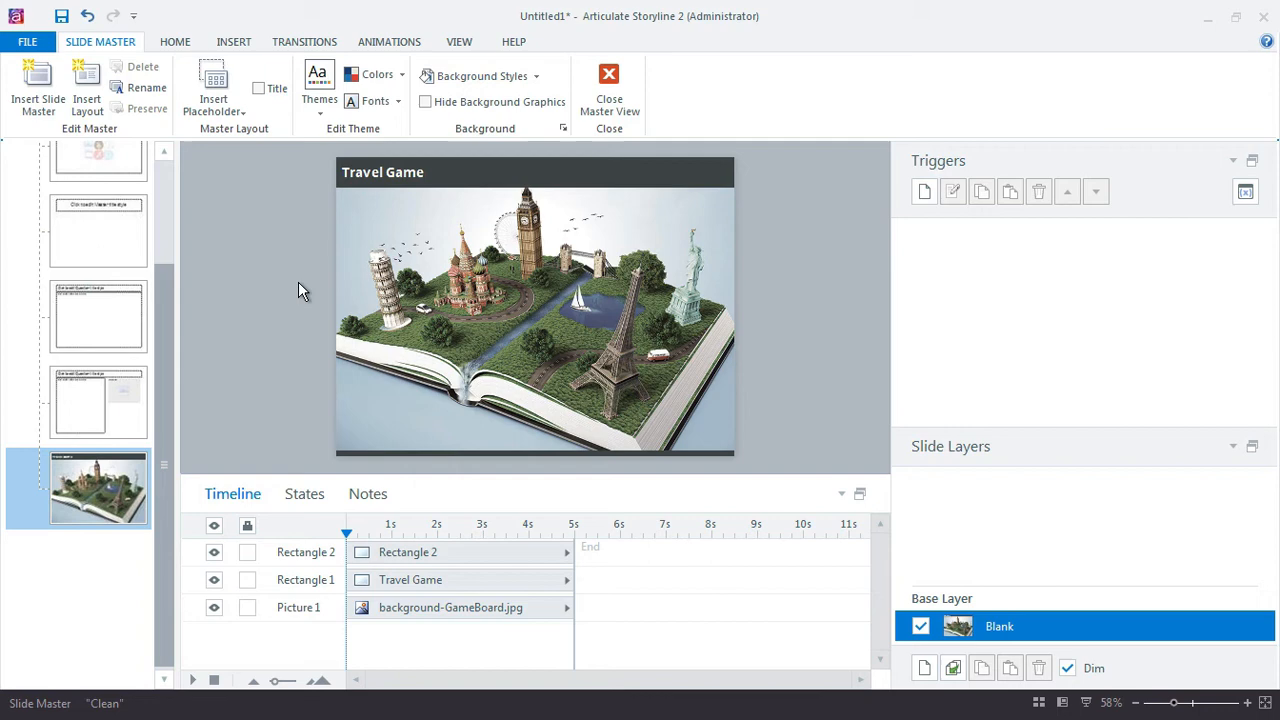
# Select both bars and close Master View to return to the slide.
pyautogui.click(382, 172)
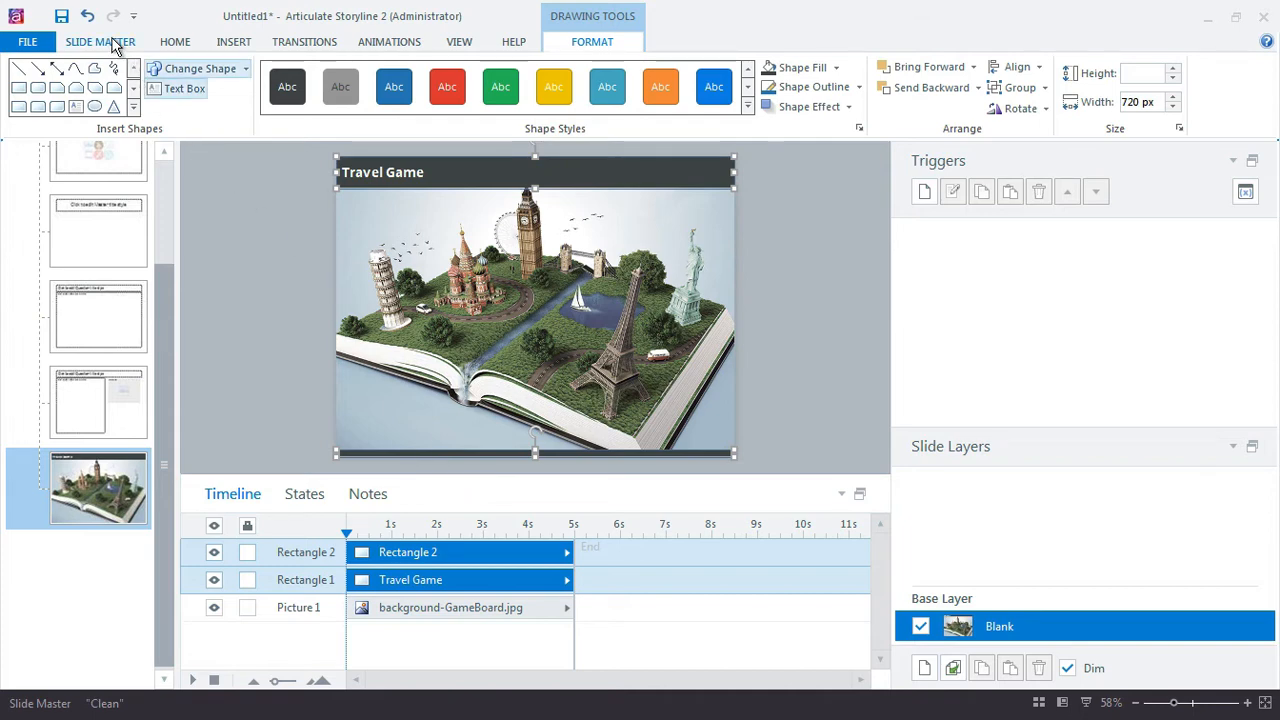
pyautogui.click(100, 40)
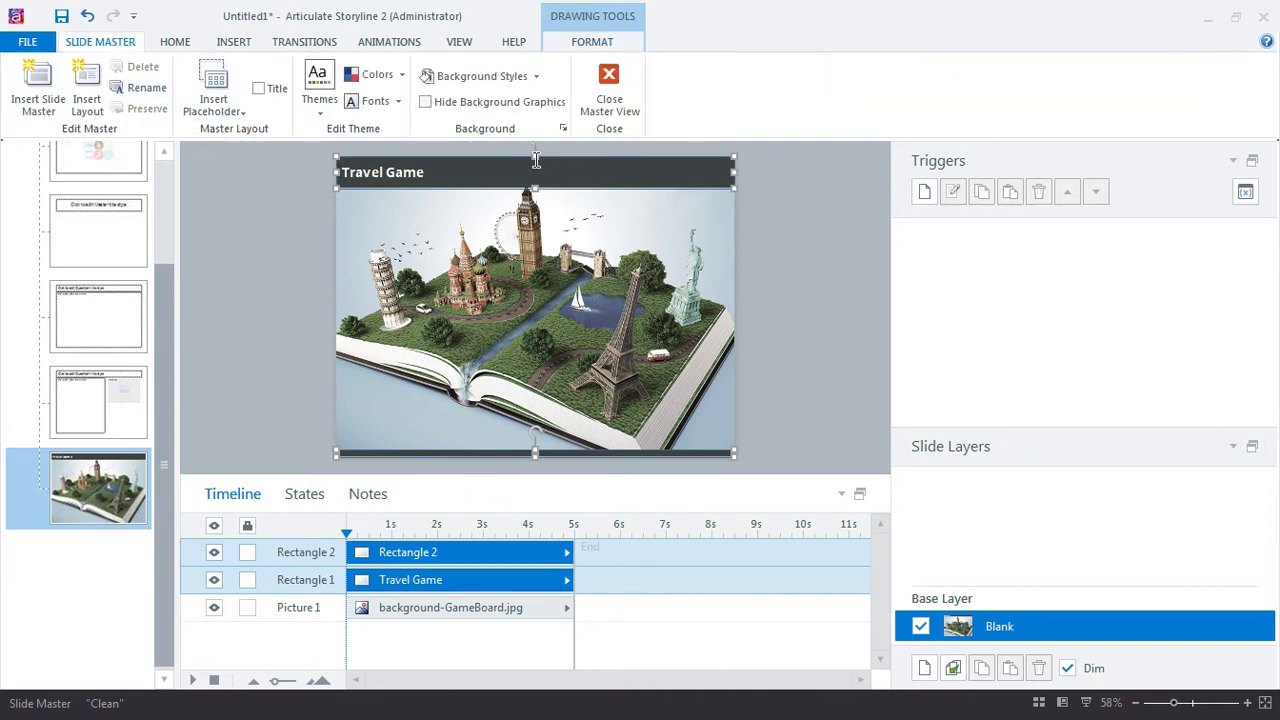
pyautogui.click(608, 76)
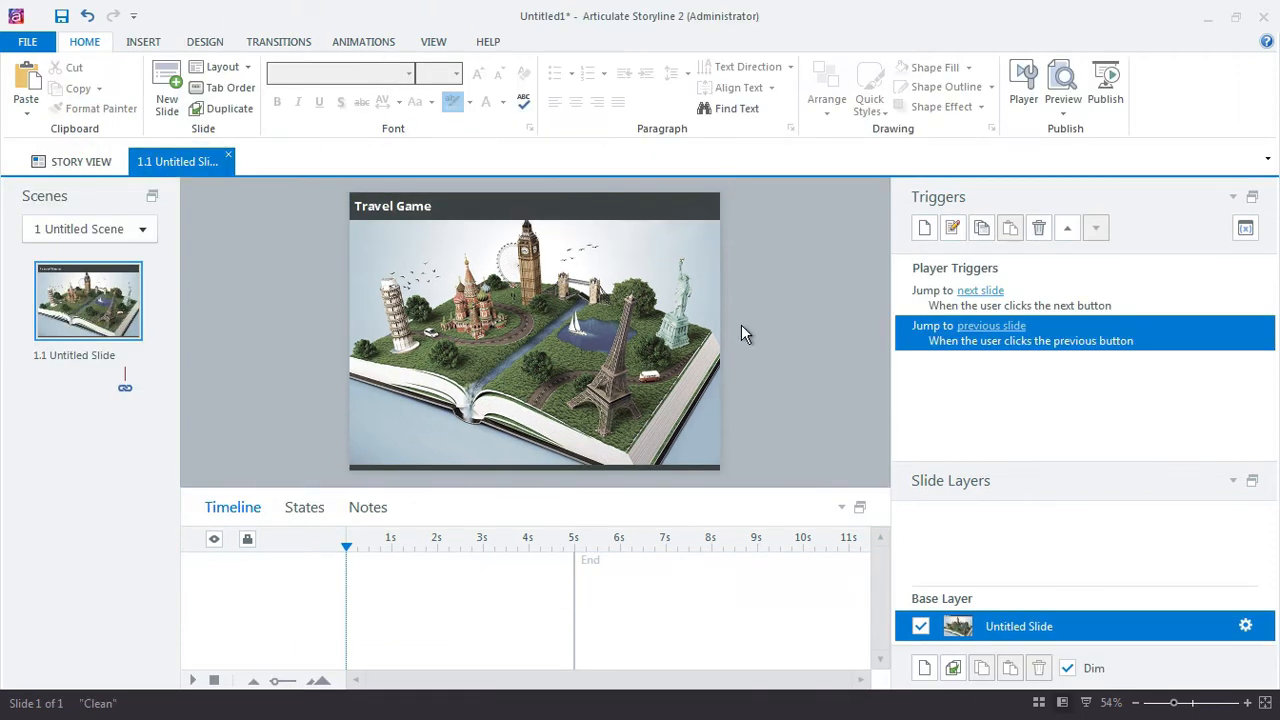
pyautogui.moveTo(532, 366)
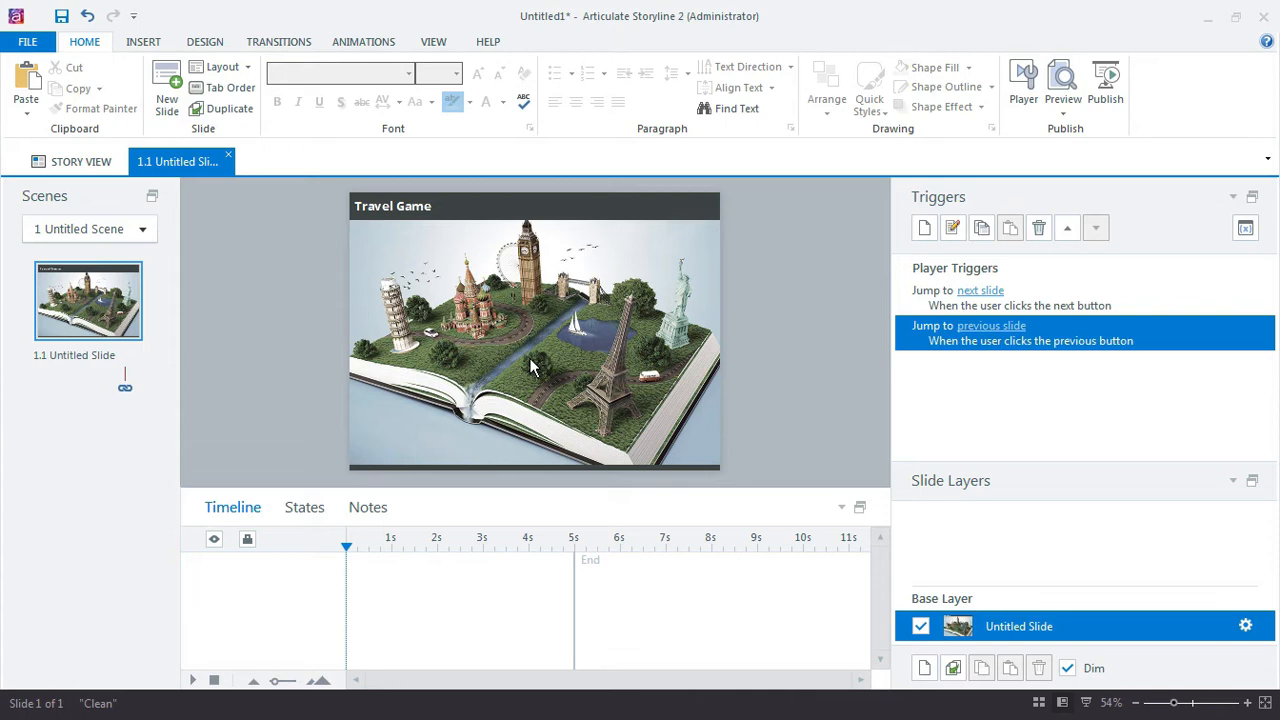
# Insert the blurred GameBoard picture behind the bars on the Blank layout.
pyautogui.click(432, 40)
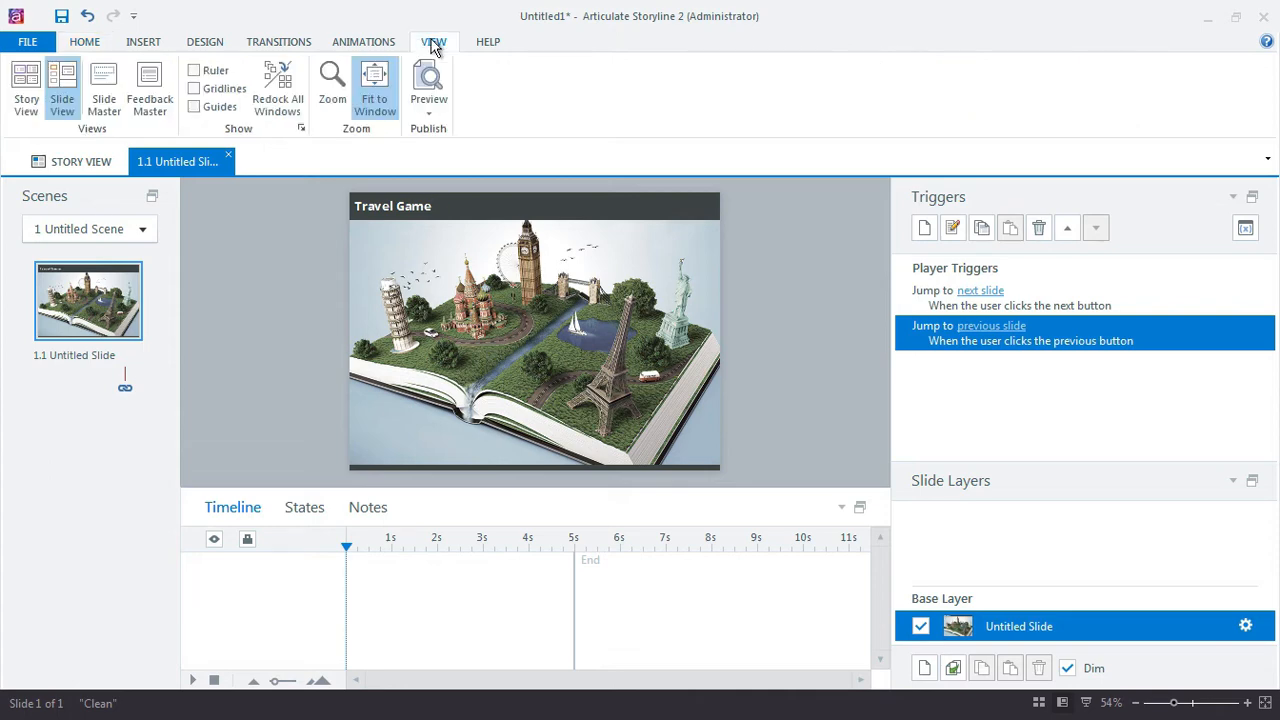
pyautogui.moveTo(470, 468)
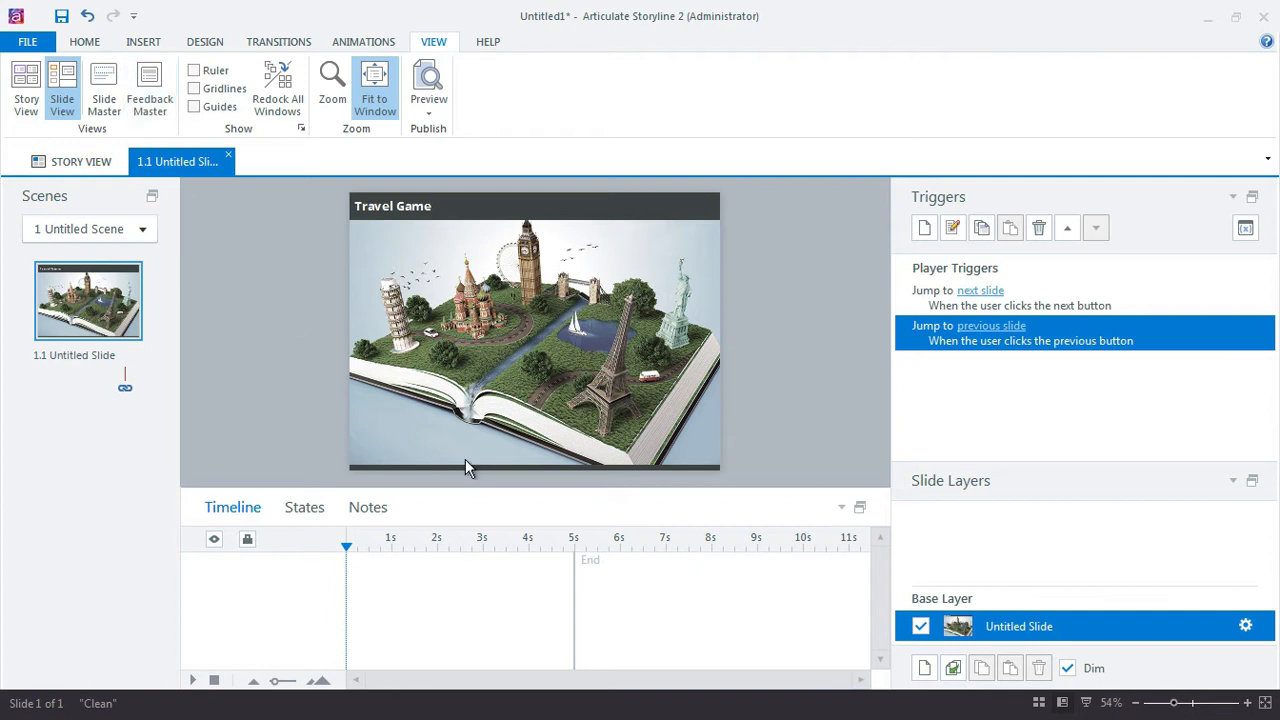
pyautogui.moveTo(1006, 576)
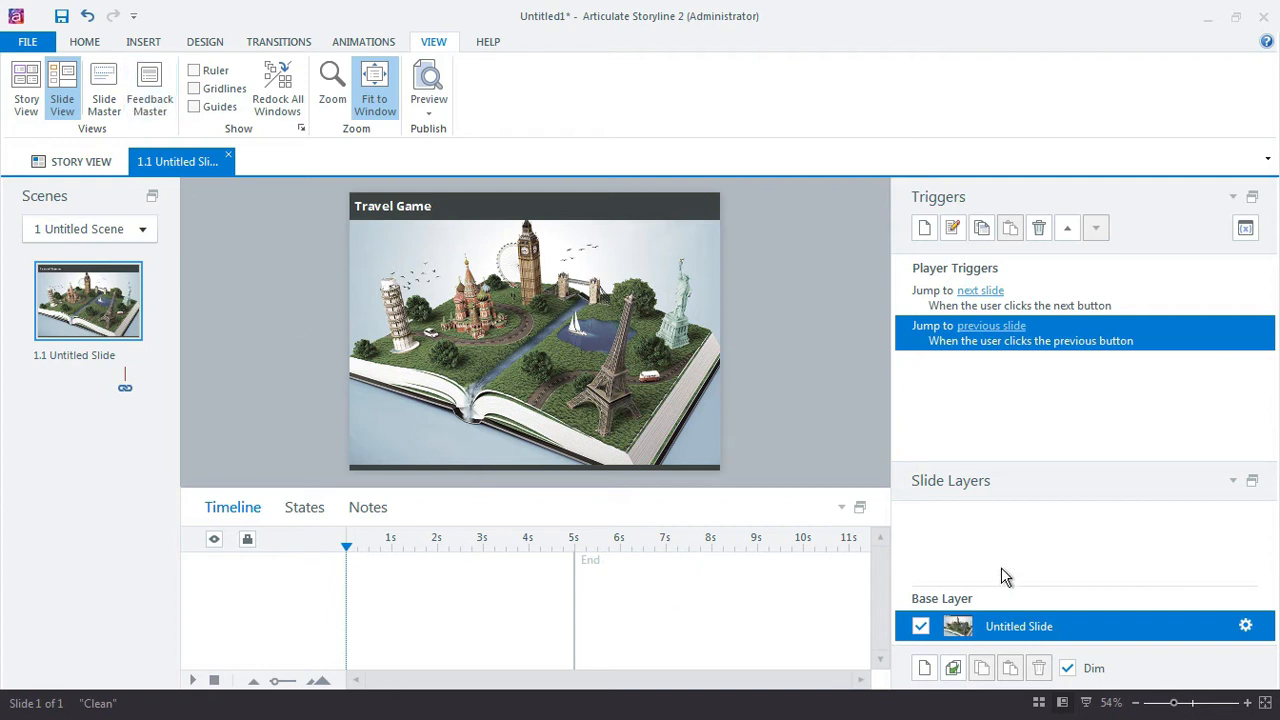
pyautogui.moveTo(410, 340)
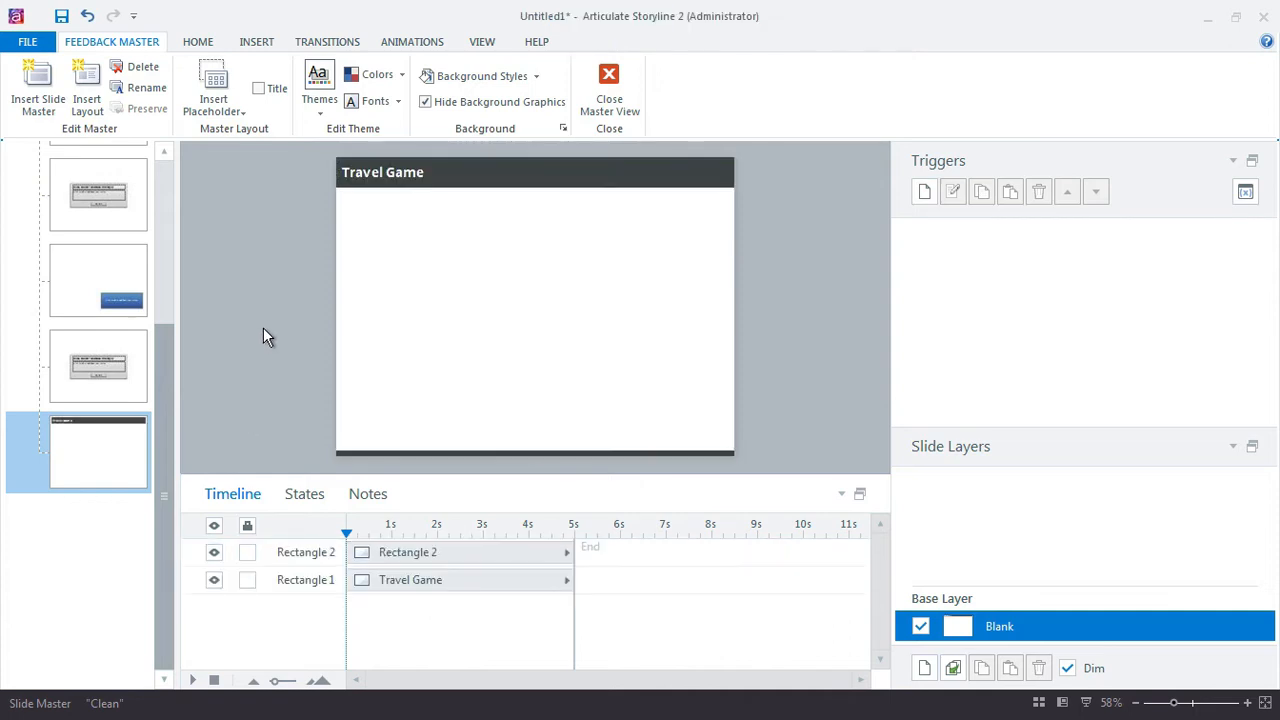
pyautogui.moveTo(250, 292)
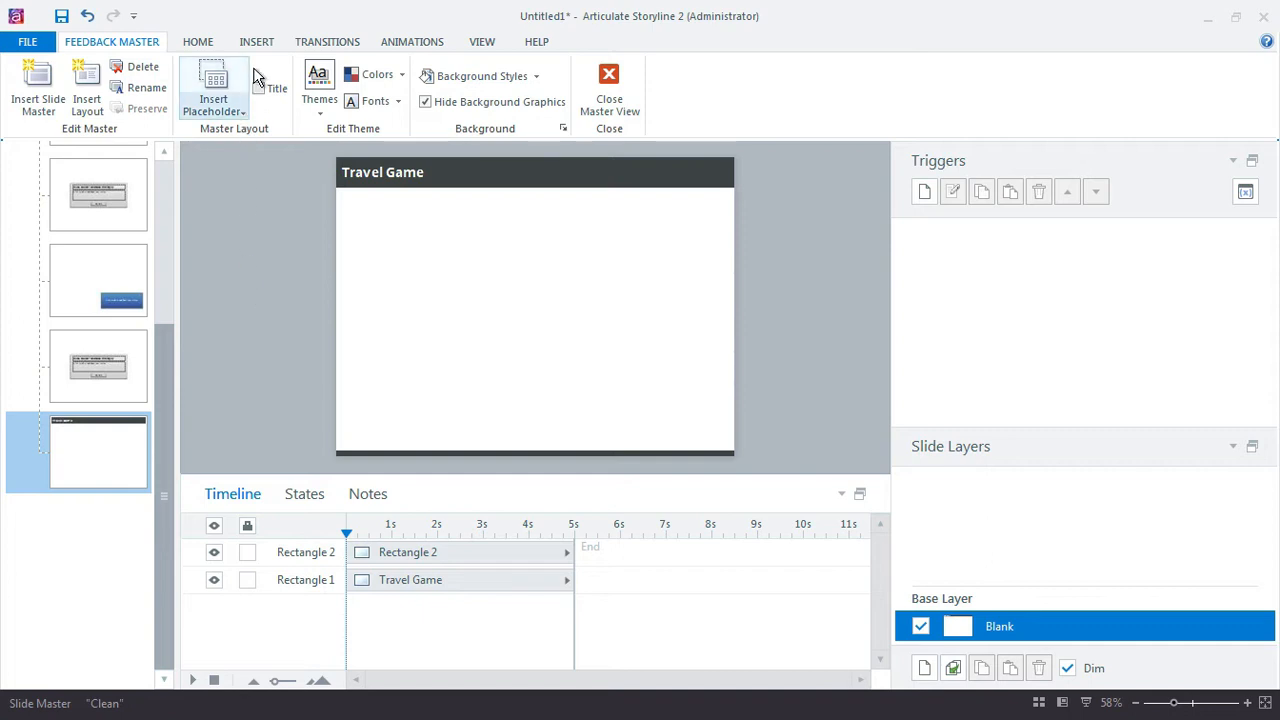
pyautogui.click(256, 40)
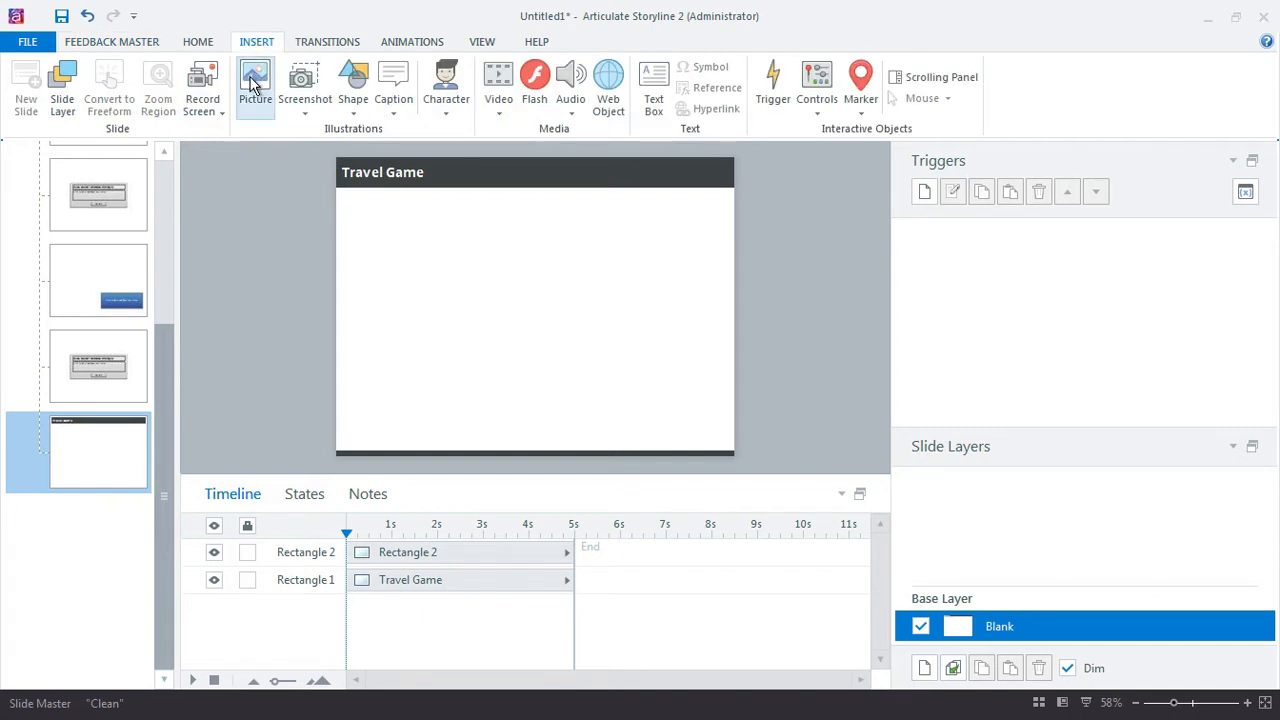
pyautogui.click(256, 84)
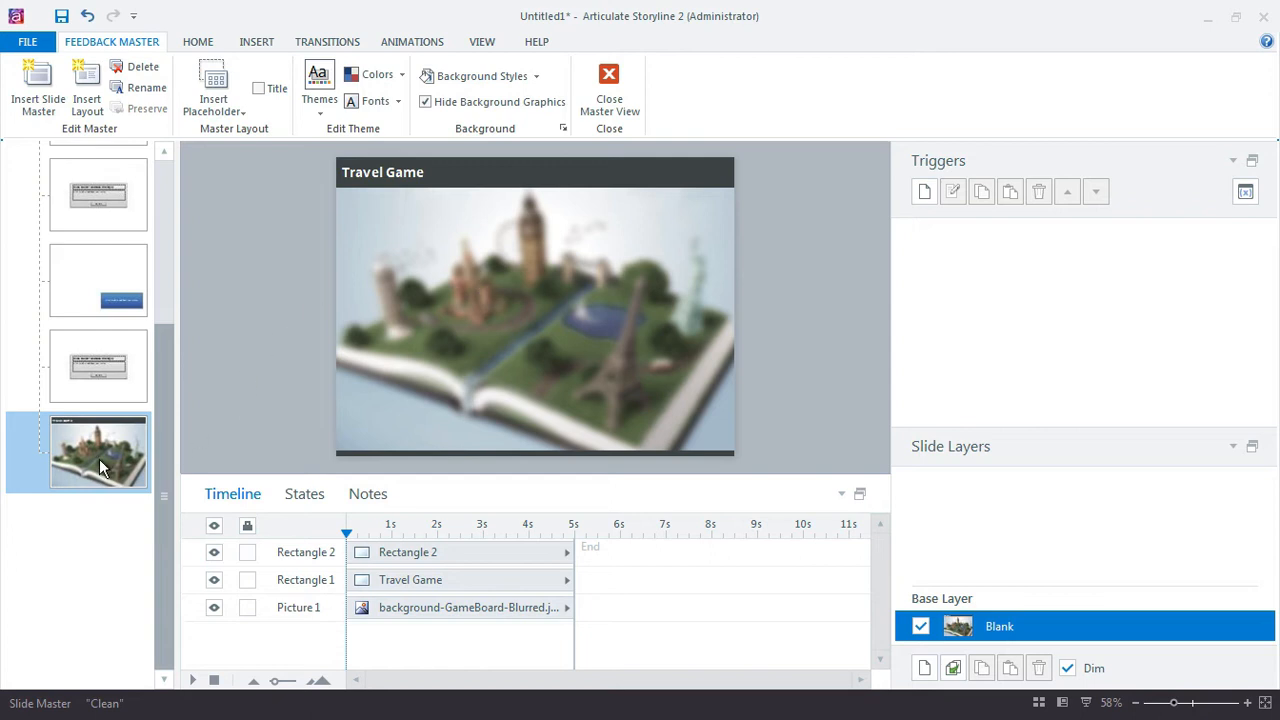
pyautogui.moveTo(98, 444)
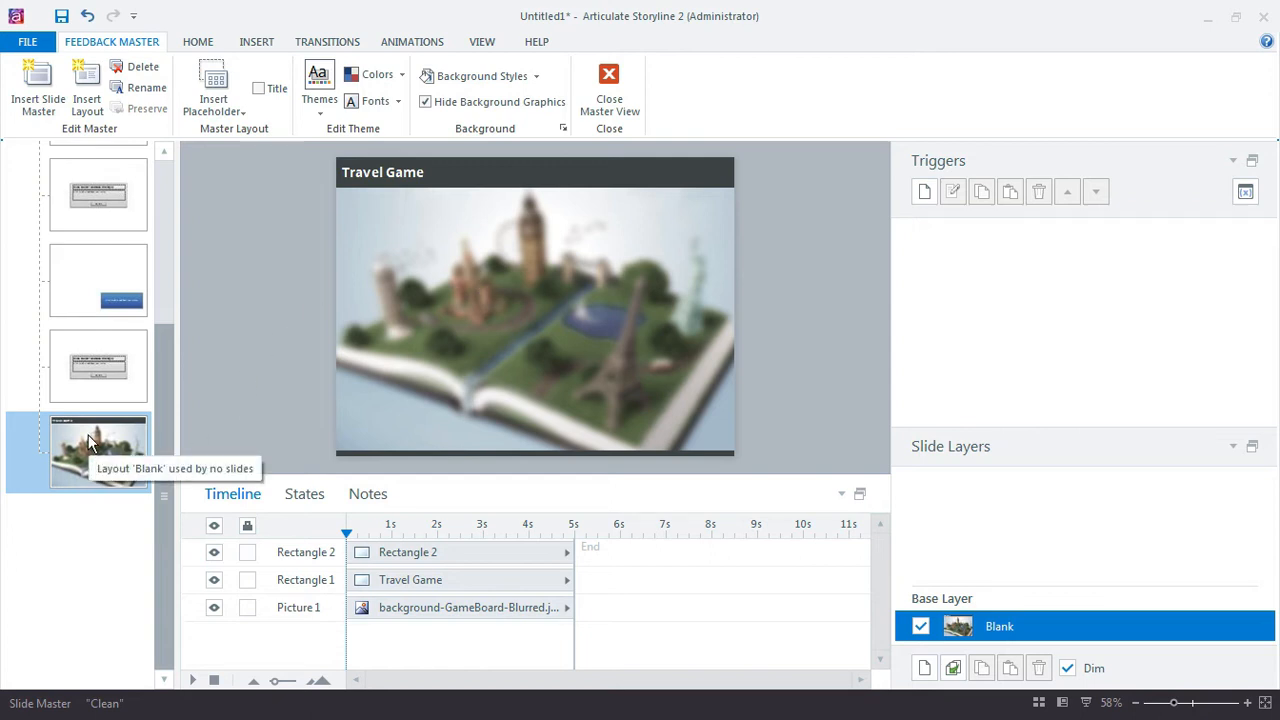
pyautogui.moveTo(136, 588)
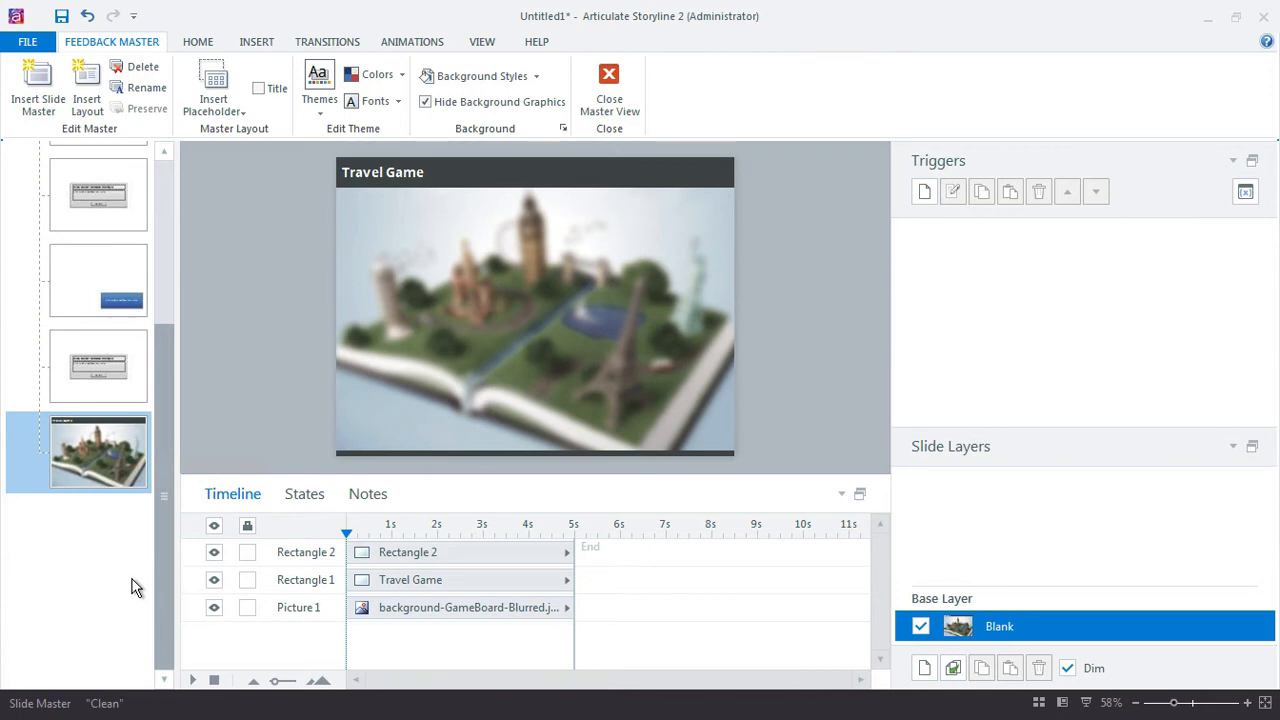
pyautogui.moveTo(96, 550)
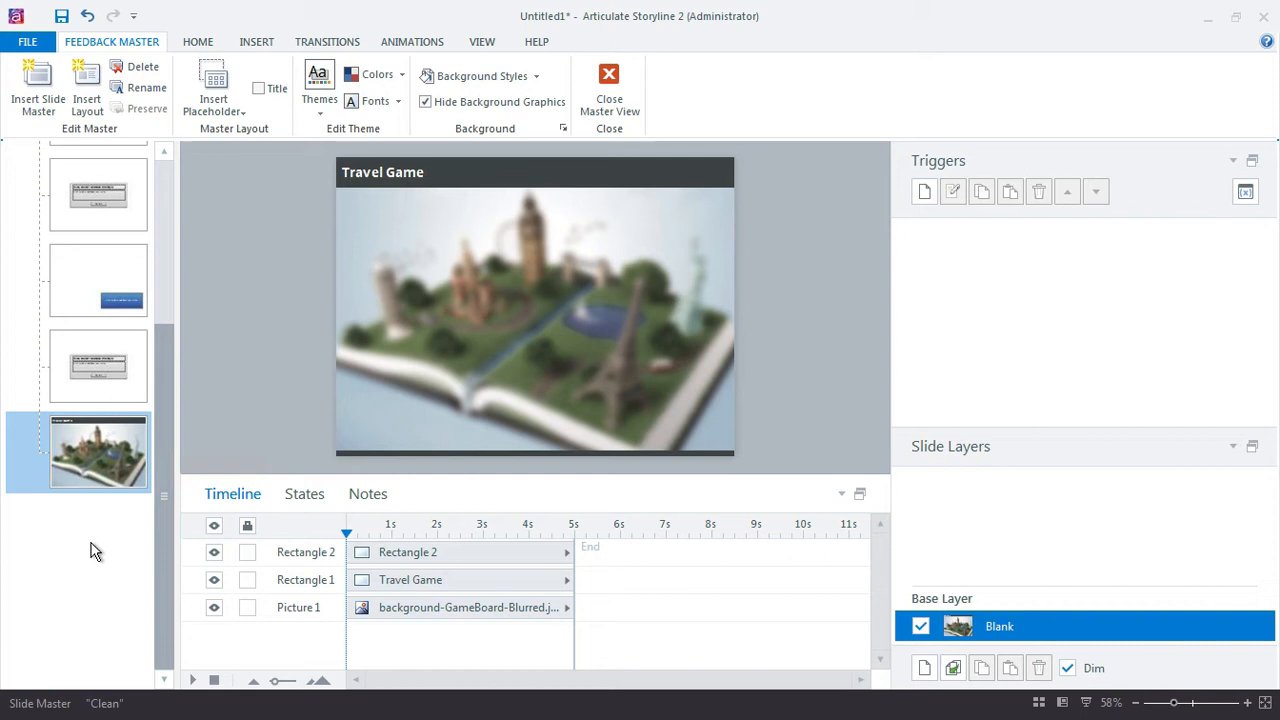
# Rename the blurred game-board layout to Question Slide.
pyautogui.rightClick(98, 452)
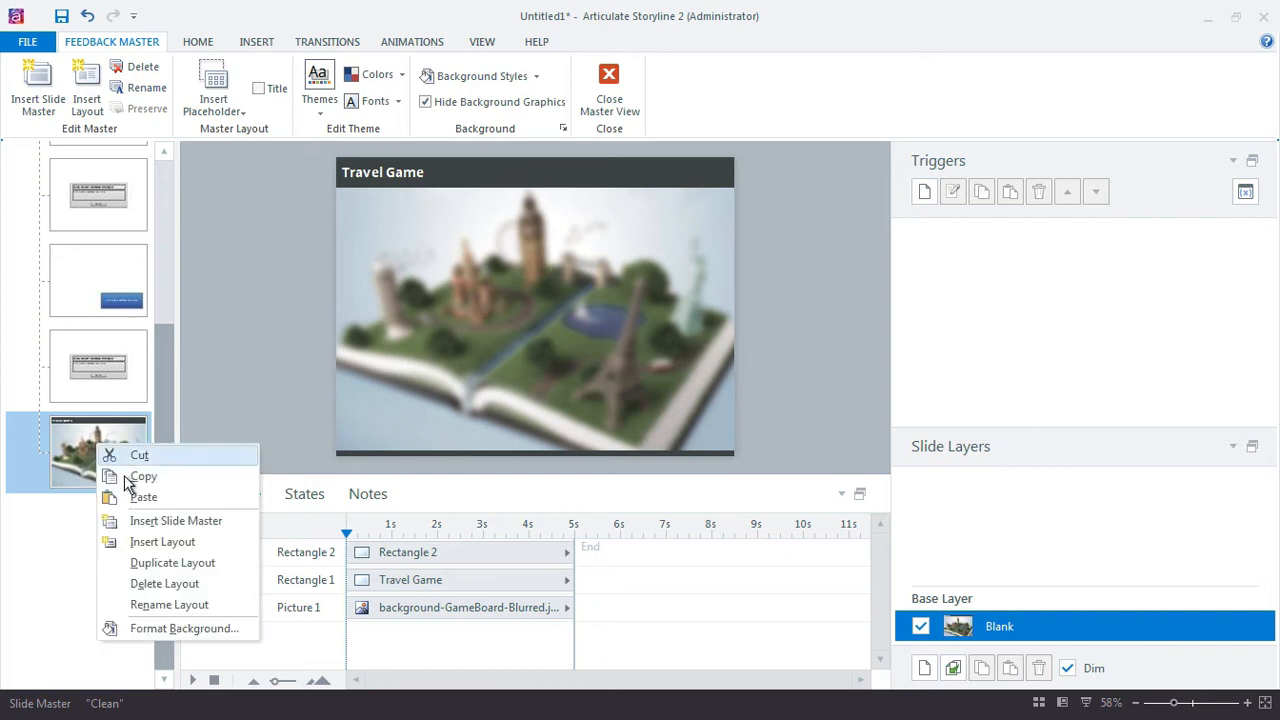
pyautogui.click(168, 604)
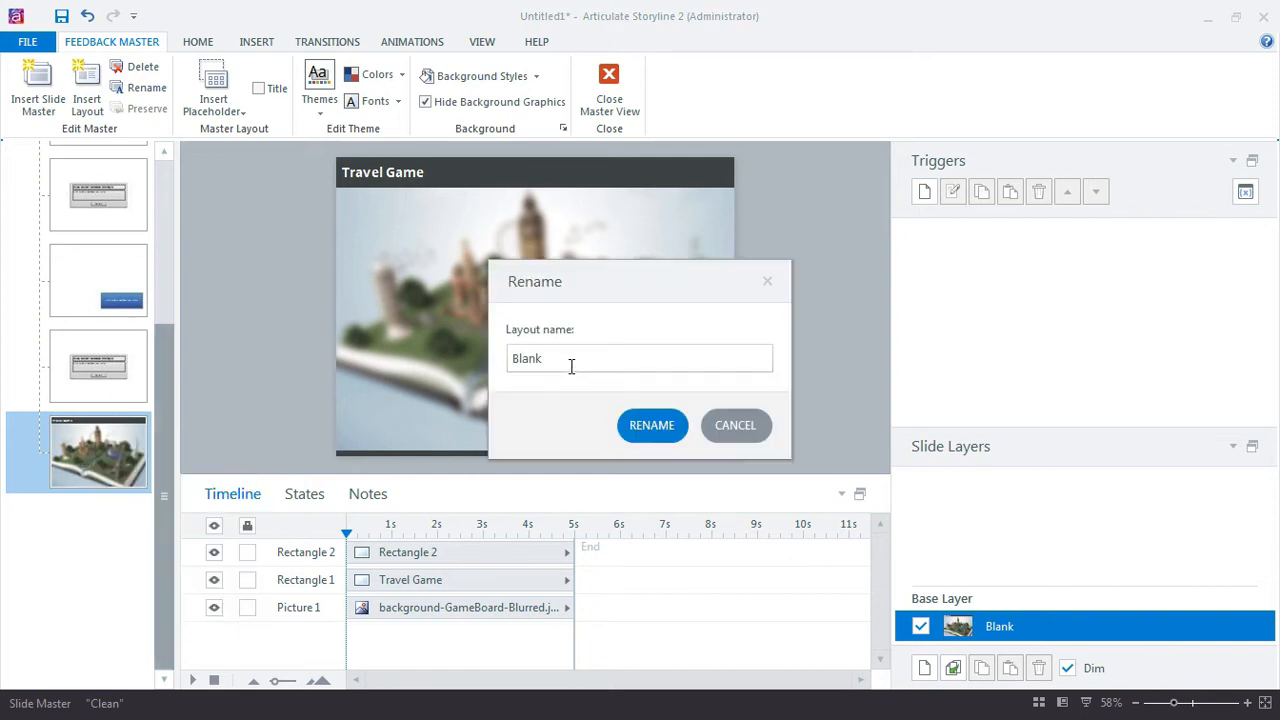
pyautogui.write('Question')
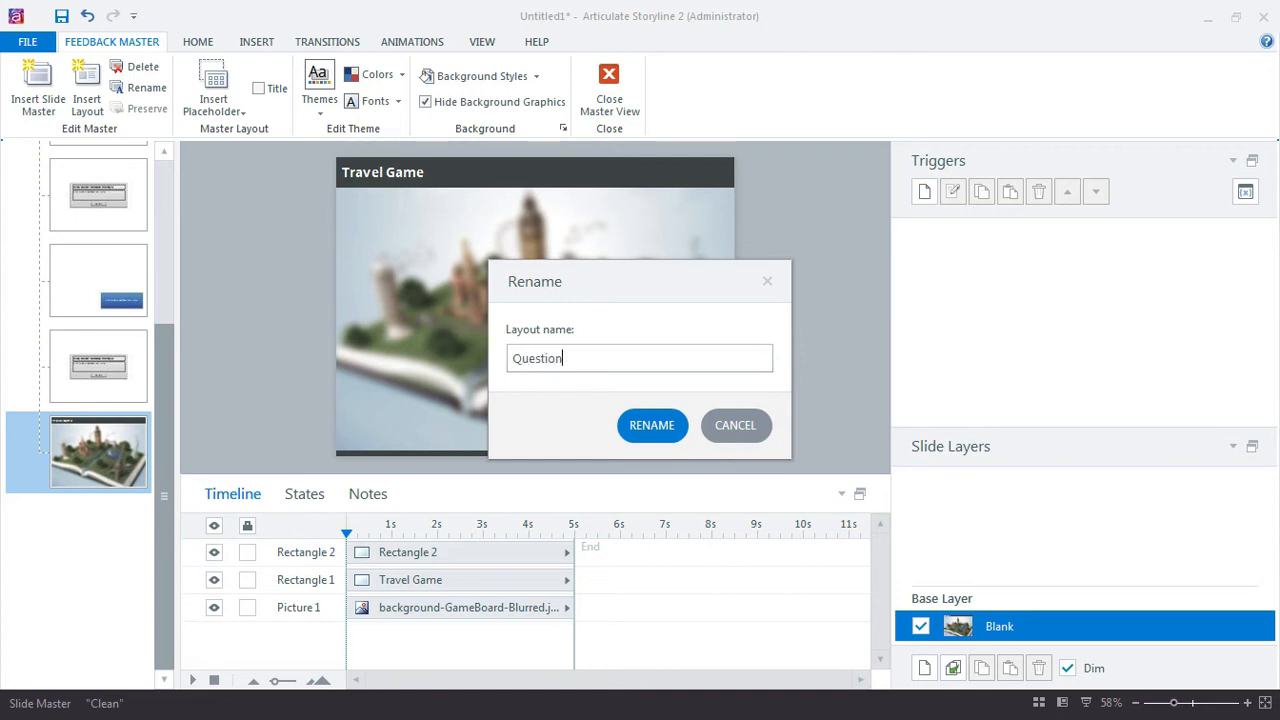
pyautogui.write('Slide')
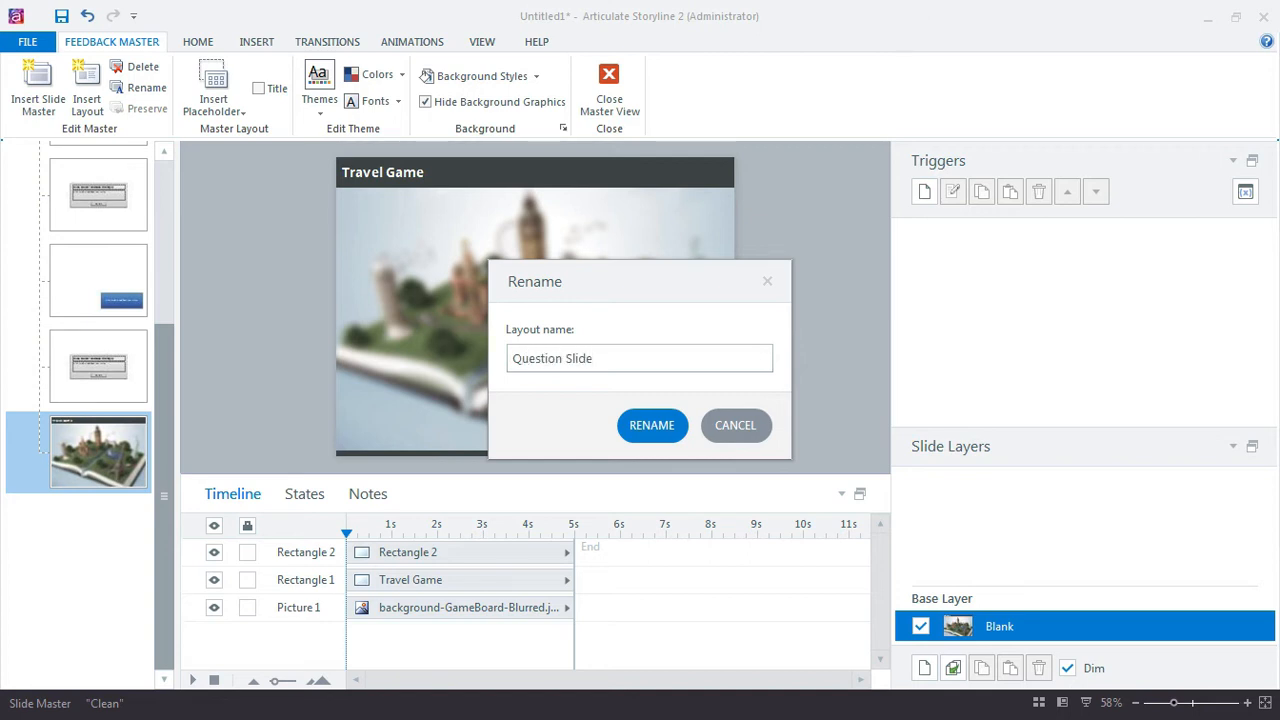
pyautogui.click(652, 424)
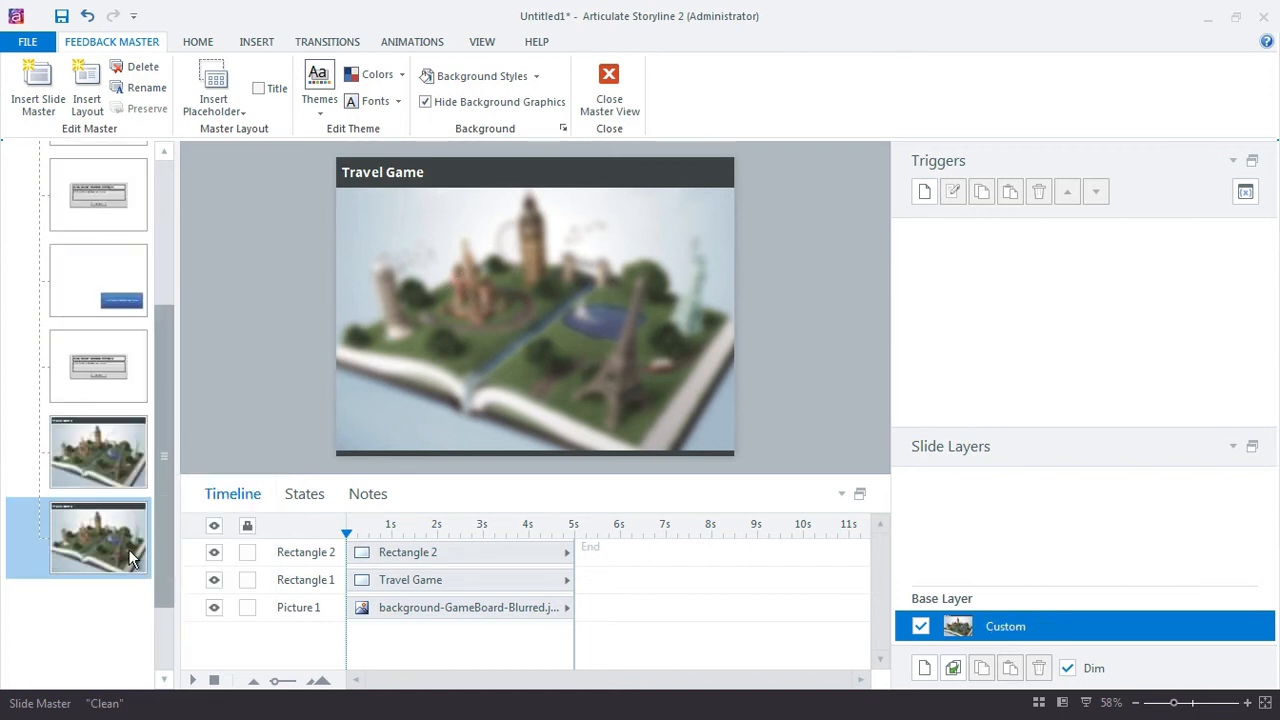
# Rename the copy to Correct and give its title bar the green style reading Correct.
pyautogui.rightClick(98, 536)
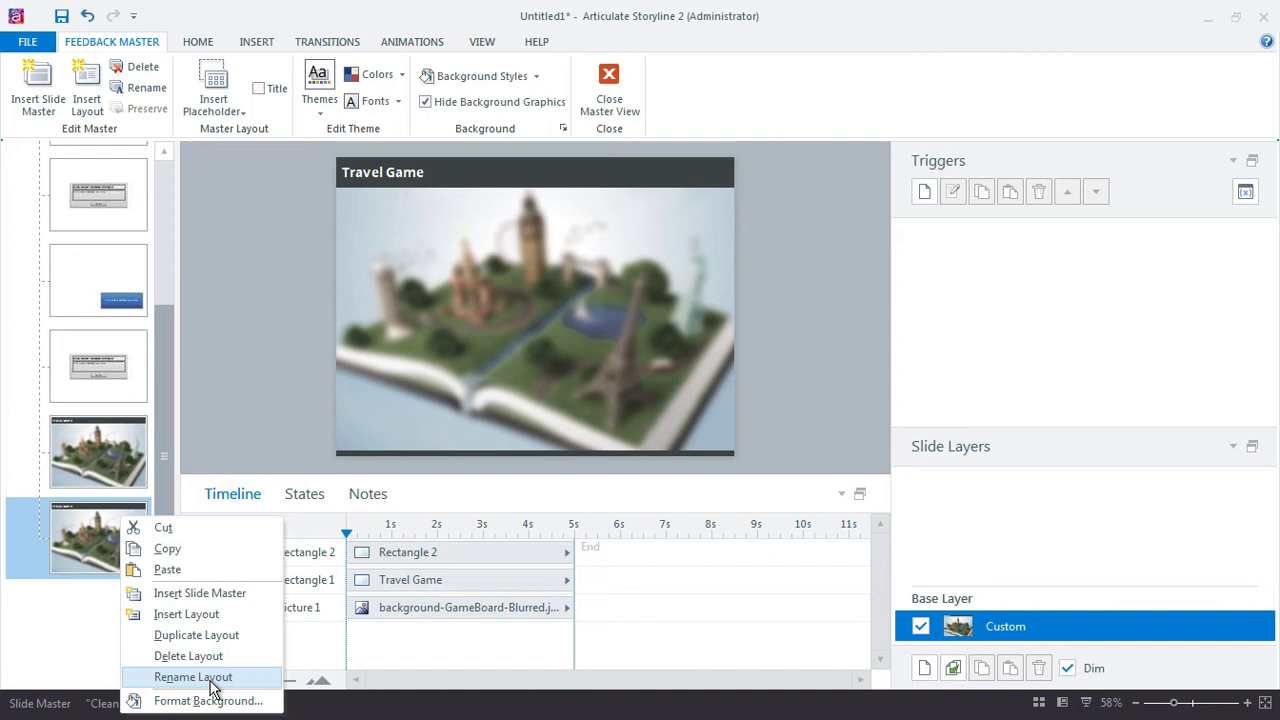
pyautogui.click(192, 676)
pyautogui.write('Correct')
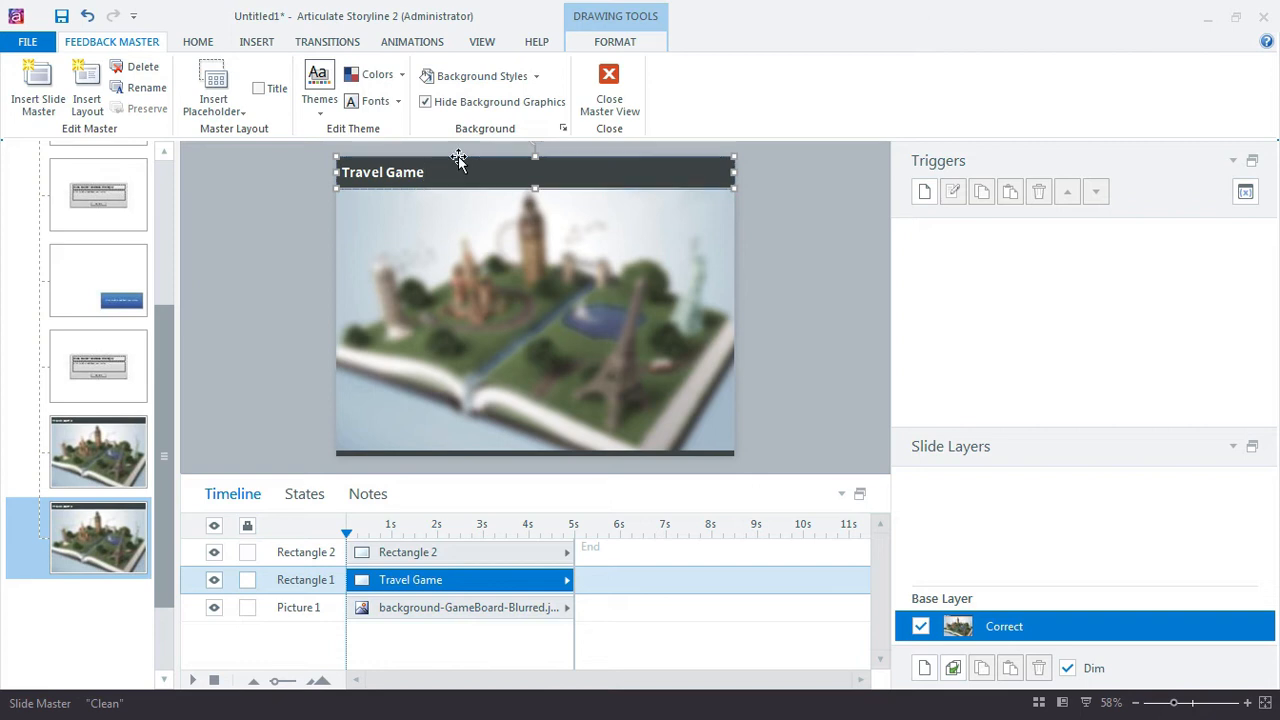
pyautogui.click(616, 40)
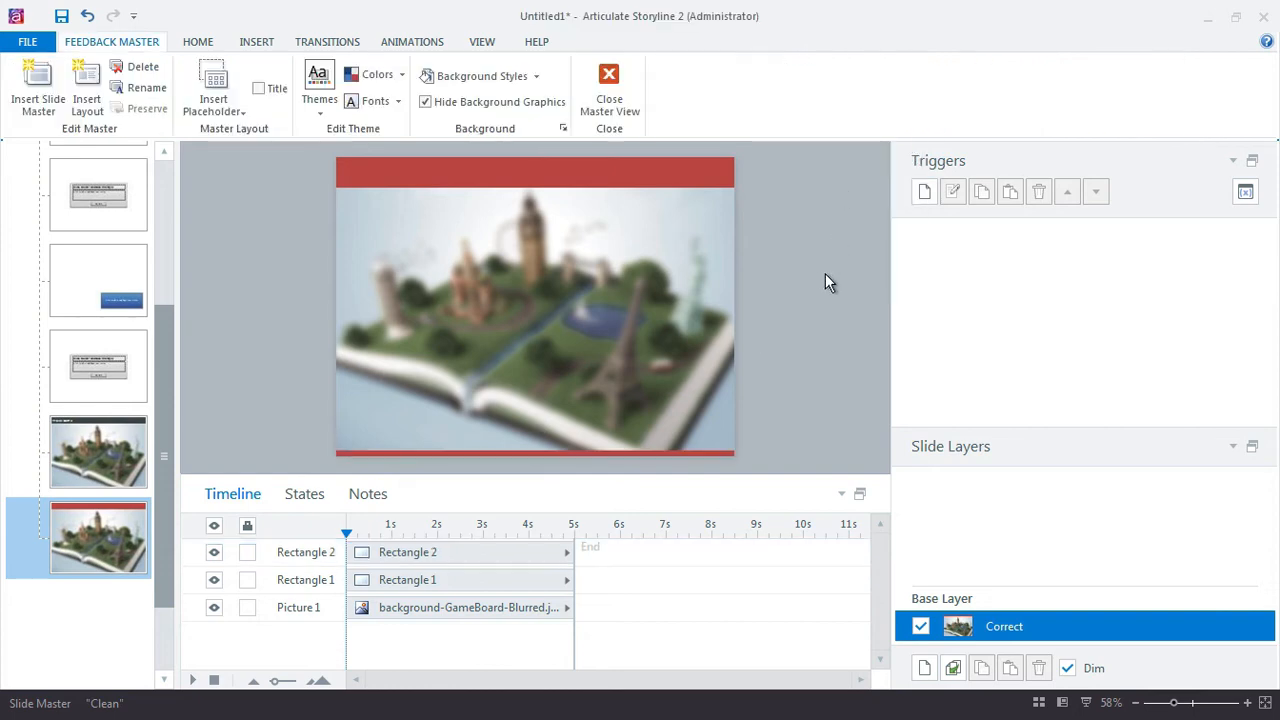
pyautogui.click(536, 172)
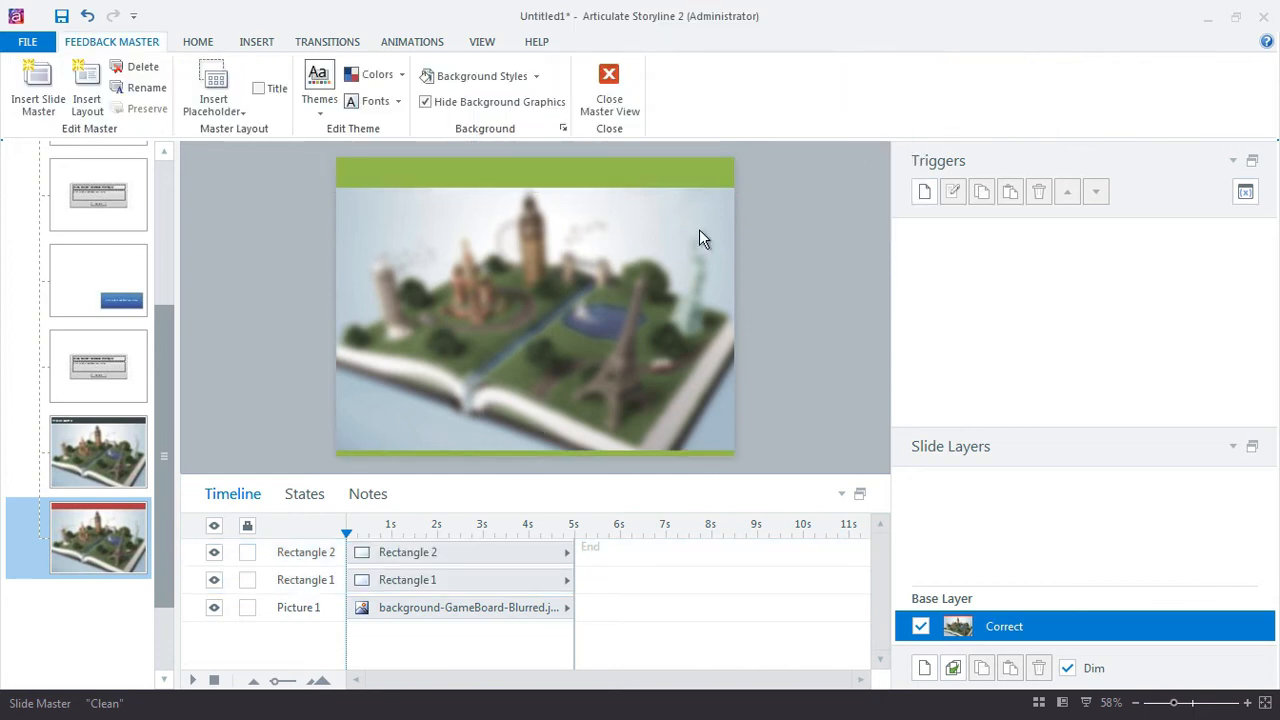
pyautogui.click(536, 170)
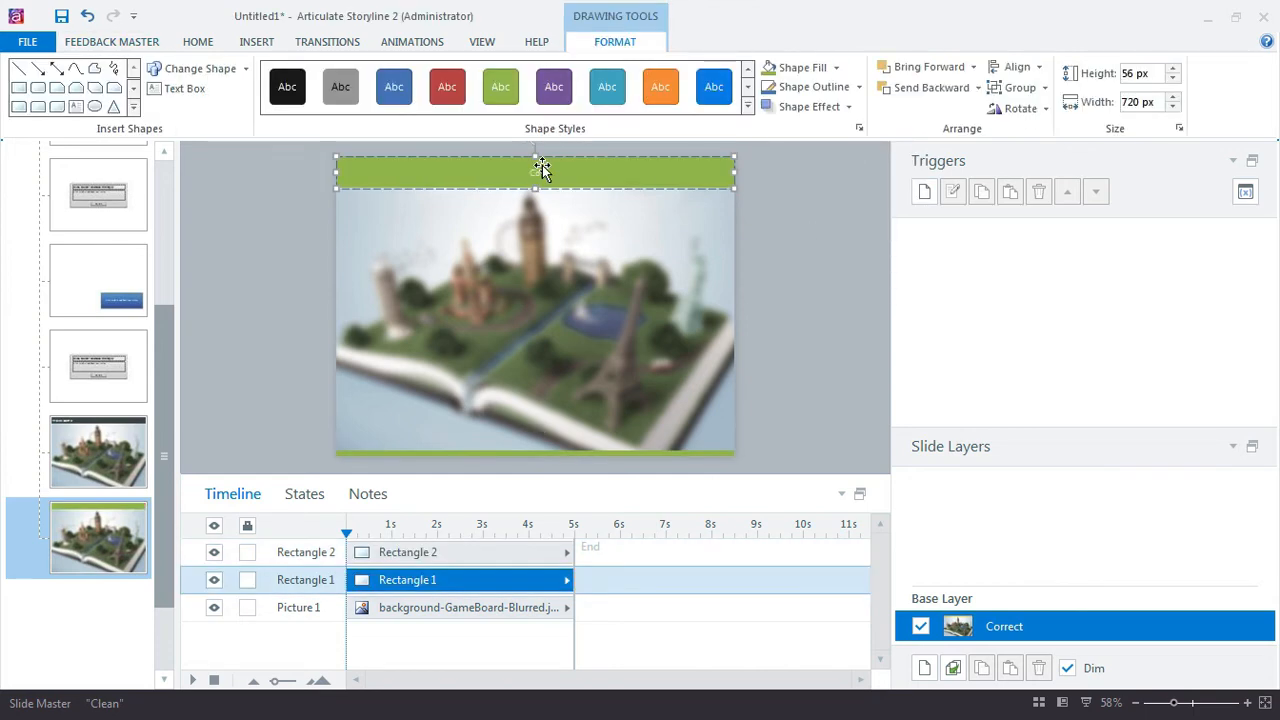
pyautogui.click(288, 86)
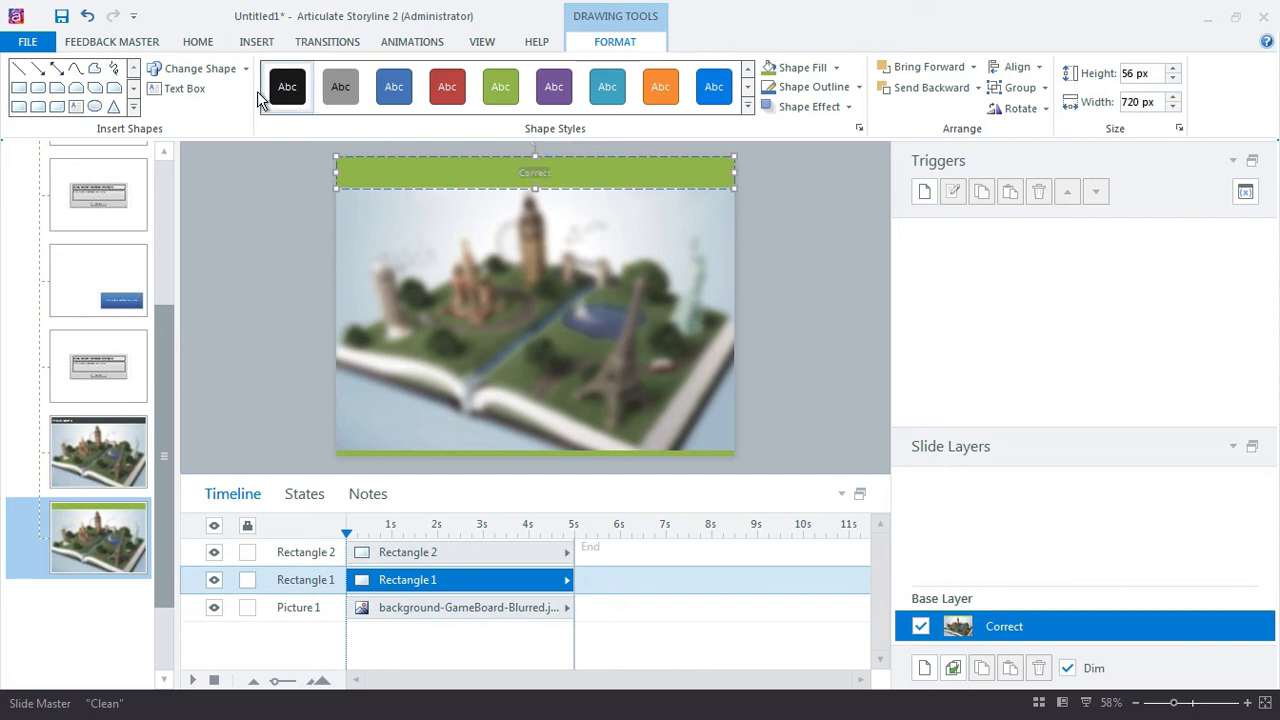
pyautogui.click(196, 40)
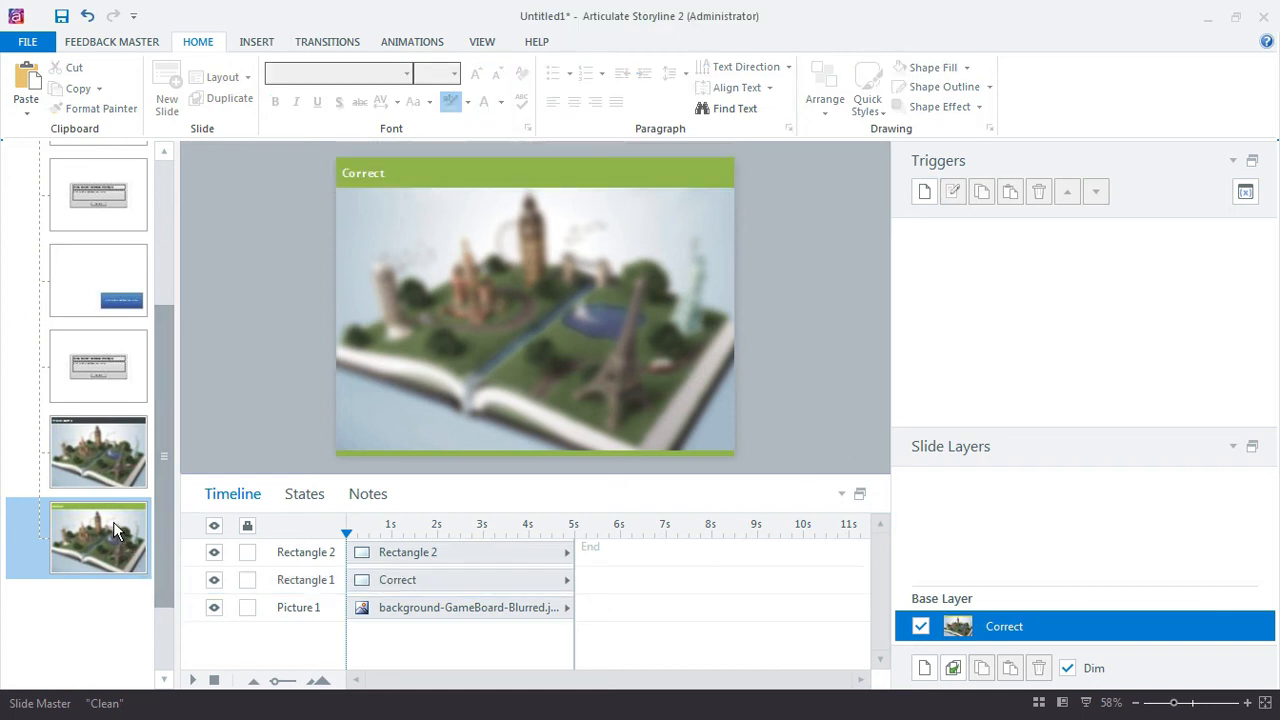
# Duplicate the Correct layout, recolour both bars red and retitle it 'Incorrect'.
pyautogui.rightClick(98, 536)
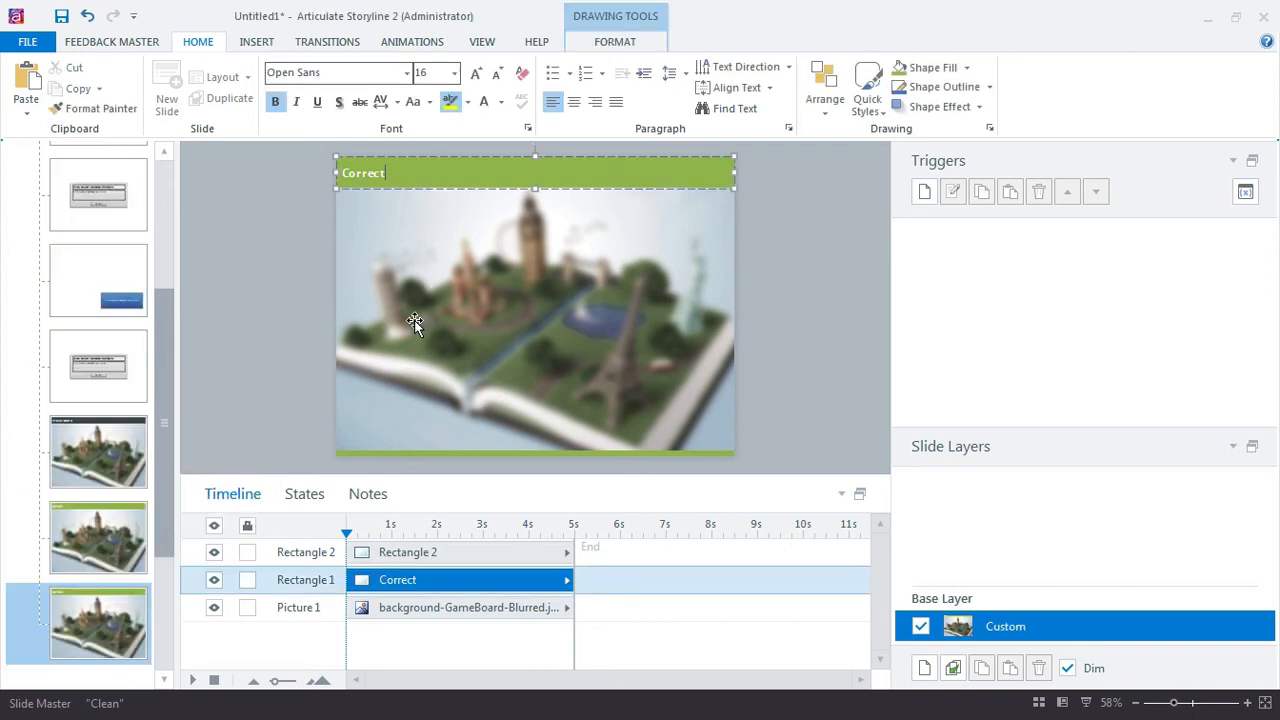
pyautogui.click(408, 552)
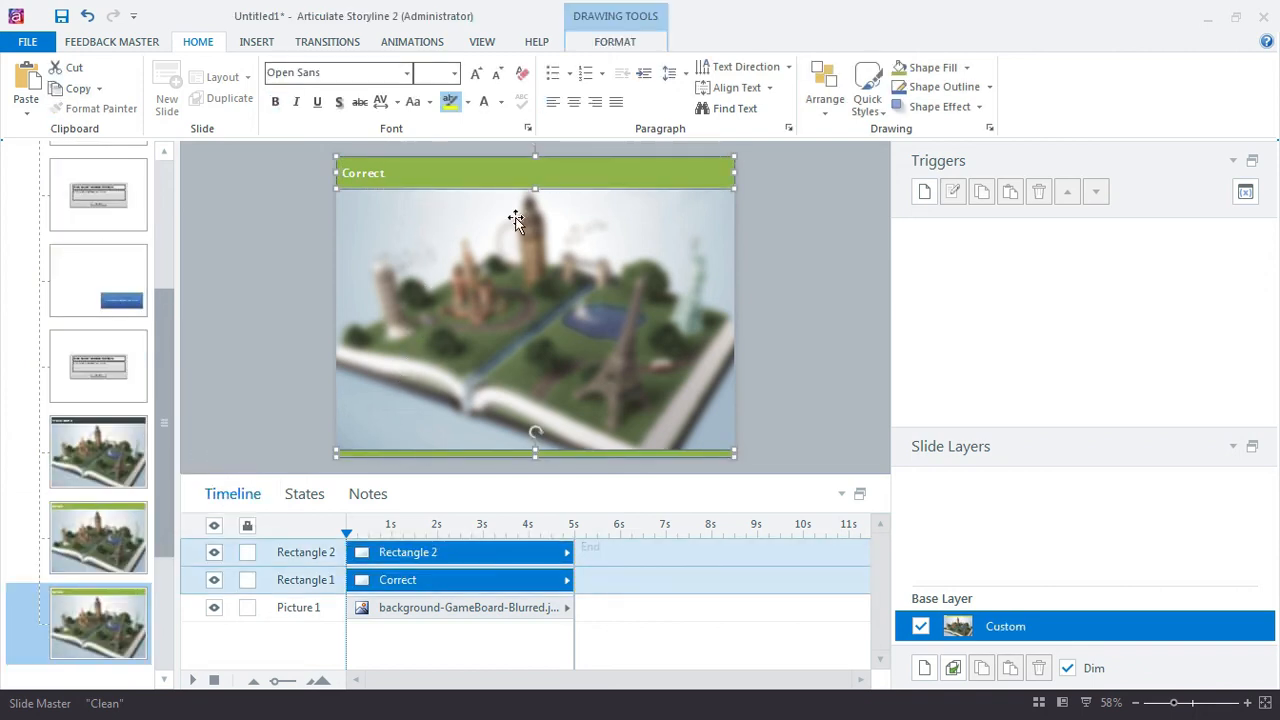
pyautogui.click(836, 68)
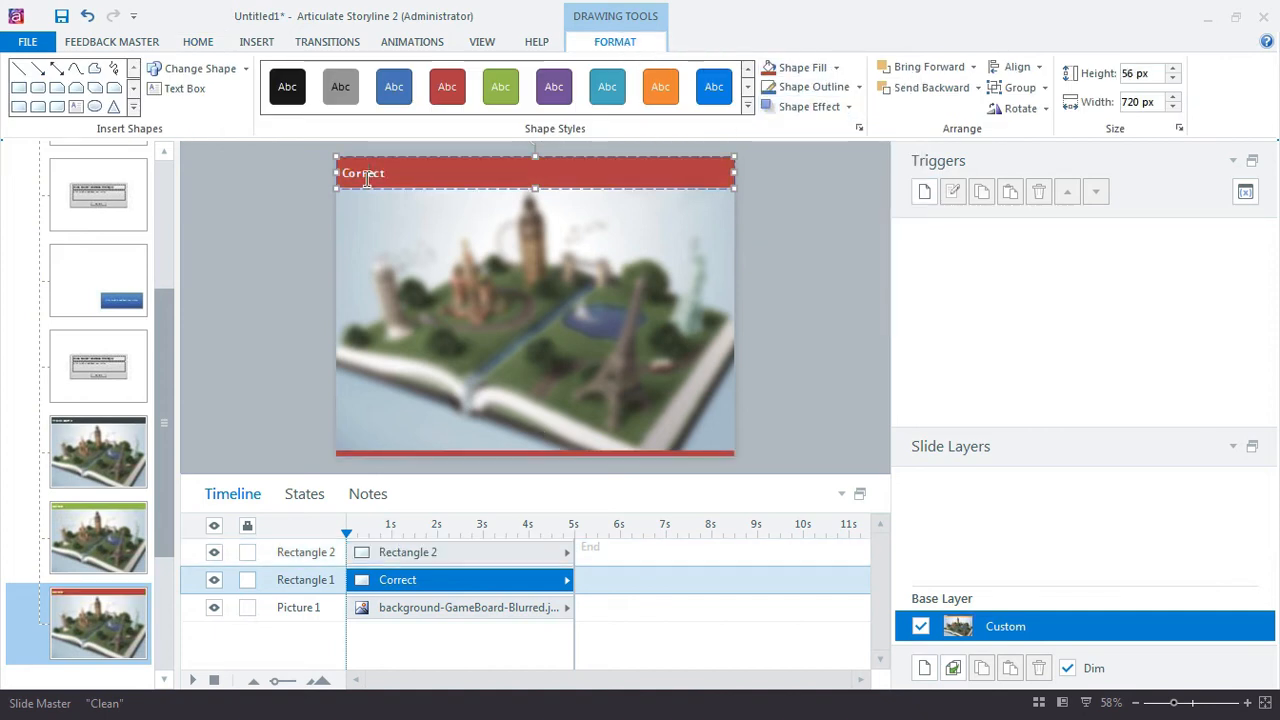
pyautogui.write('Incorrect')
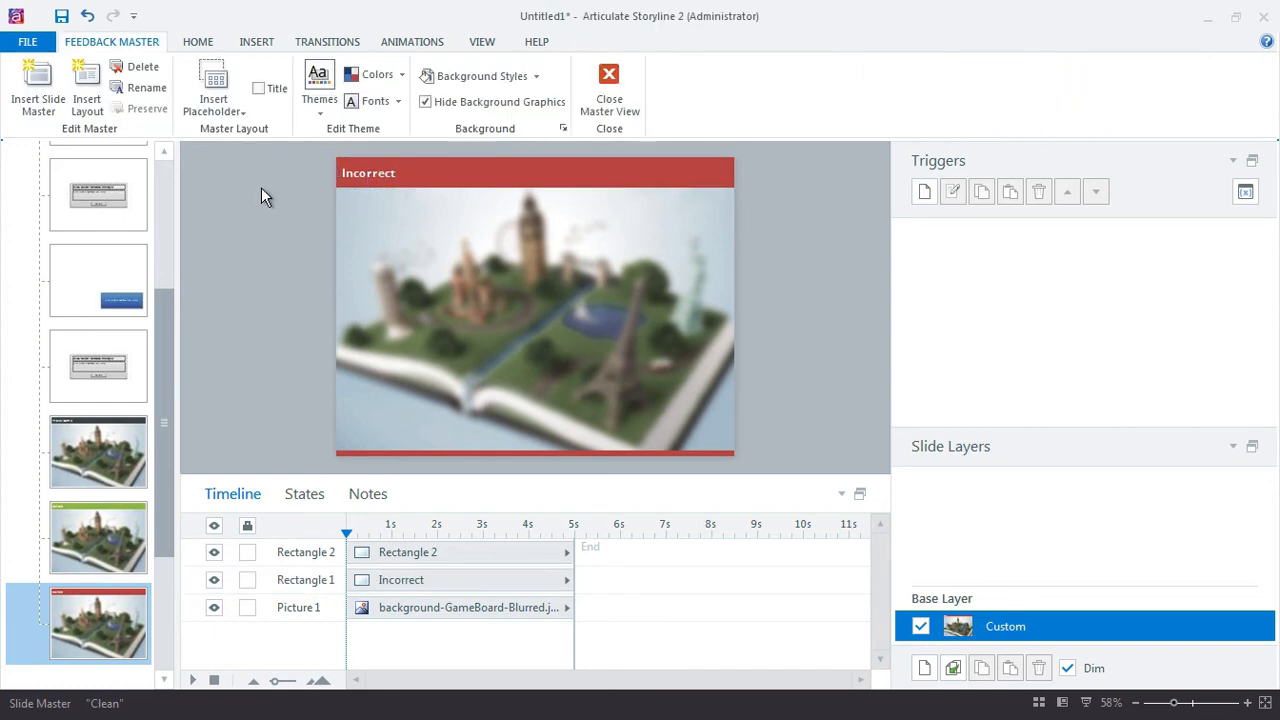
pyautogui.moveTo(396, 260)
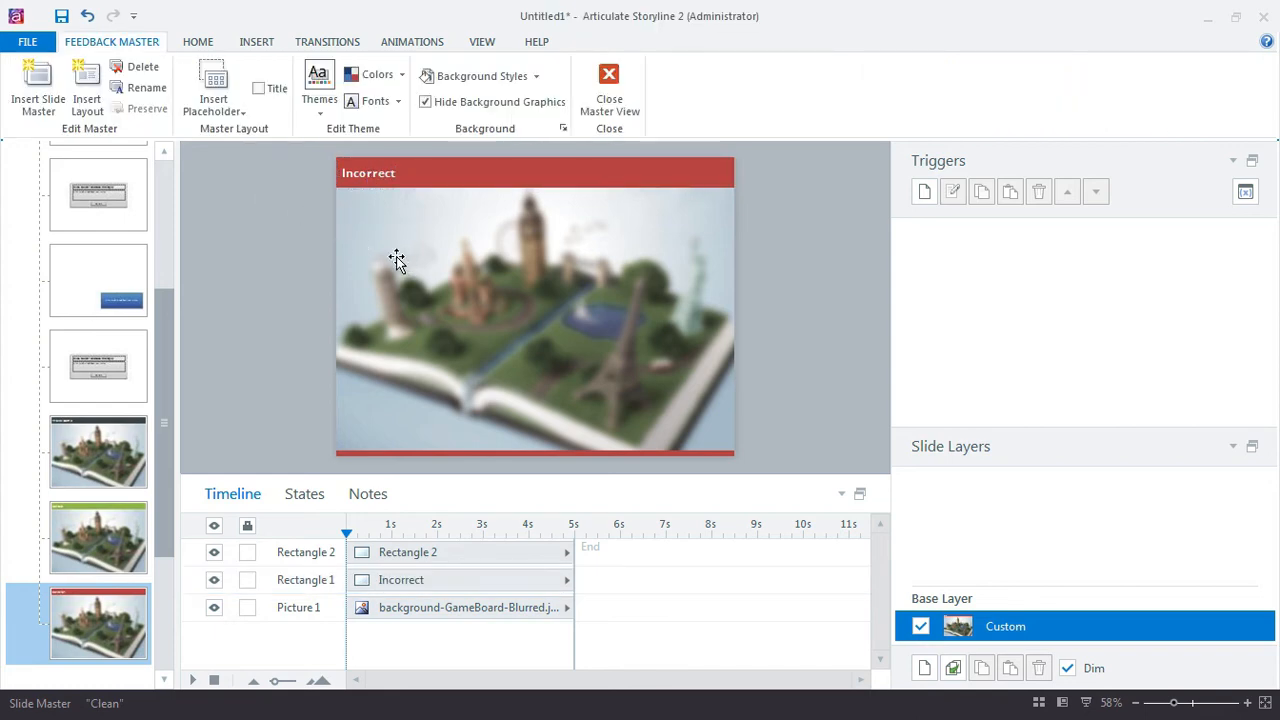
pyautogui.click(256, 40)
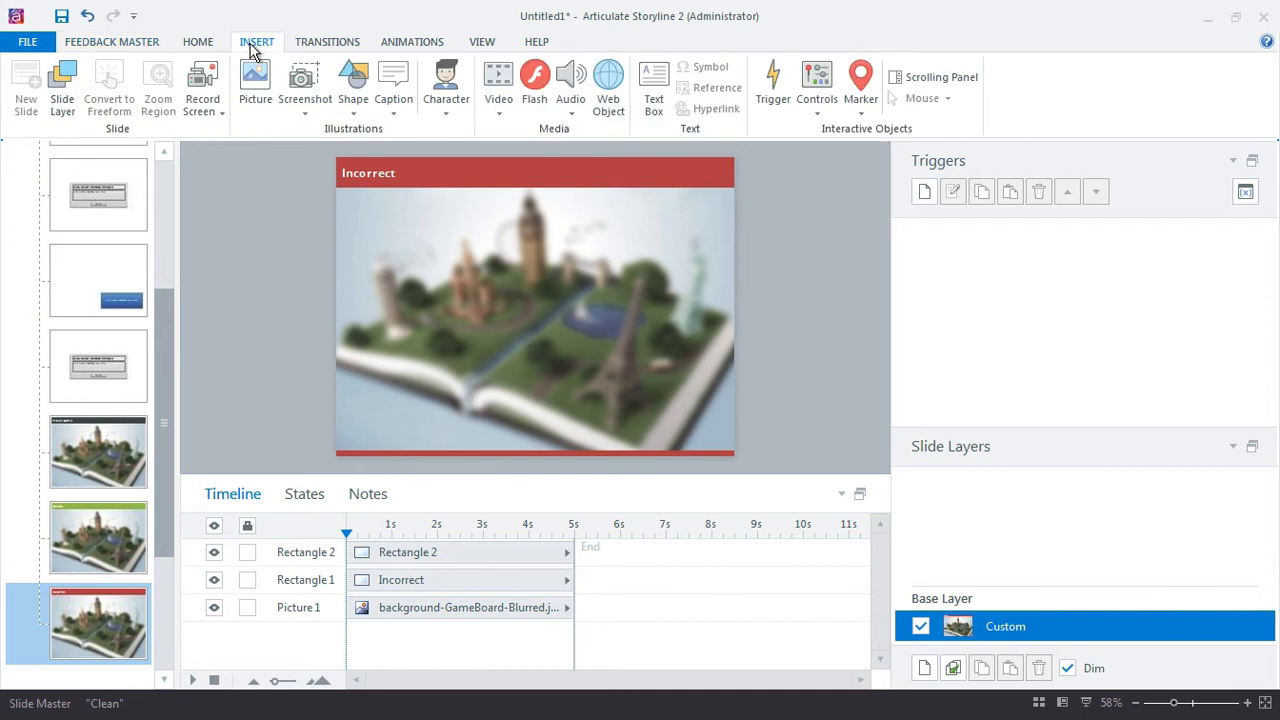
# Draw a white rectangle with no outline as the feedback box on the Incorrect layout.
pyautogui.click(352, 84)
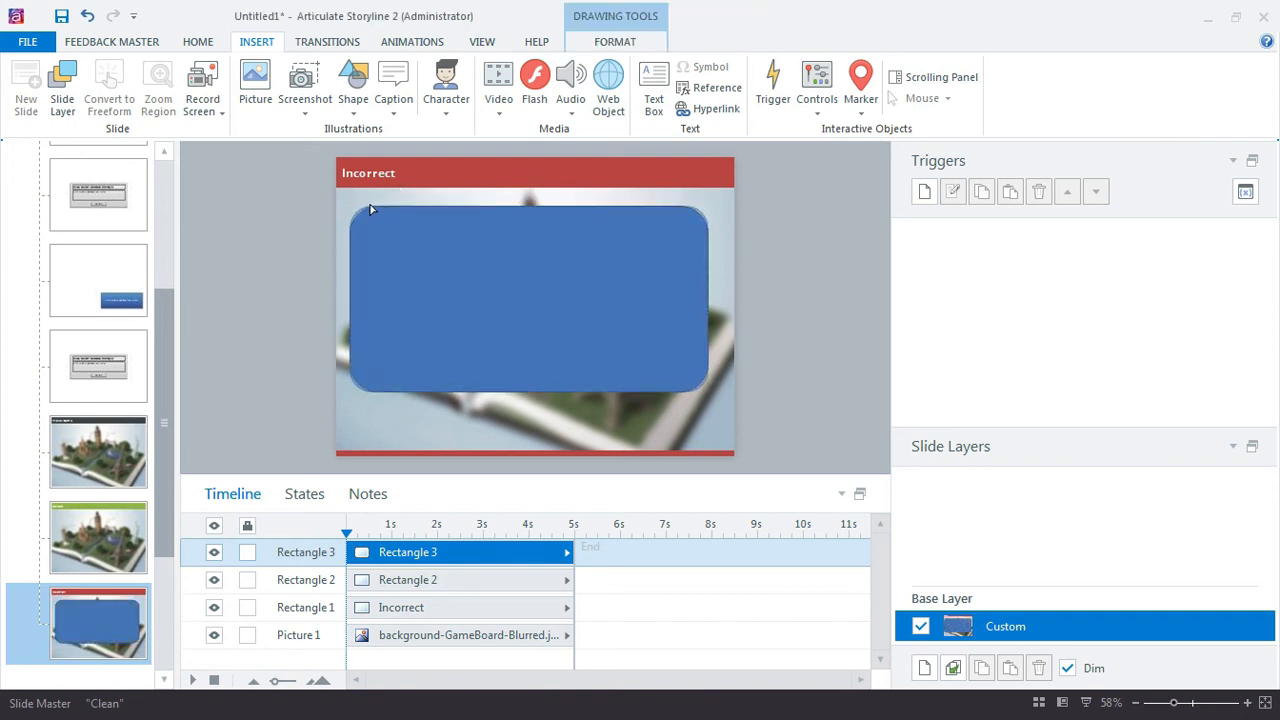
pyautogui.click(530, 300)
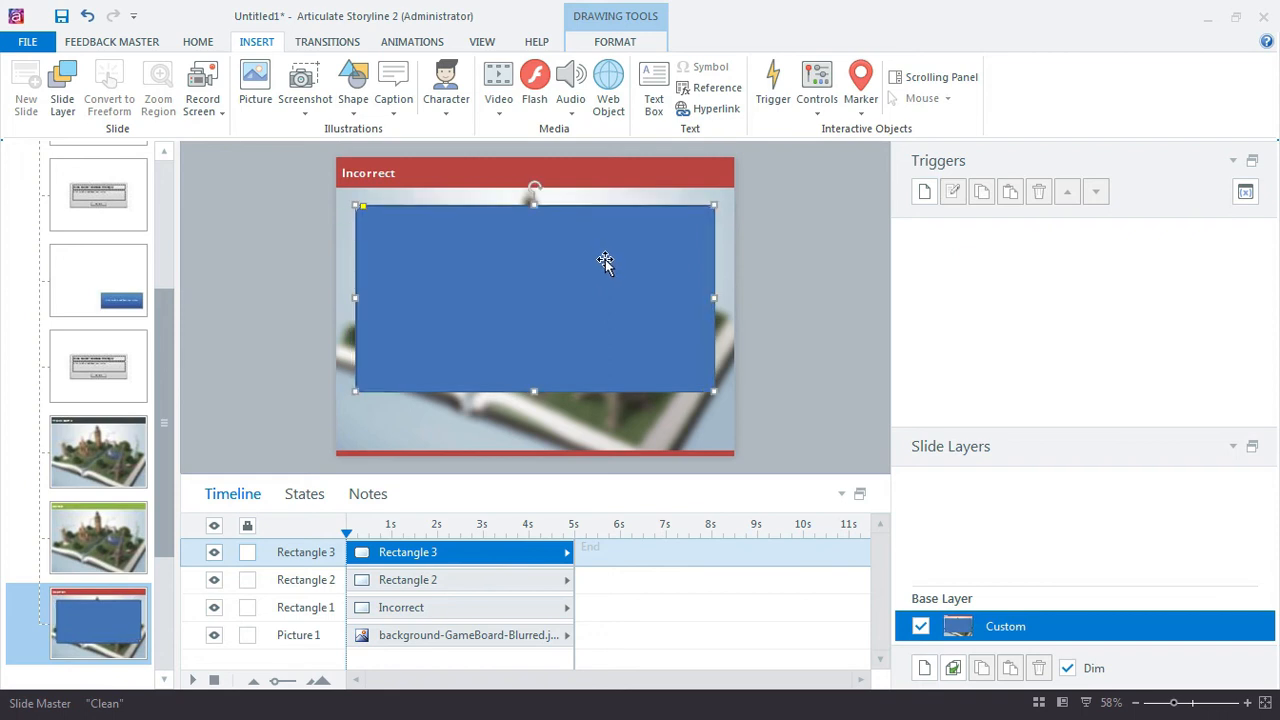
pyautogui.click(614, 40)
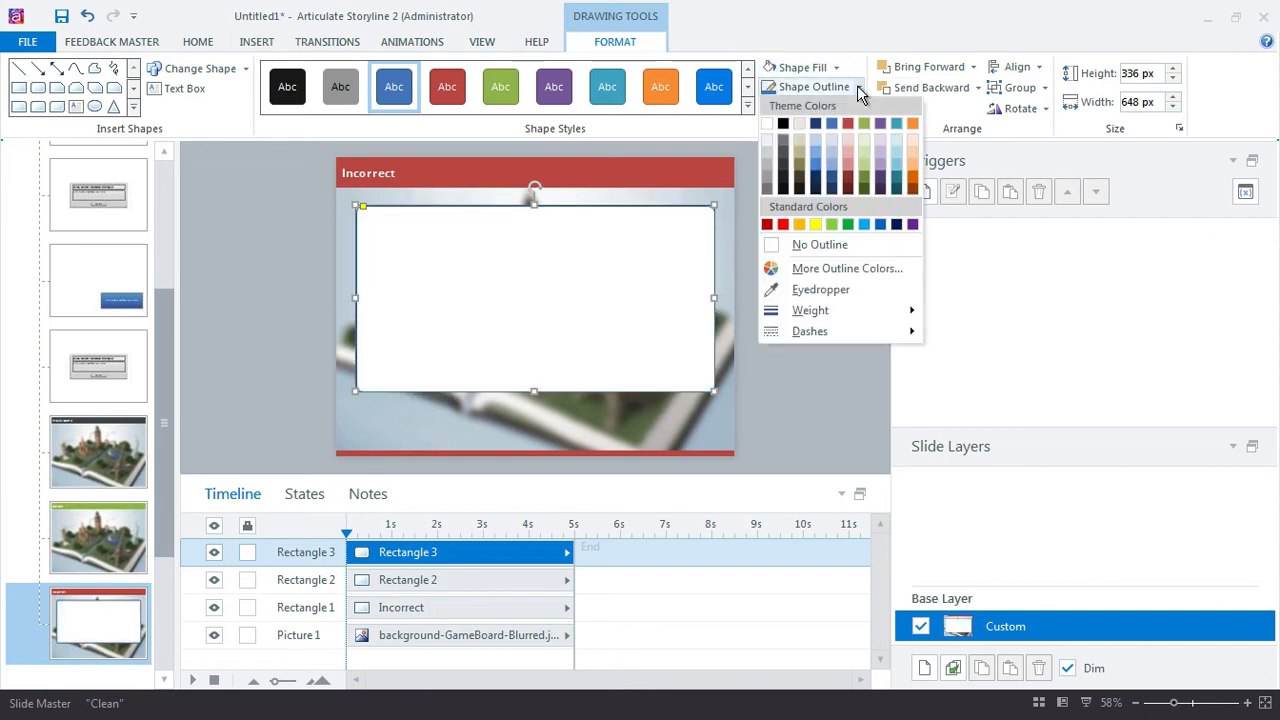
pyautogui.click(780, 232)
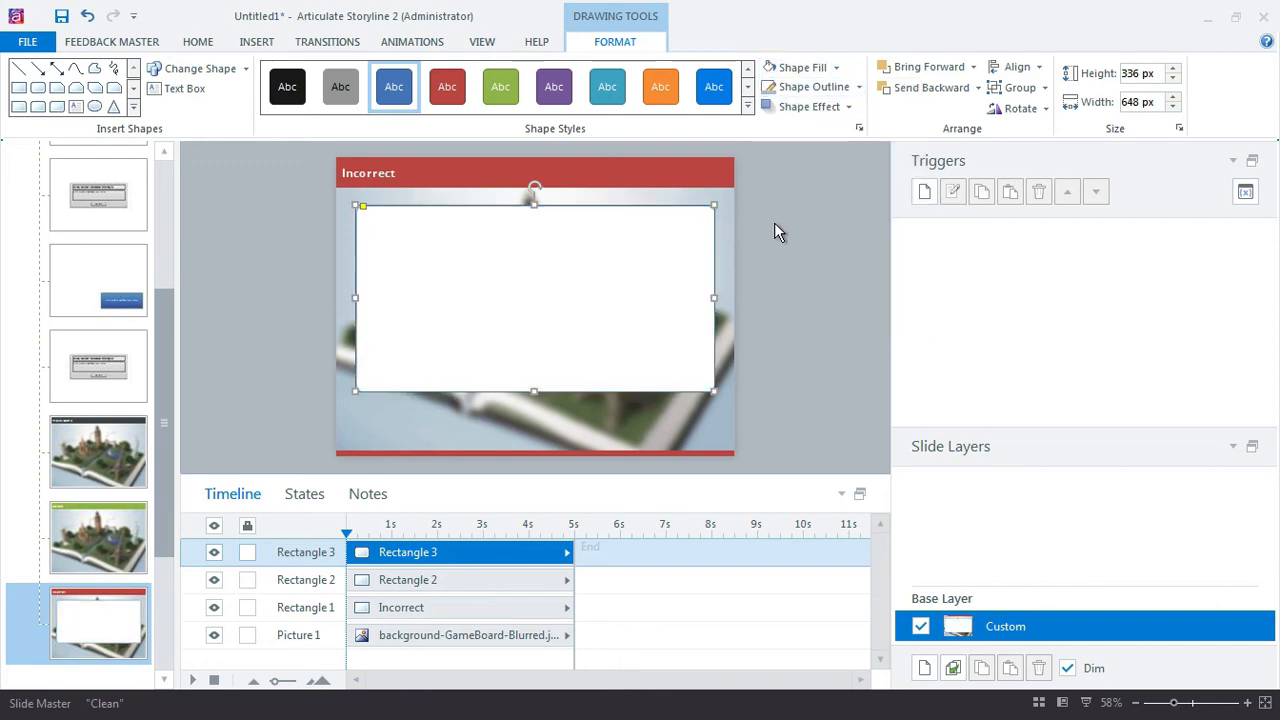
# Set the box's solid fill to 20% transparency and align it to the slide.
pyautogui.rightClick(536, 300)
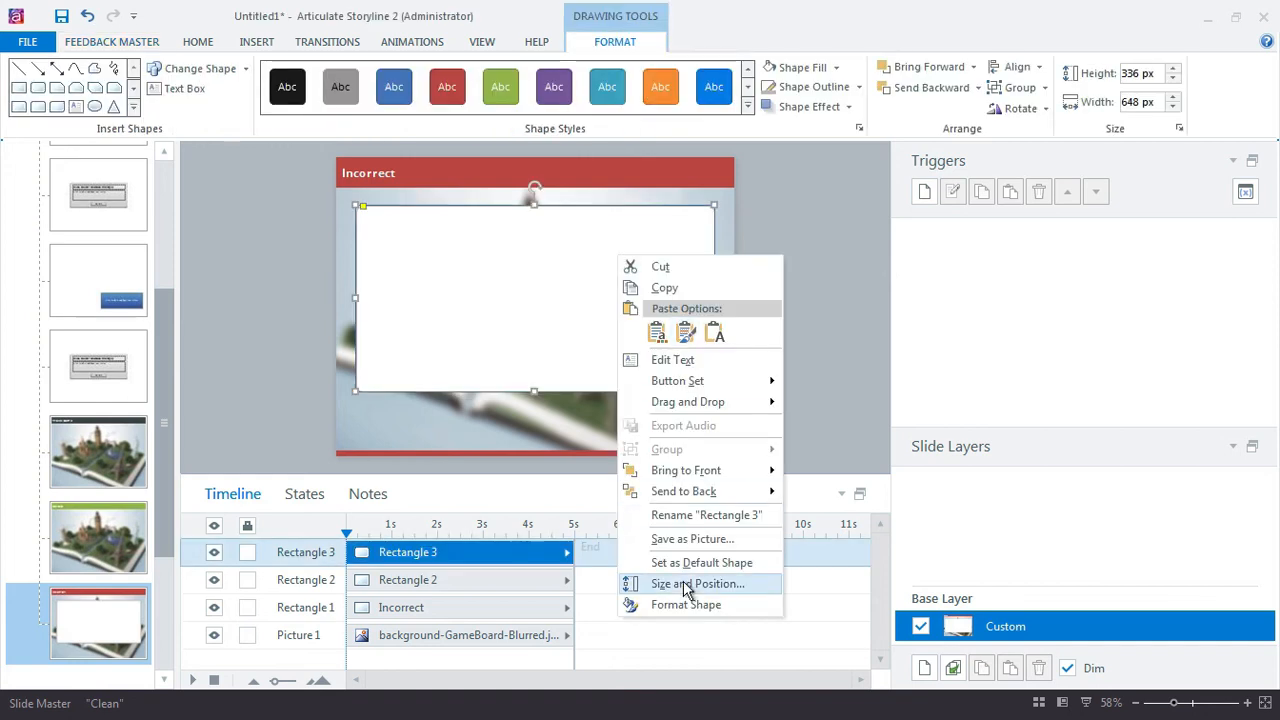
pyautogui.click(696, 584)
pyautogui.write('20')
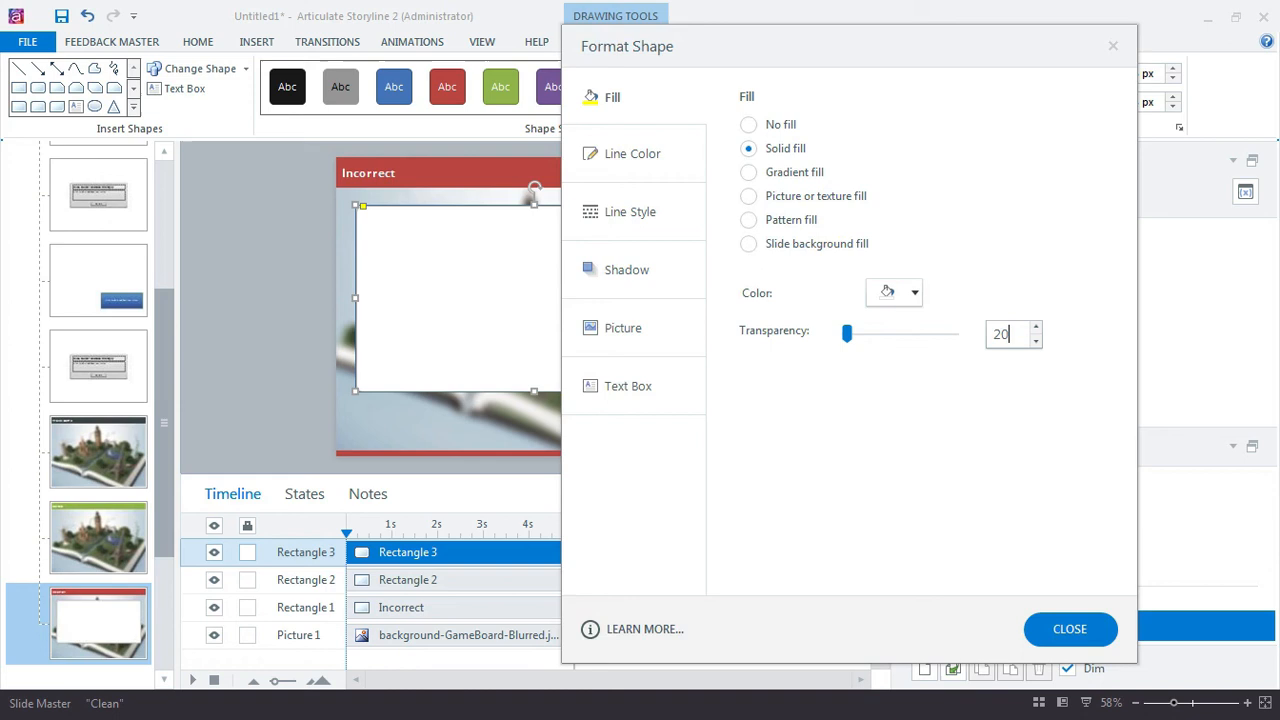
pyautogui.click(1068, 628)
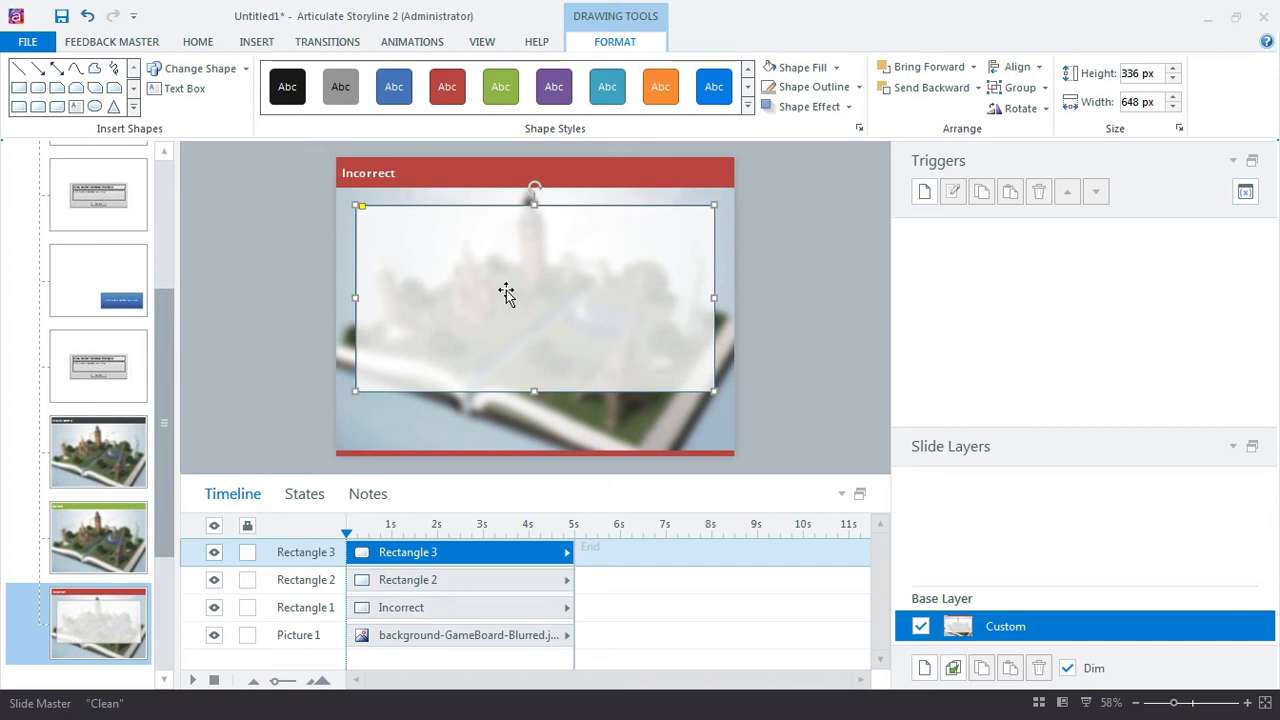
pyautogui.moveTo(920, 172)
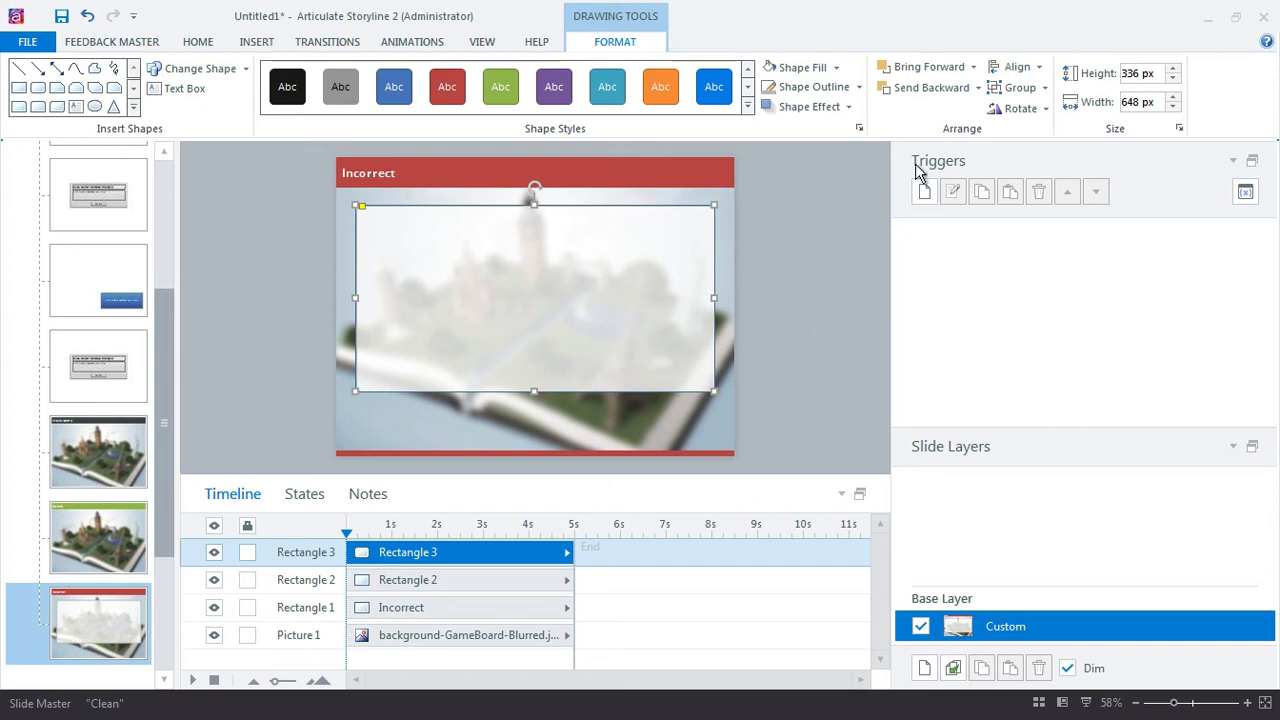
pyautogui.click(1016, 66)
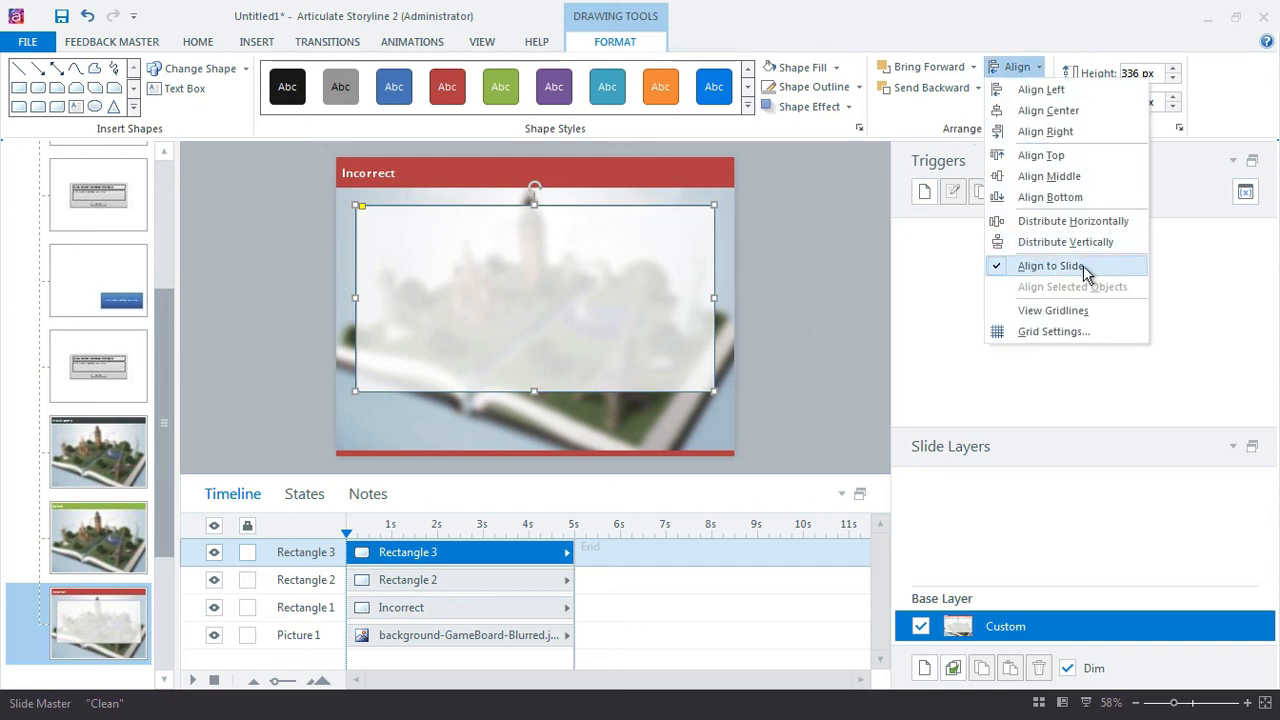
pyautogui.moveTo(1036, 266)
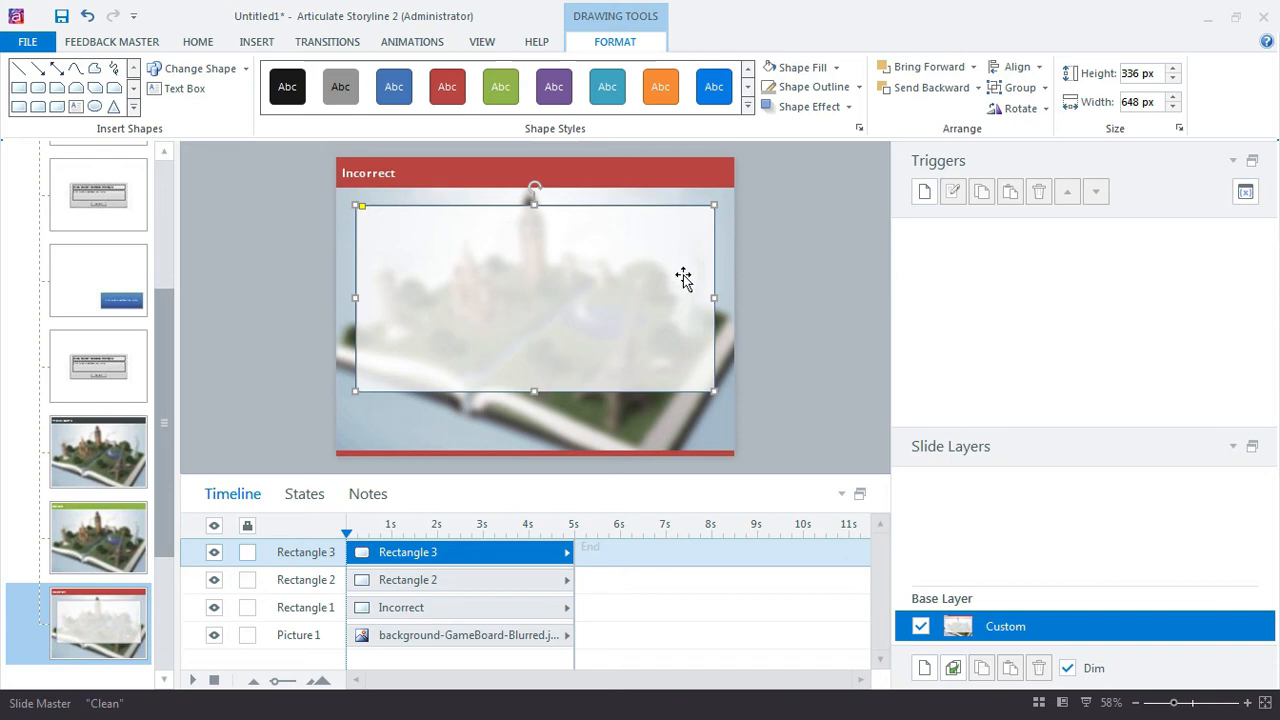
pyautogui.click(96, 536)
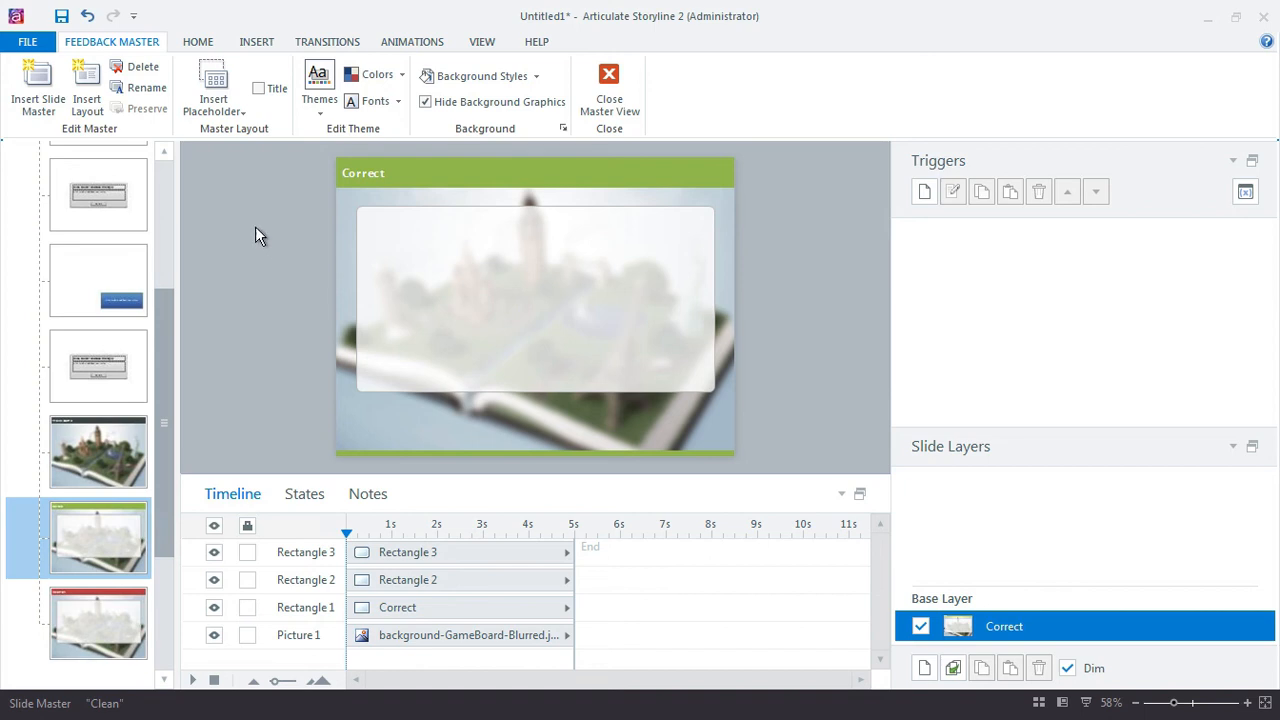
# Insert a text placeholder reading 'Add Correct feedback here' over the translucent box.
pyautogui.click(212, 88)
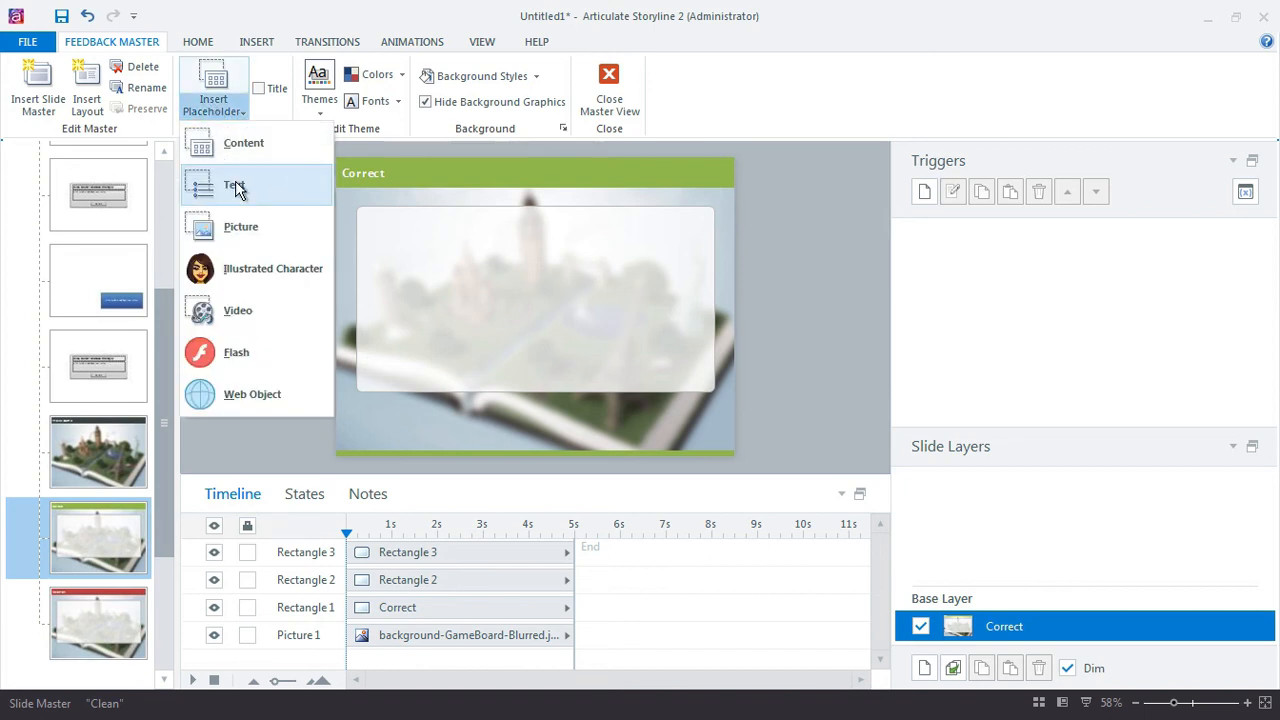
pyautogui.click(236, 188)
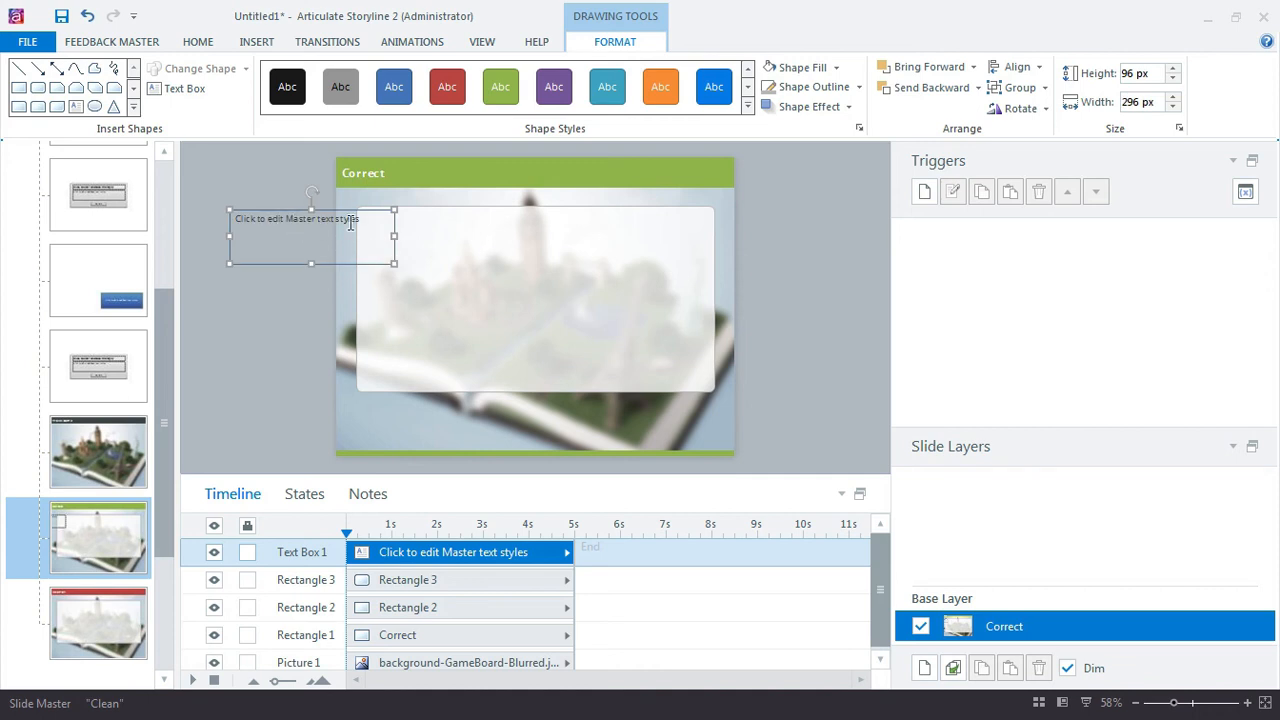
pyautogui.doubleClick(296, 218)
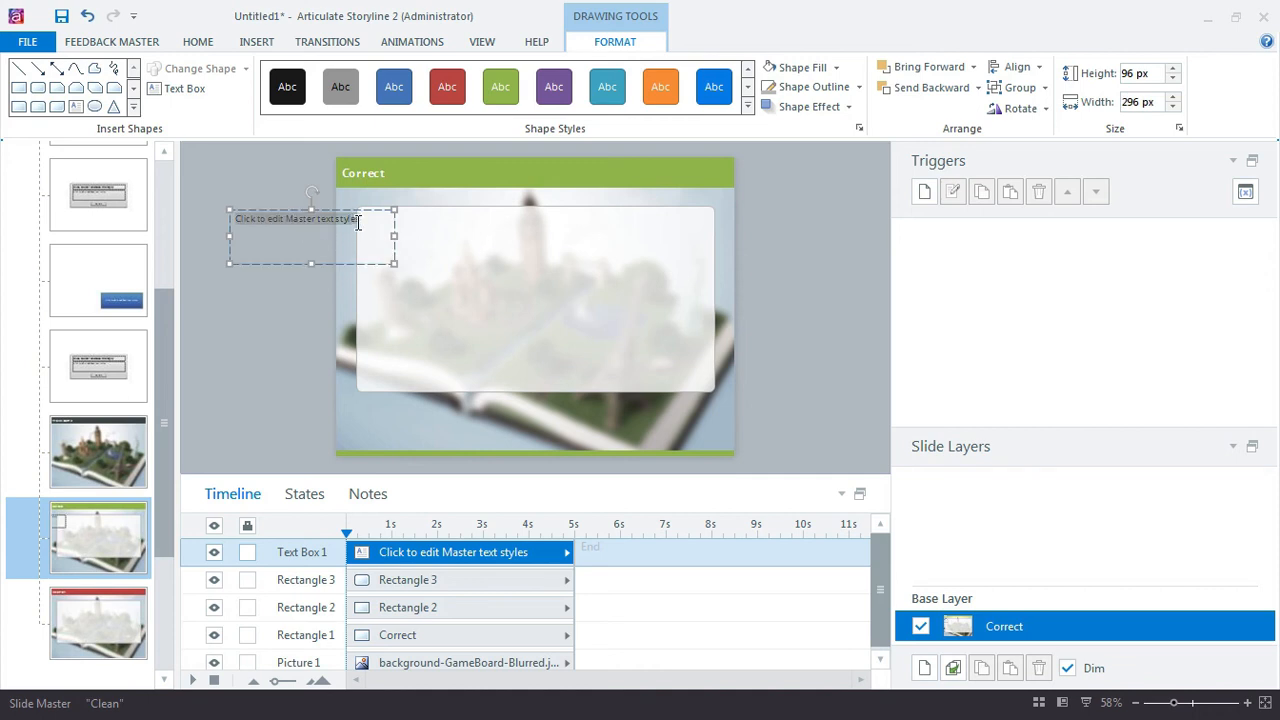
pyautogui.write('Add Correct')
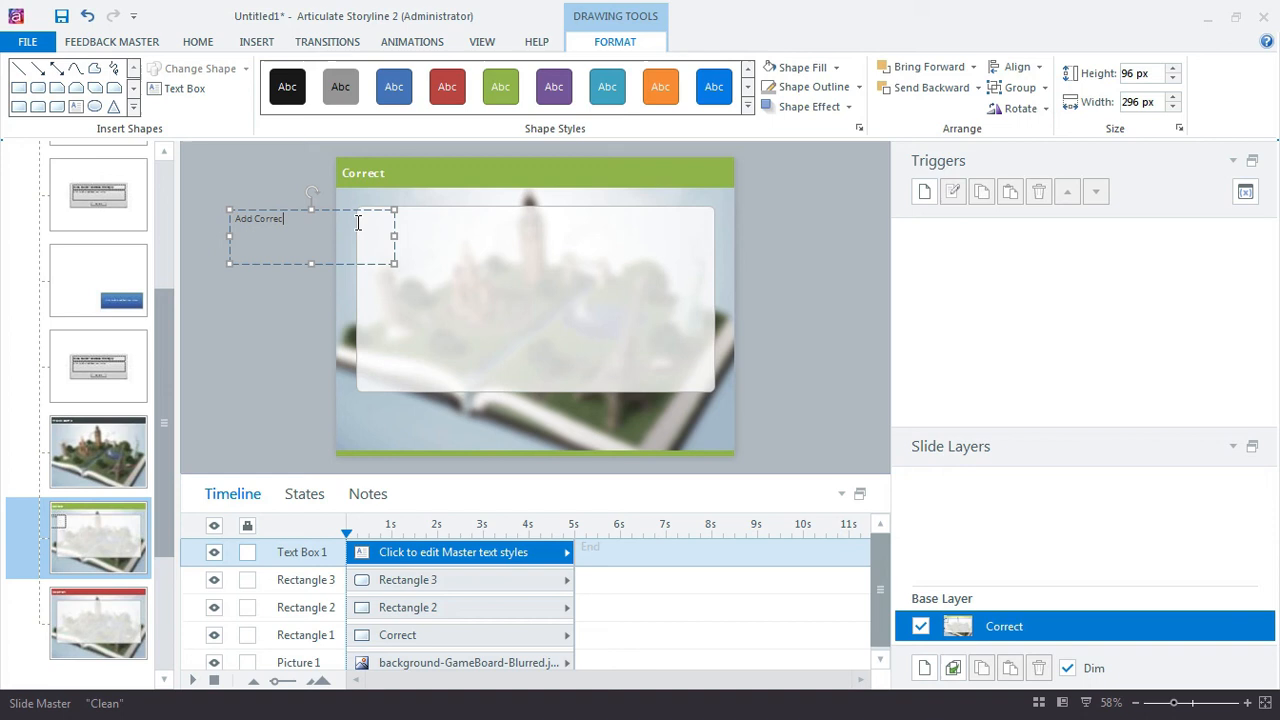
pyautogui.write('feedback here')
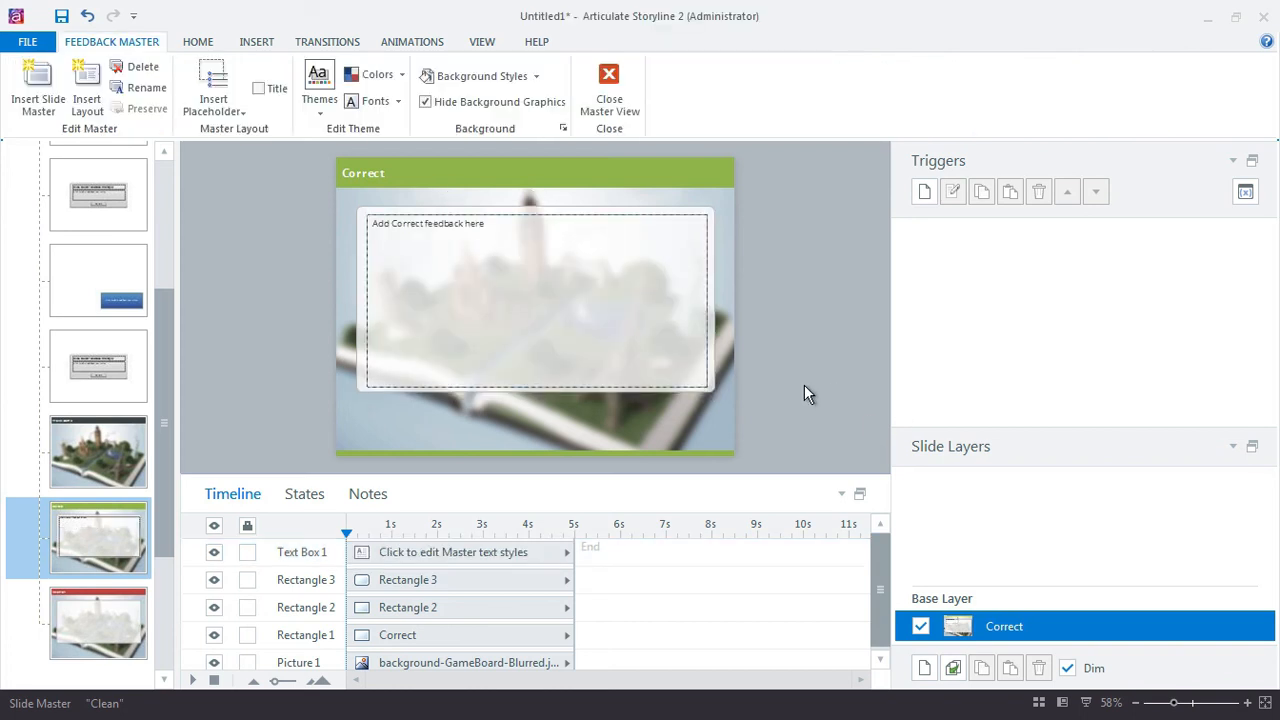
pyautogui.click(96, 622)
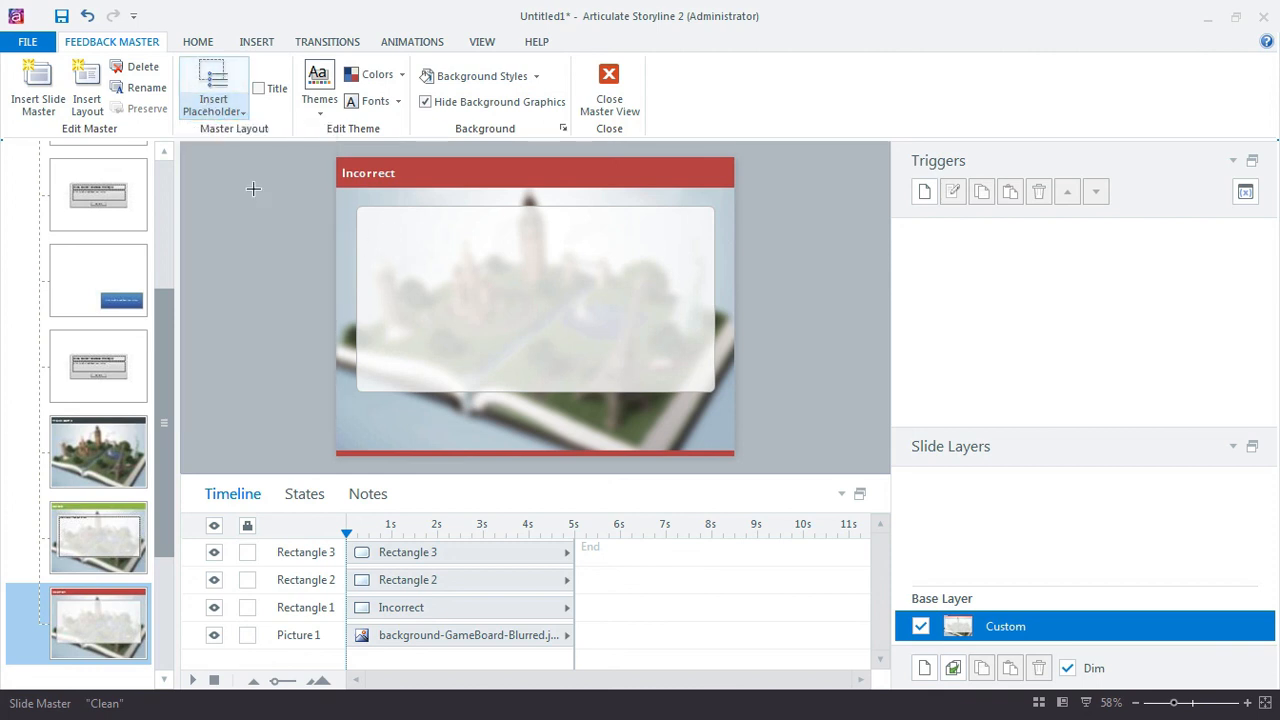
# Insert the 'Add Incorrect feedback here' placeholder, then review each layout thumbnail.
pyautogui.click(212, 84)
pyautogui.write('Add Incorrect feedback he')
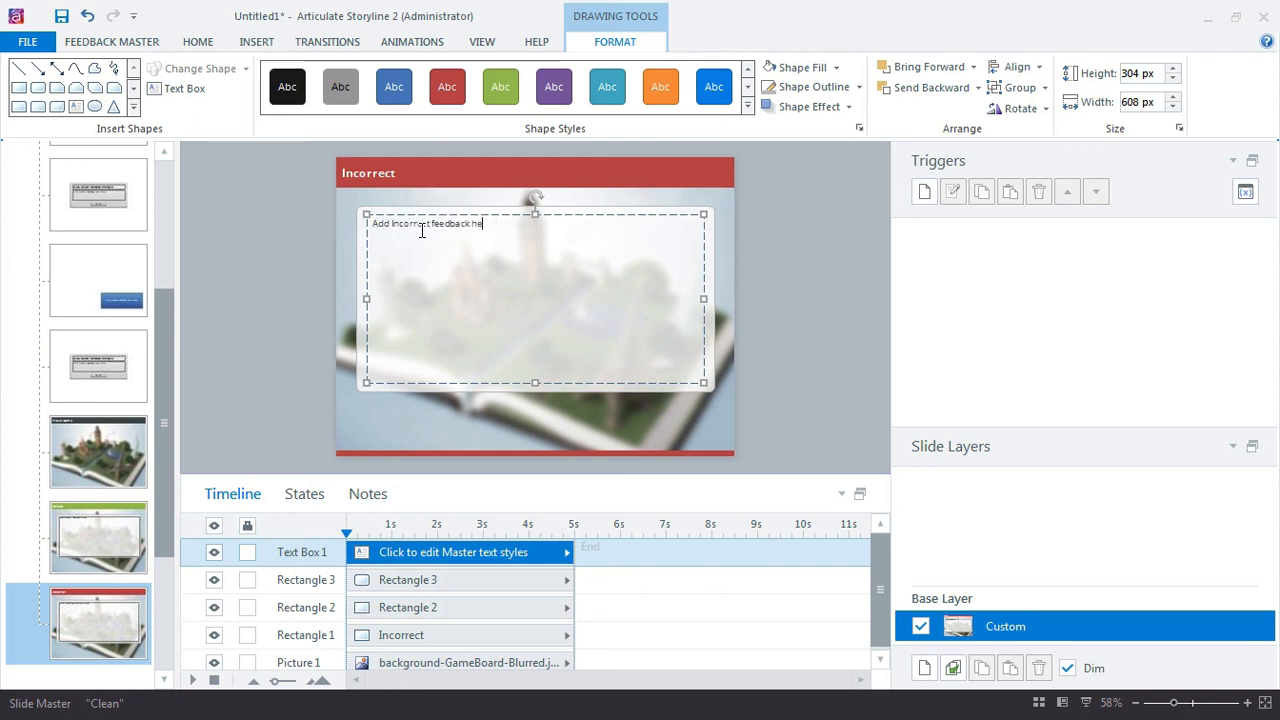
pyautogui.click(98, 452)
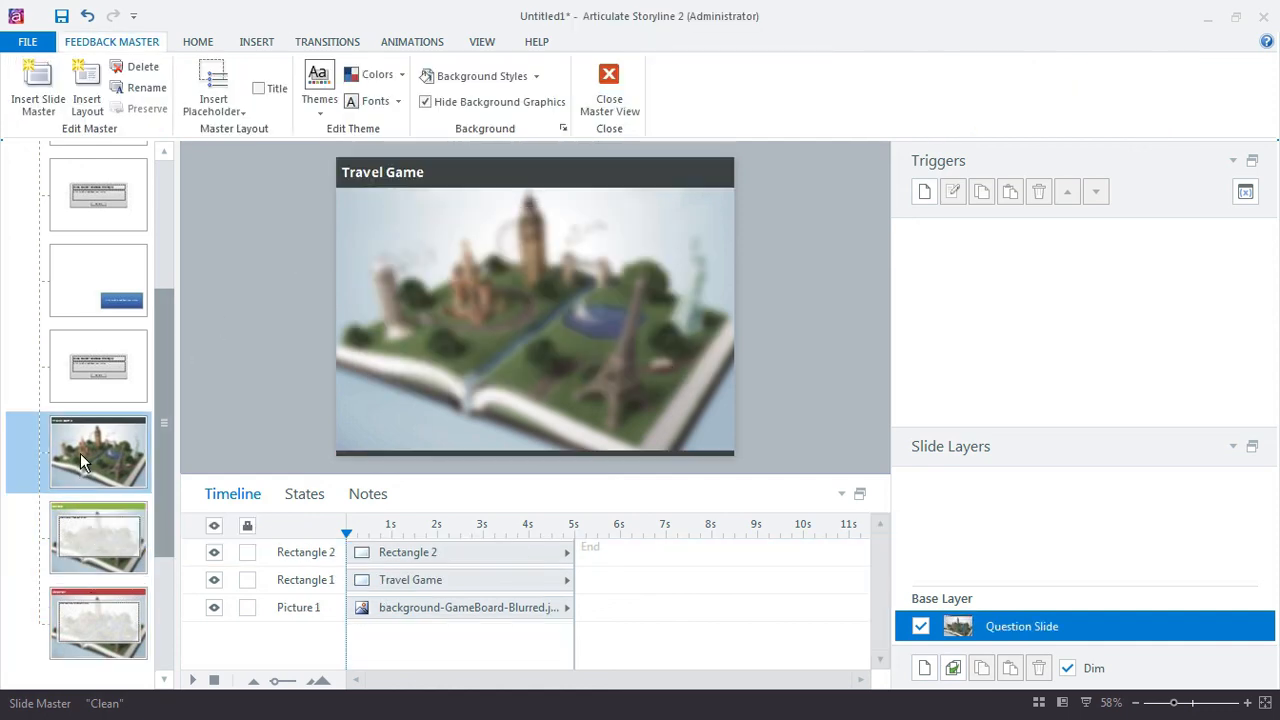
pyautogui.click(98, 536)
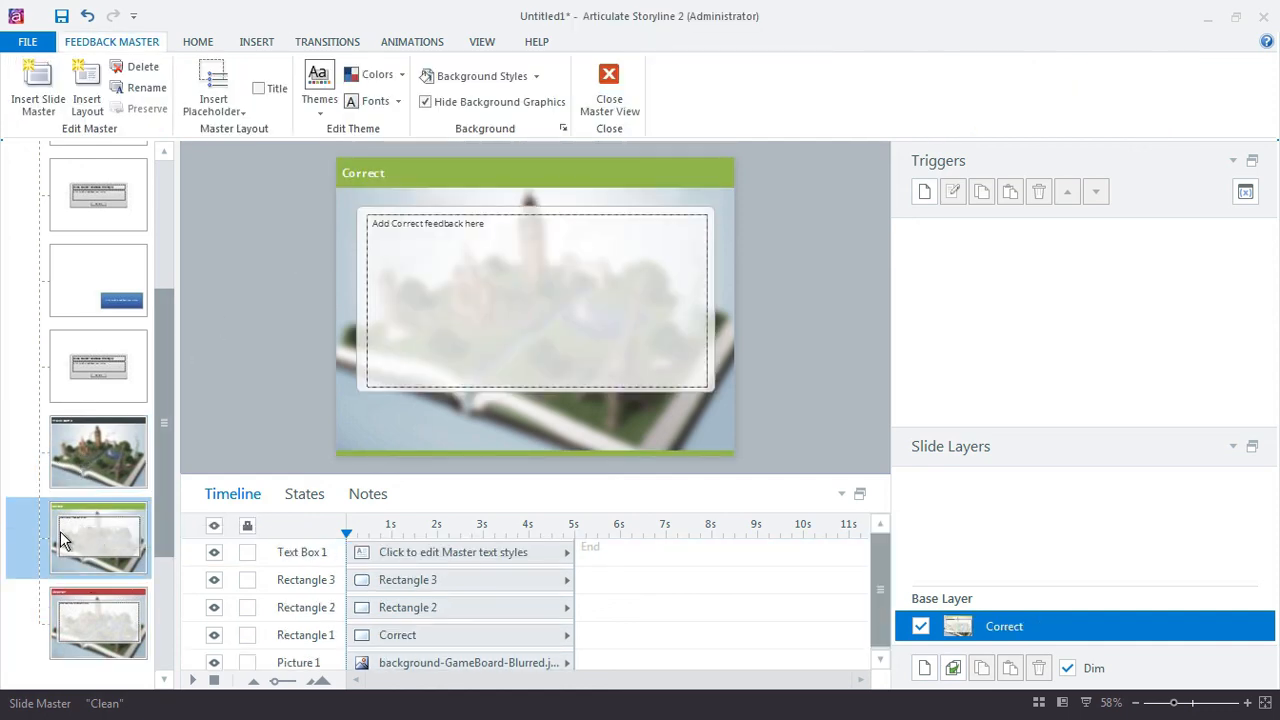
pyautogui.click(98, 622)
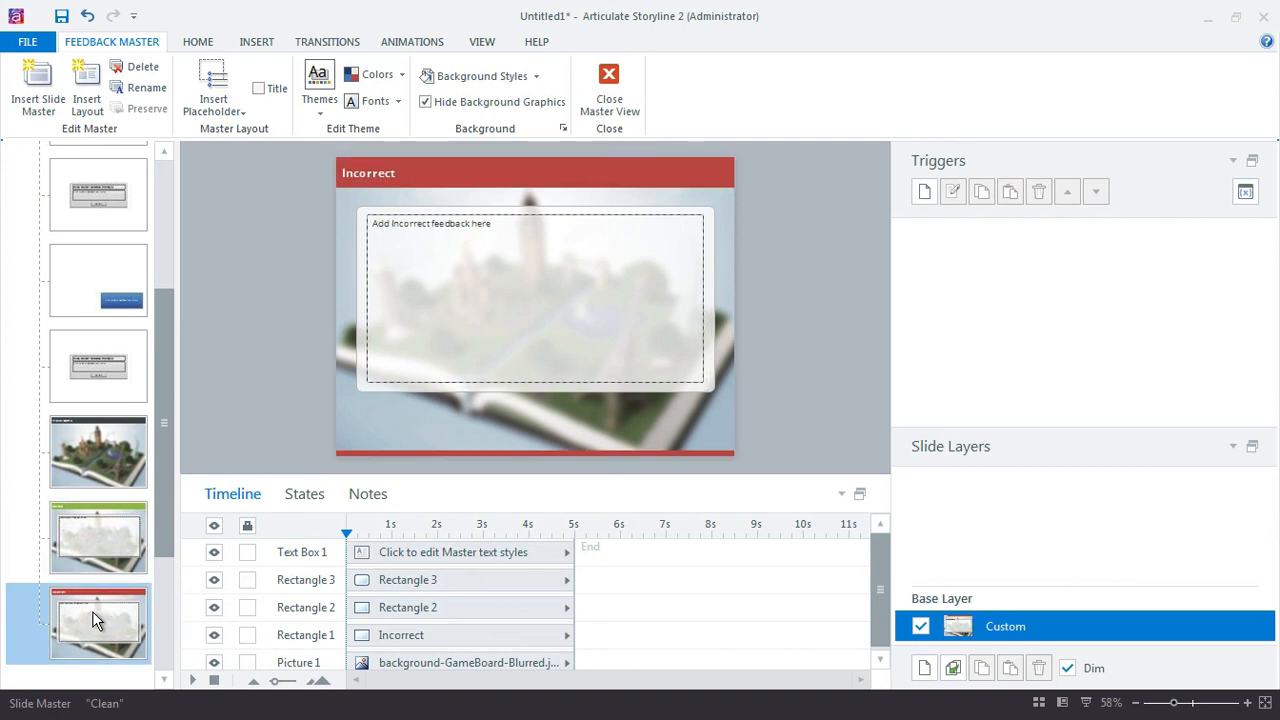
pyautogui.click(98, 536)
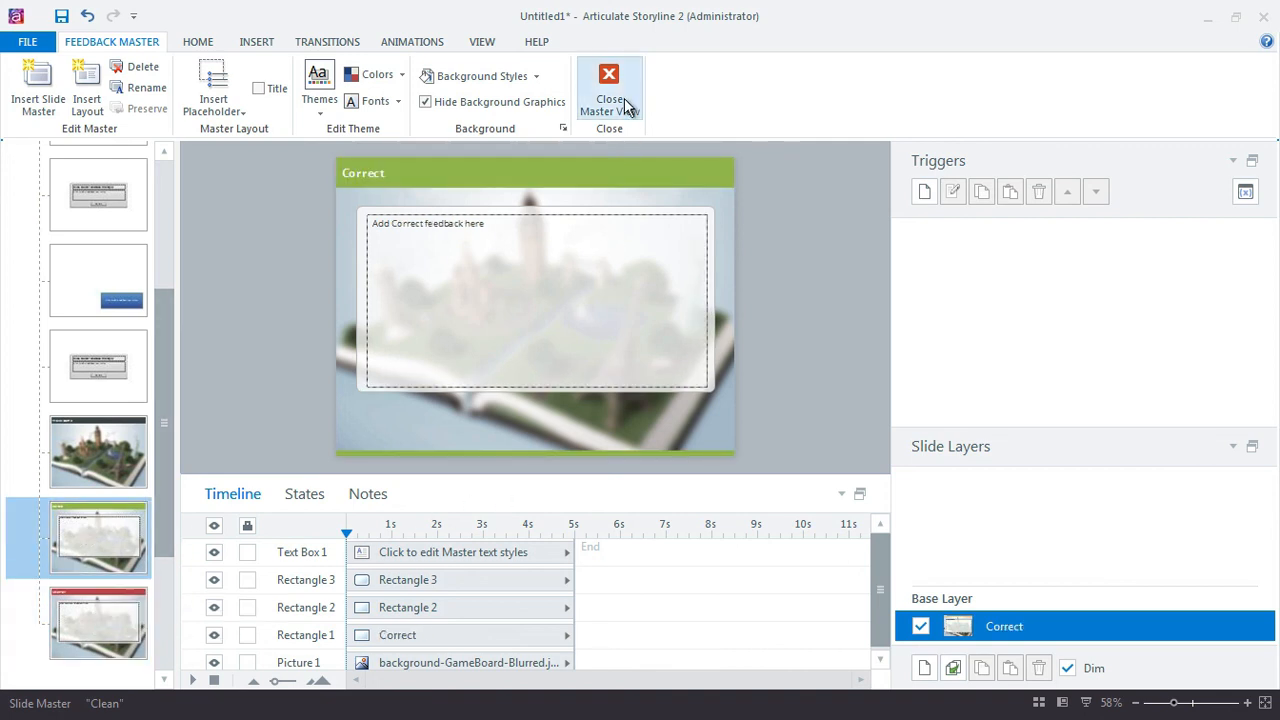
# Close Master View to return to the Travel Game slide.
pyautogui.click(608, 90)
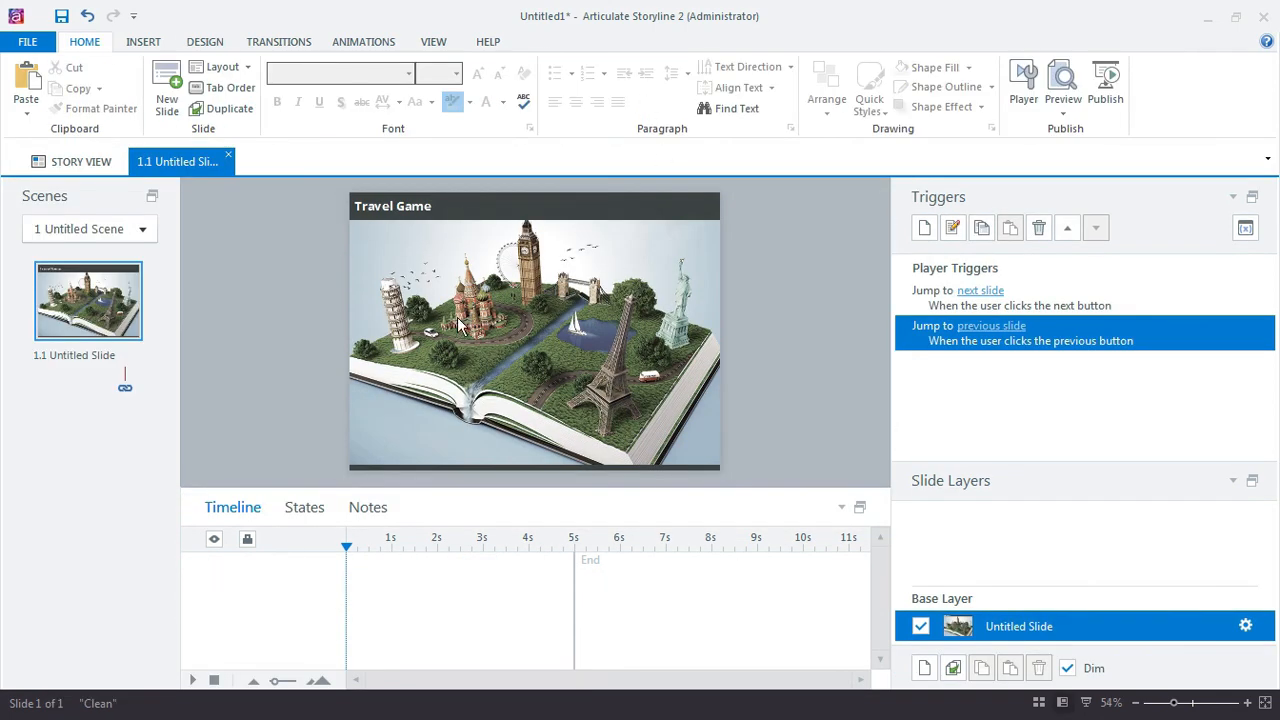
pyautogui.moveTo(410, 284)
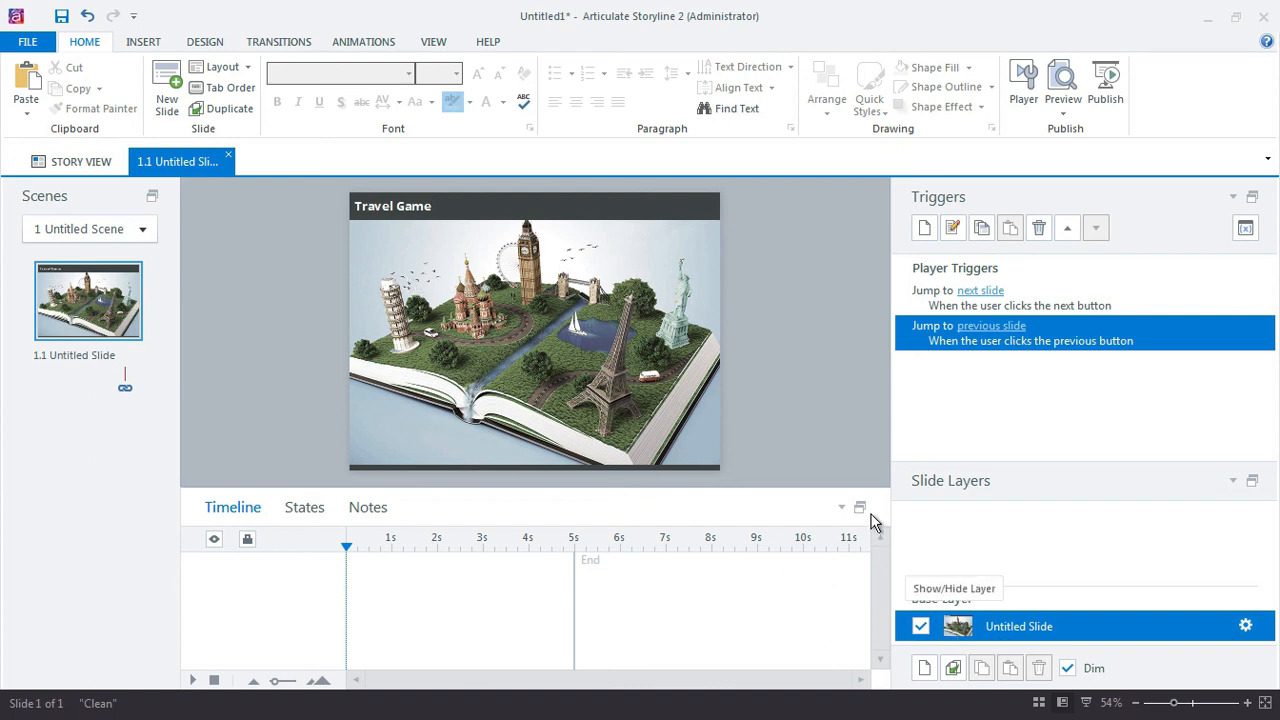
pyautogui.moveTo(800, 420)
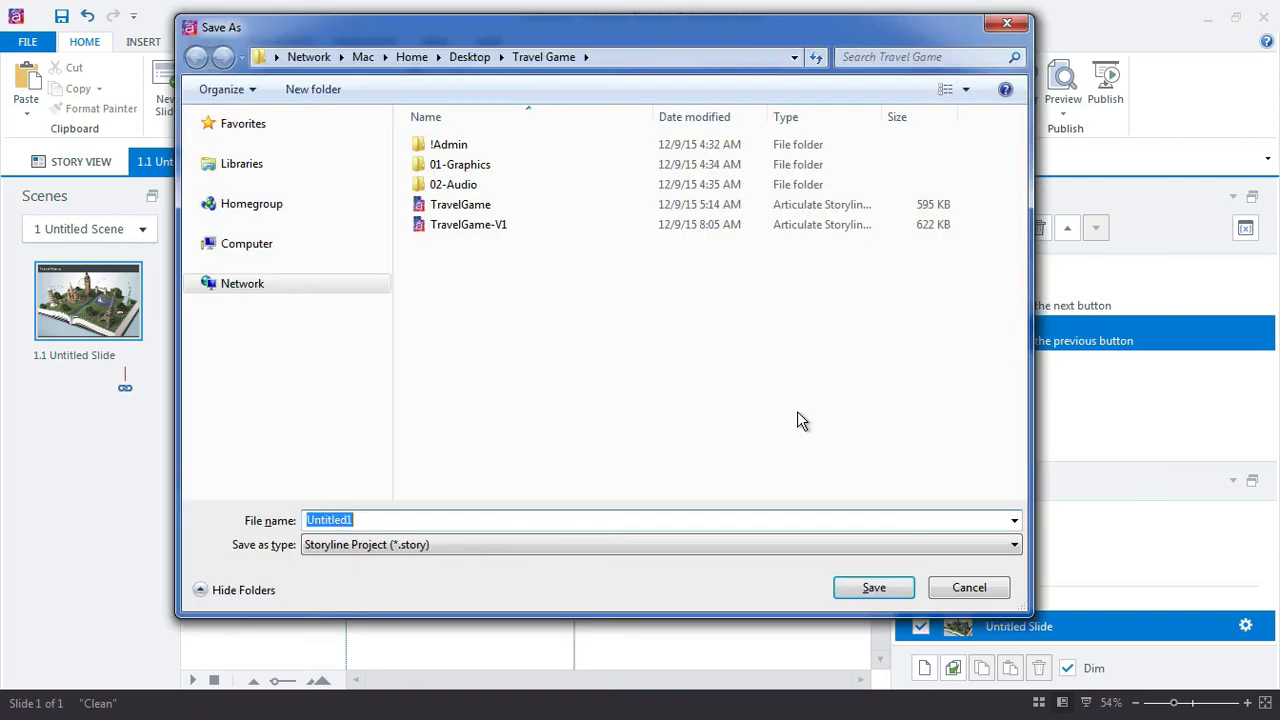
pyautogui.moveTo(530, 242)
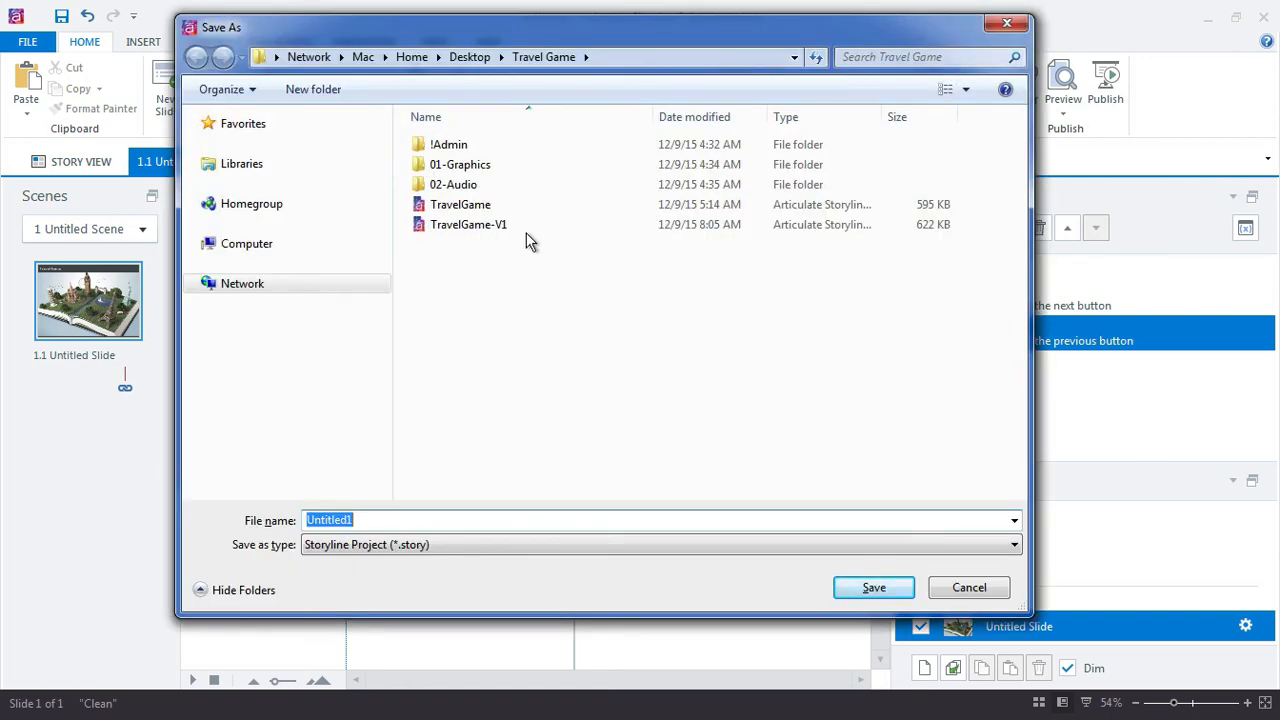
# Save the project as TravelGame-Tutorial.story in the Travel Game folder.
pyautogui.click(460, 204)
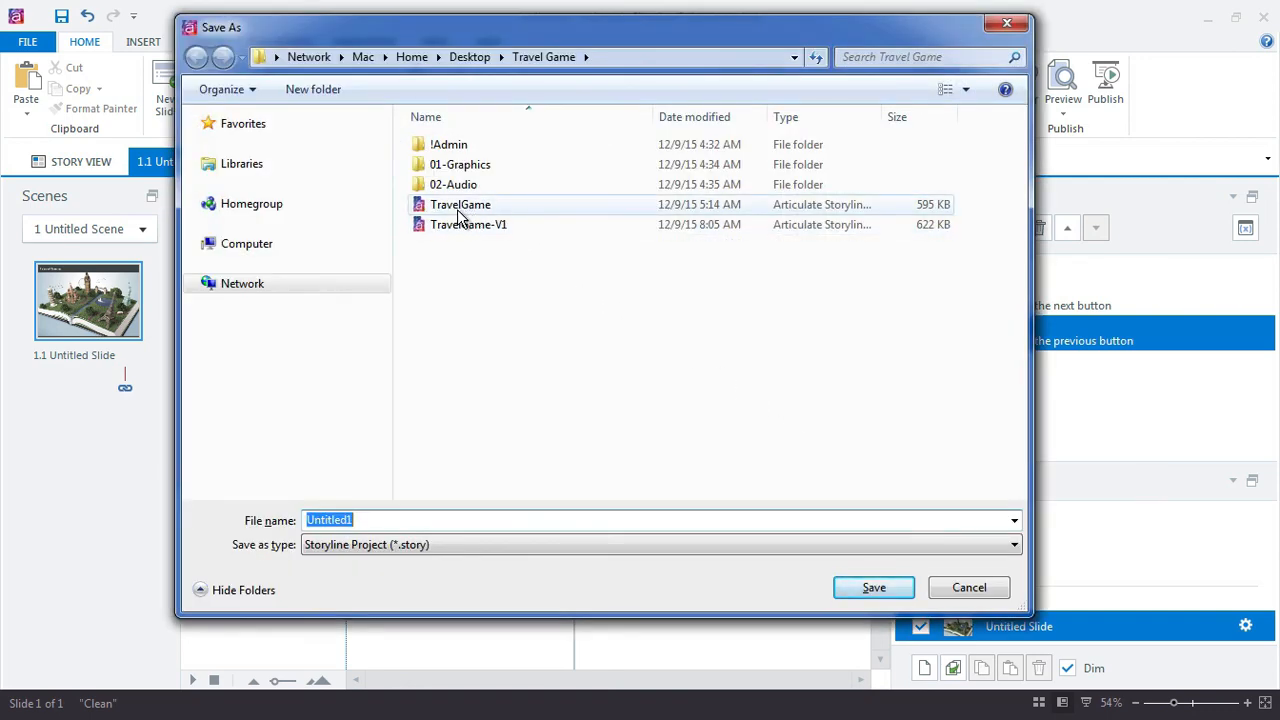
pyautogui.write('TravelGame-Tutorial')
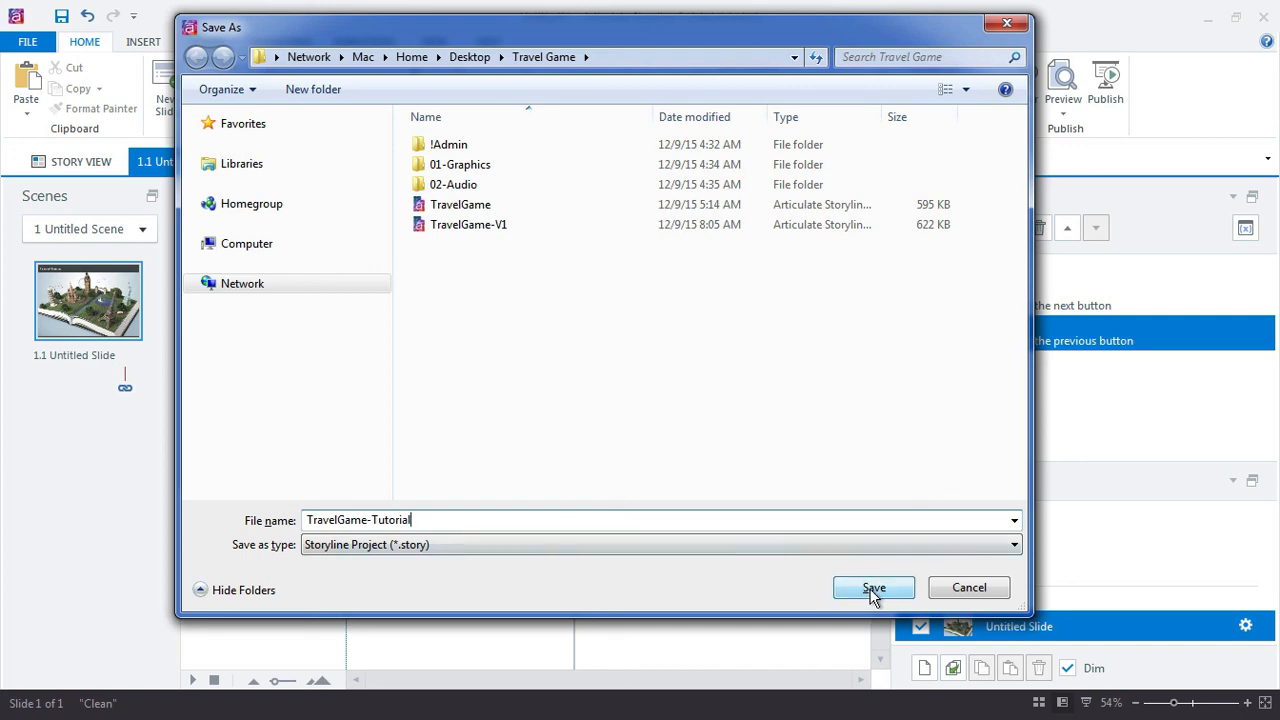
pyautogui.click(872, 588)
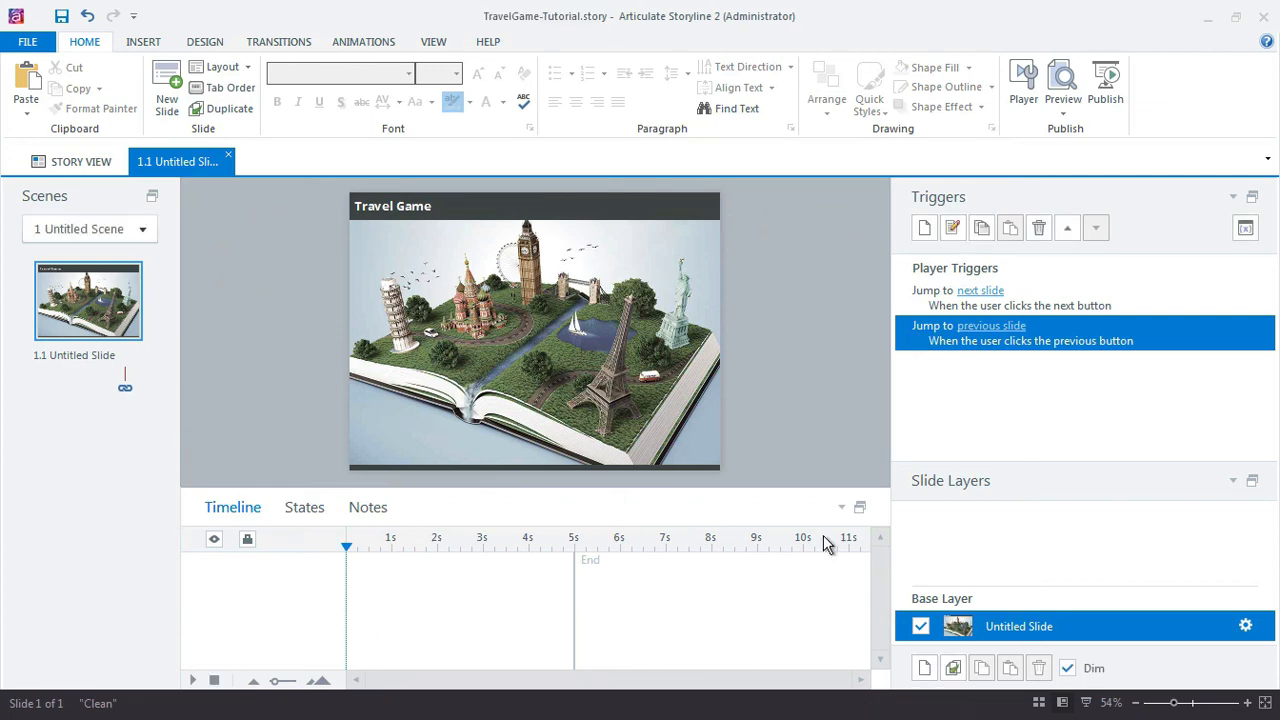
pyautogui.moveTo(756, 378)
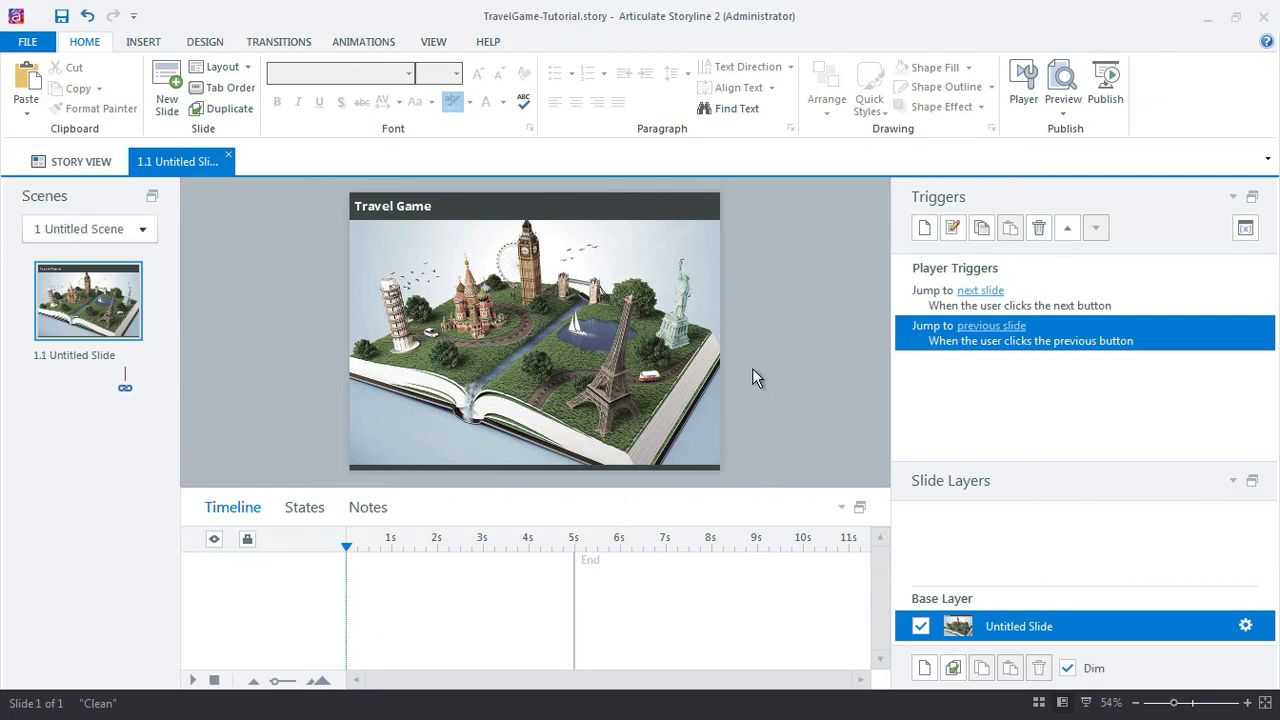